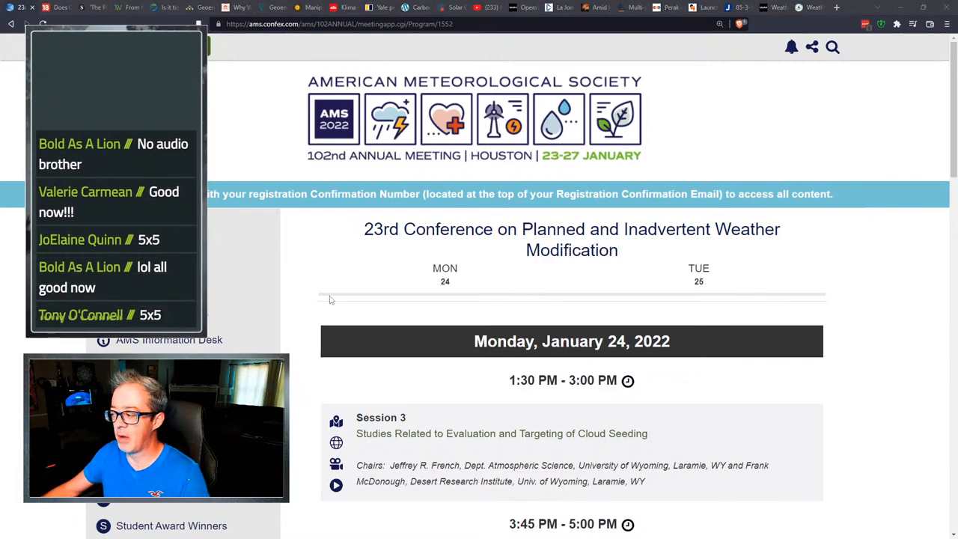
Scroll the program list and open the Joint J4 aerosol-injection session page.
scroll(down, 3)
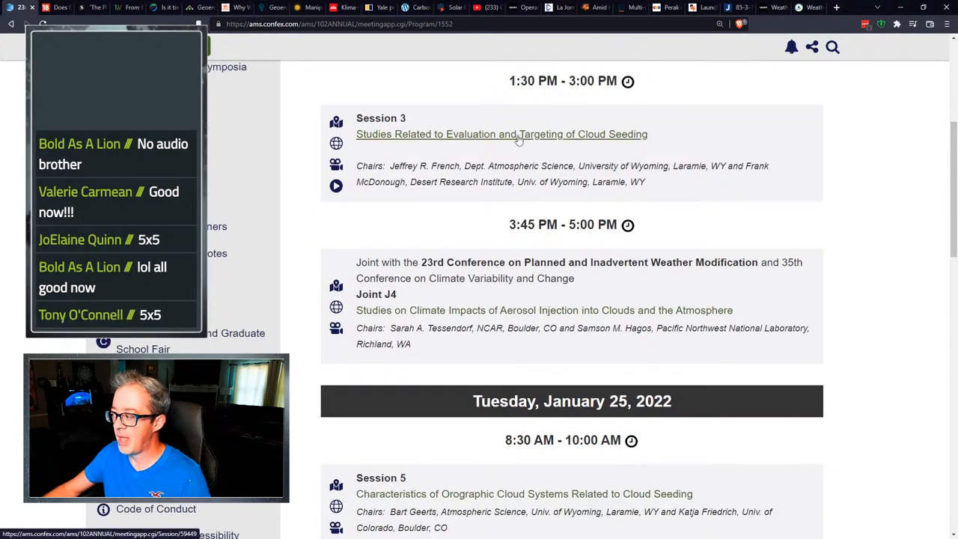
scroll(down, 3)
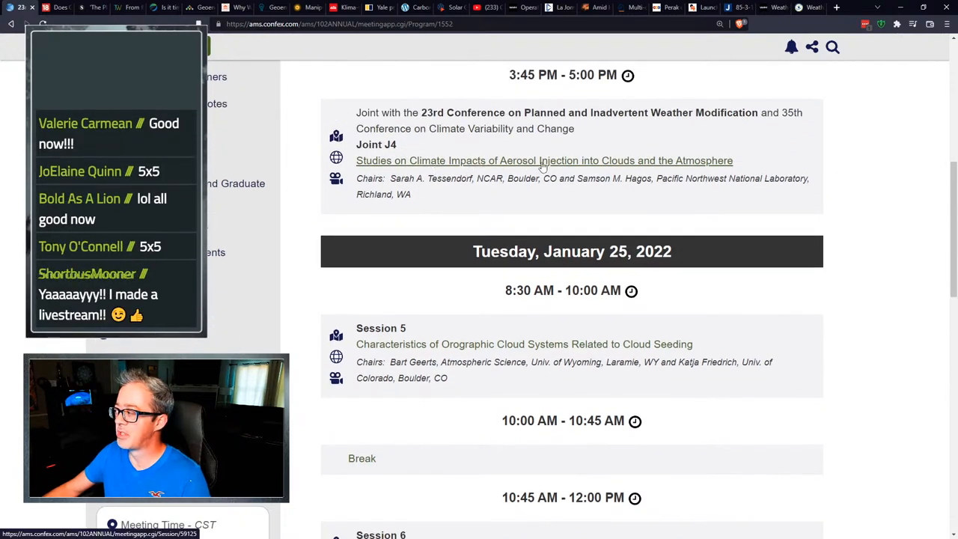
click(545, 160)
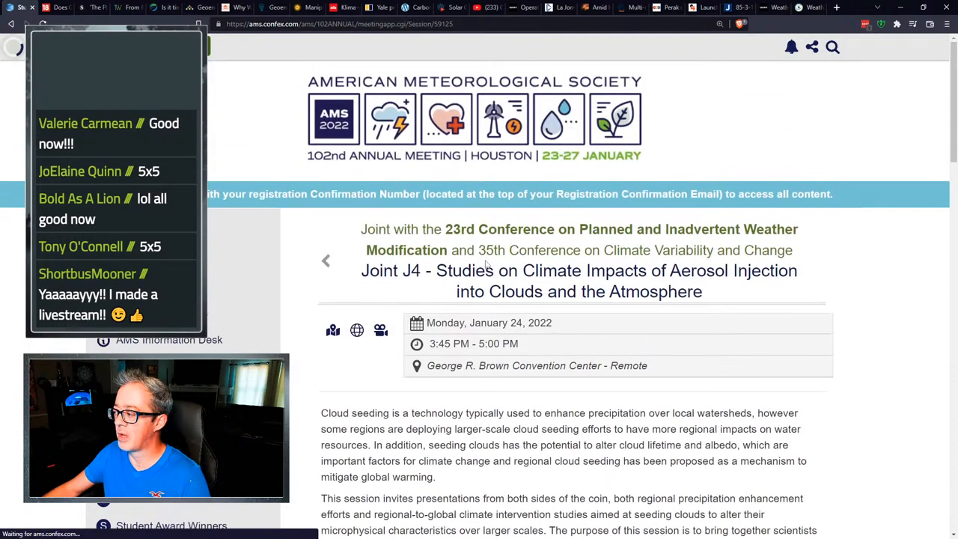
Play the Joint J4 session recording muted, then return to the conference program listing.
scroll(down, 3)
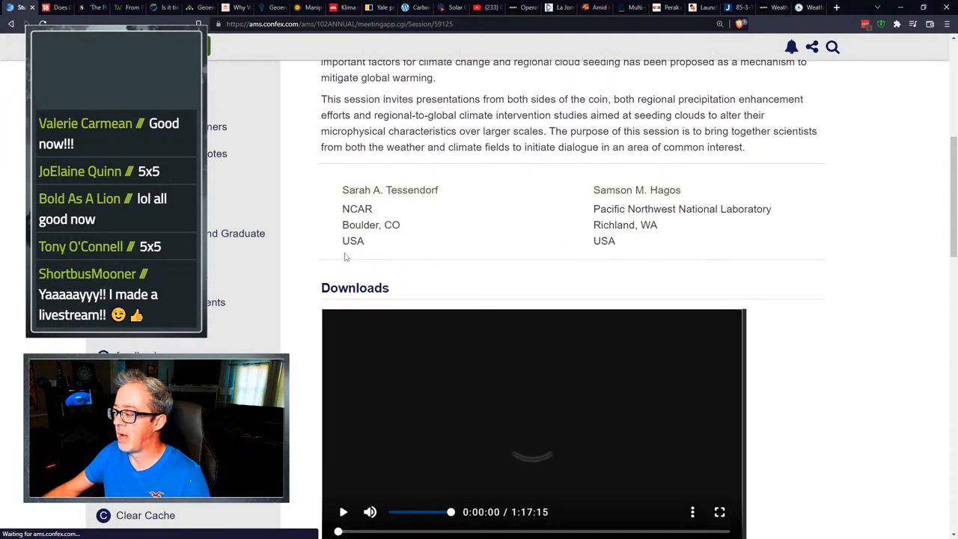
scroll(down, 3)
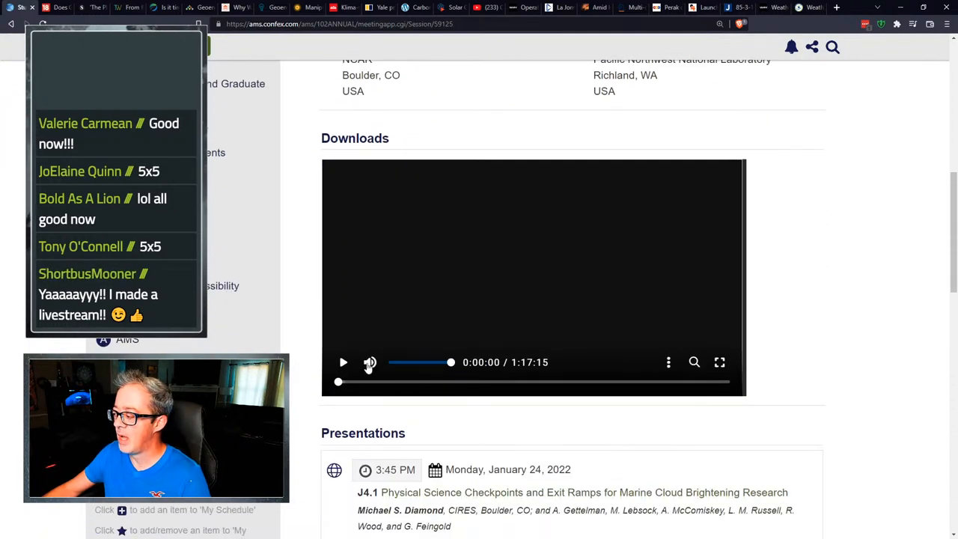
click(370, 363)
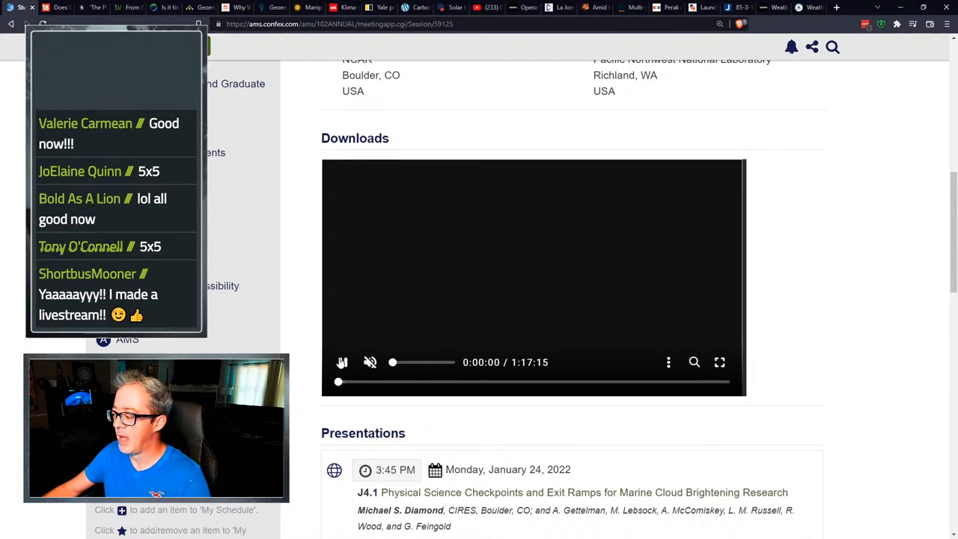
click(342, 362)
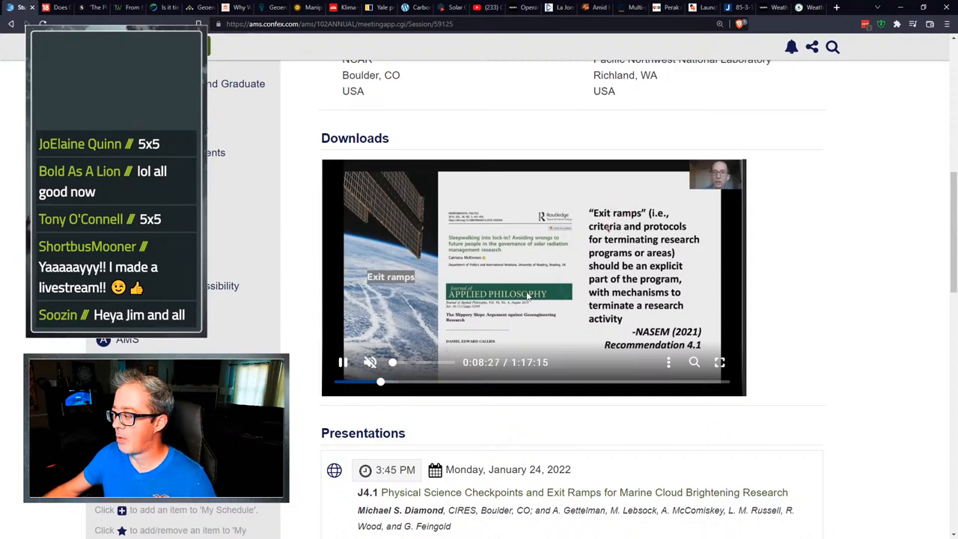
click(343, 363)
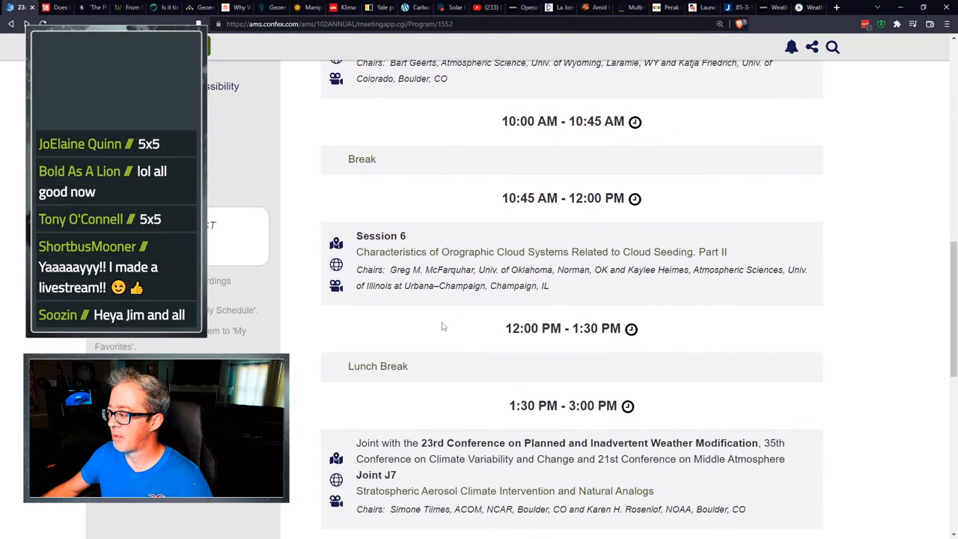
mouse_move(479, 251)
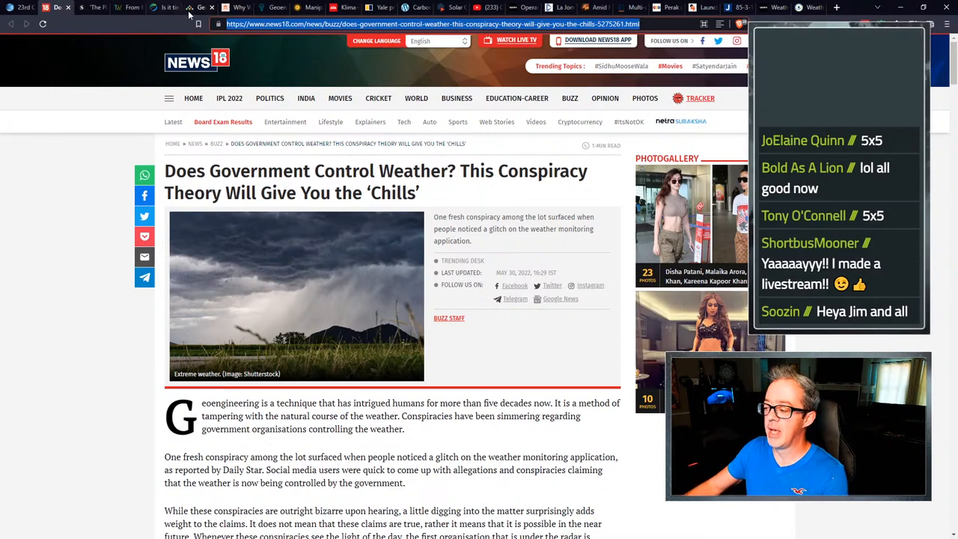
Read the News18 article past the HAARP paragraphs down to the Buzz Staff byline and date.
scroll(down, 3)
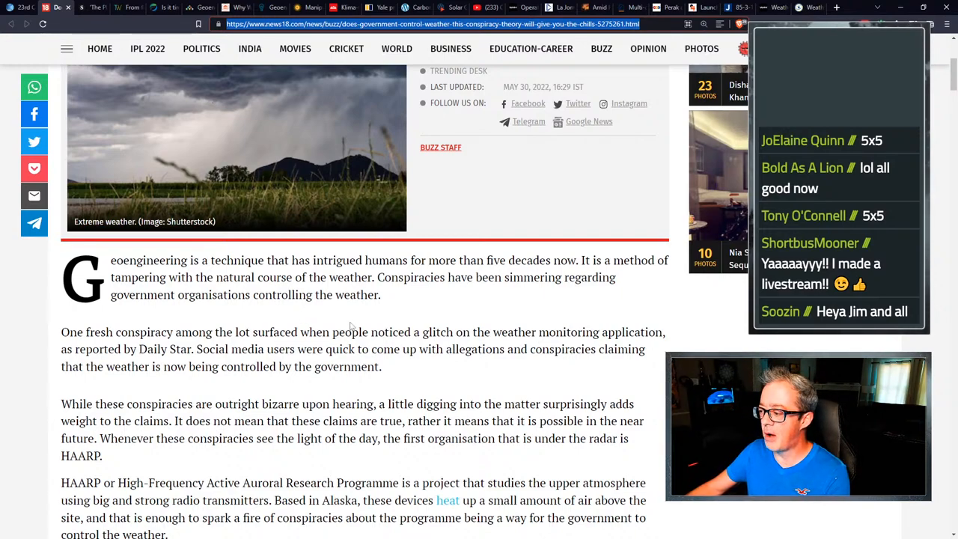
scroll(down, 3)
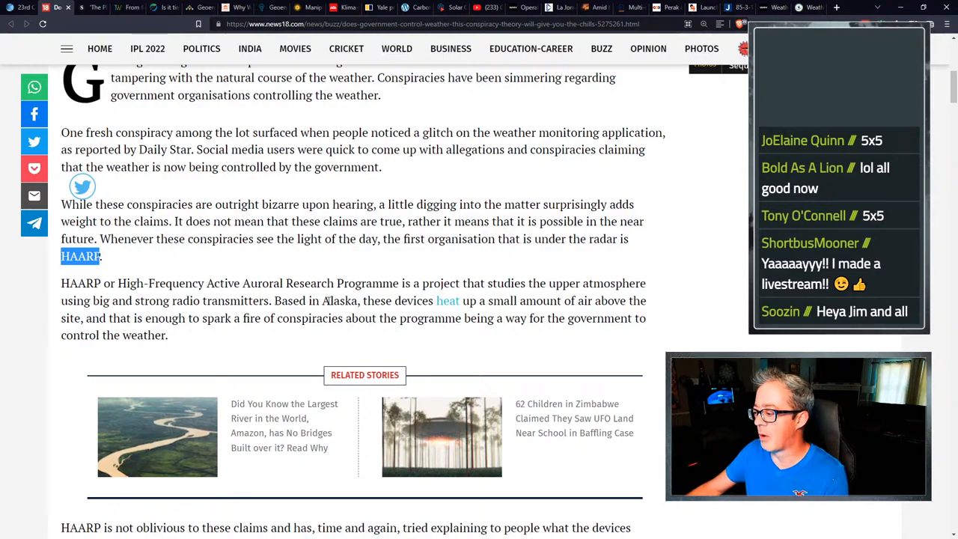
scroll(down, 3)
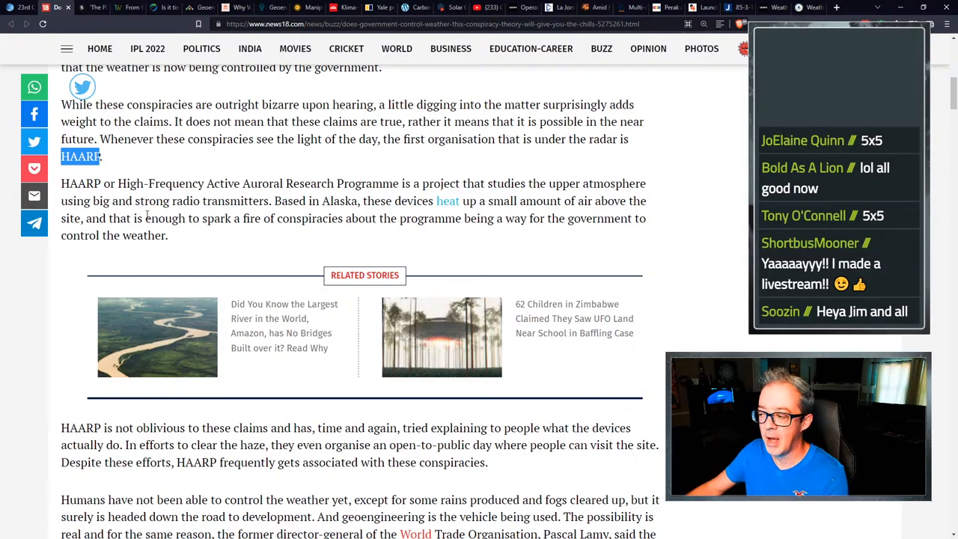
scroll(down, 3)
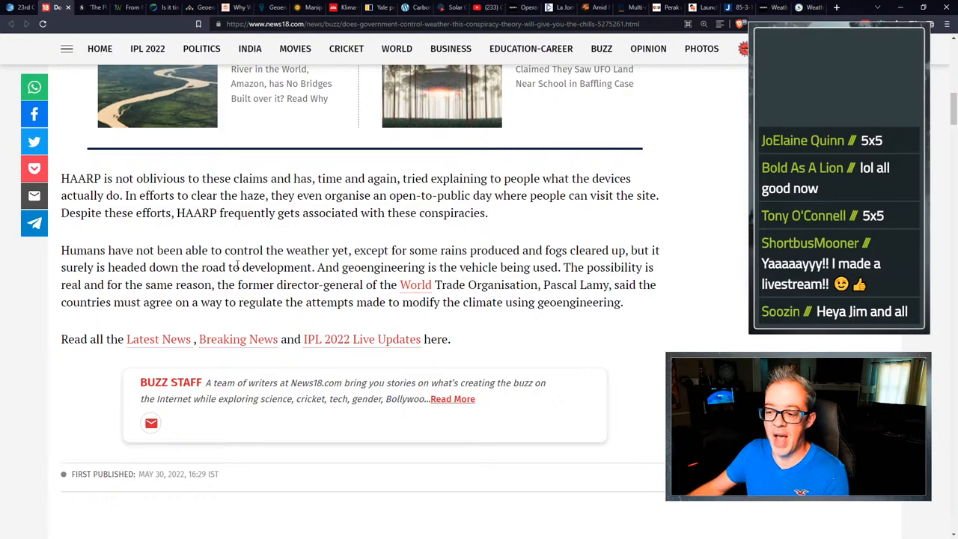
scroll(up, 3)
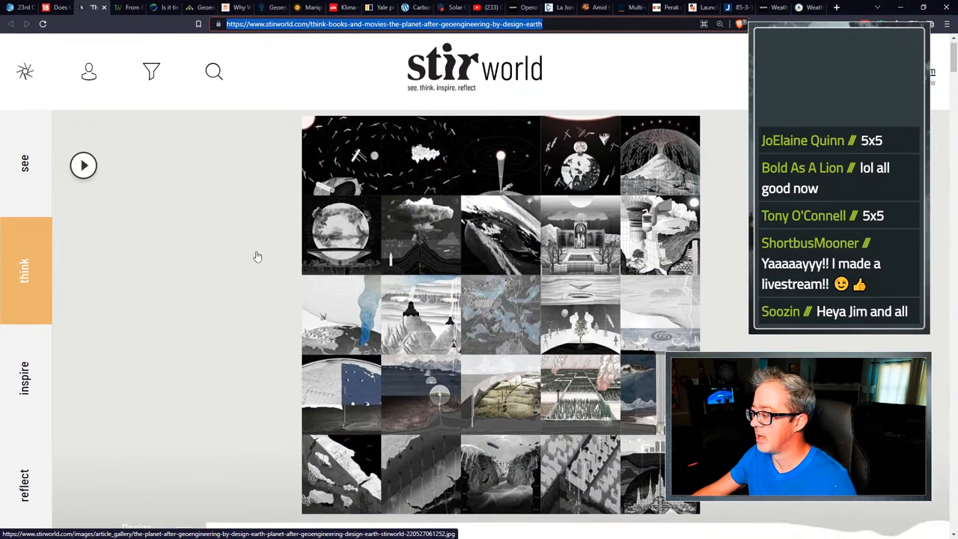
Read the STIRworld review through its Arctic Albedo and Sky River chapters.
scroll(down, 3)
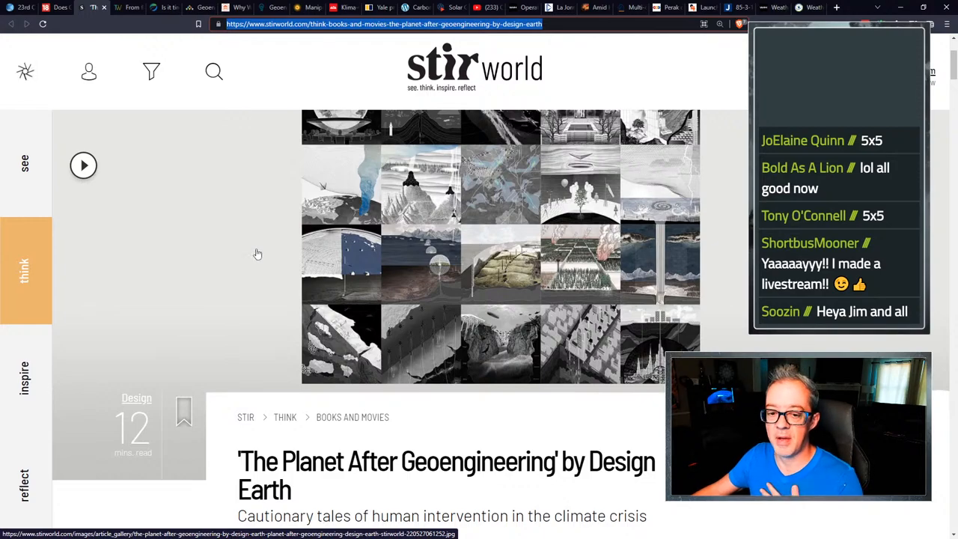
scroll(down, 3)
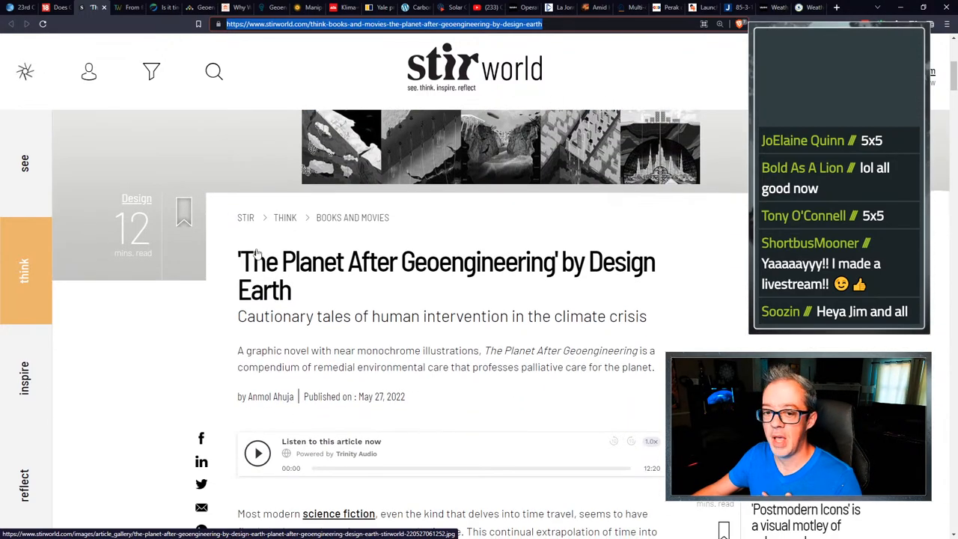
scroll(down, 3)
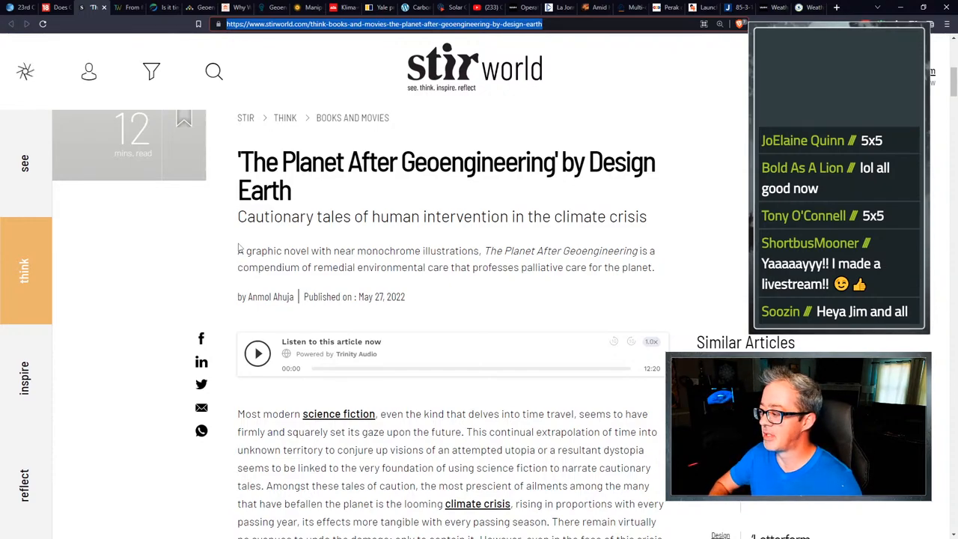
scroll(down, 3)
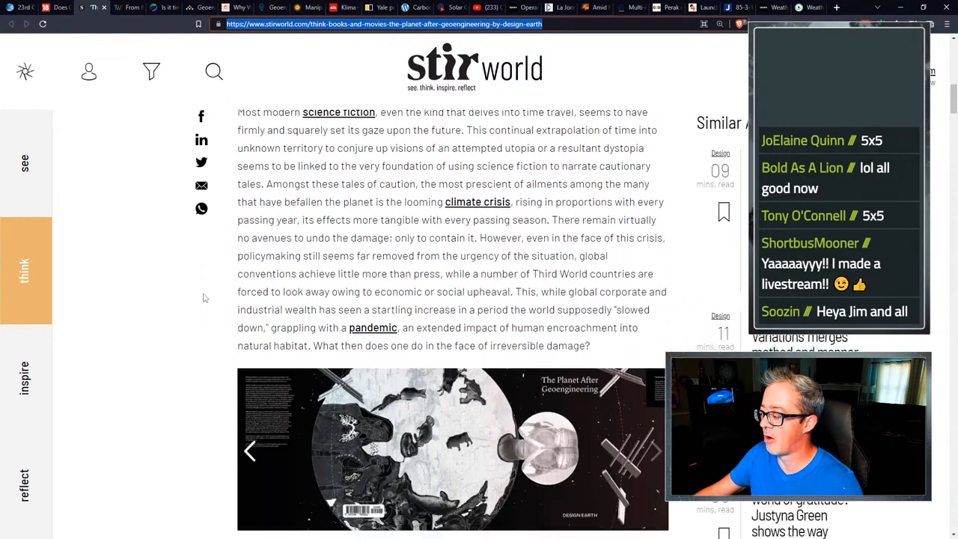
scroll(down, 3)
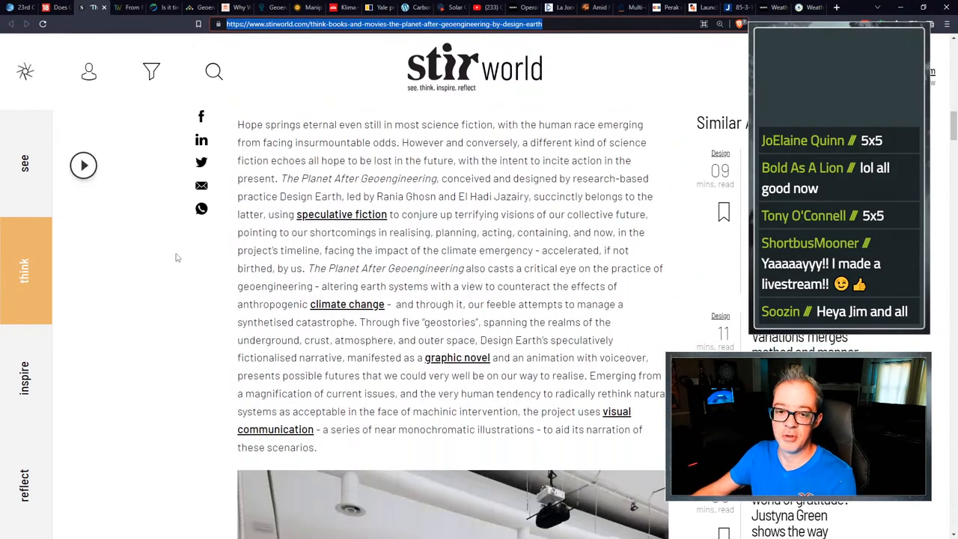
scroll(down, 3)
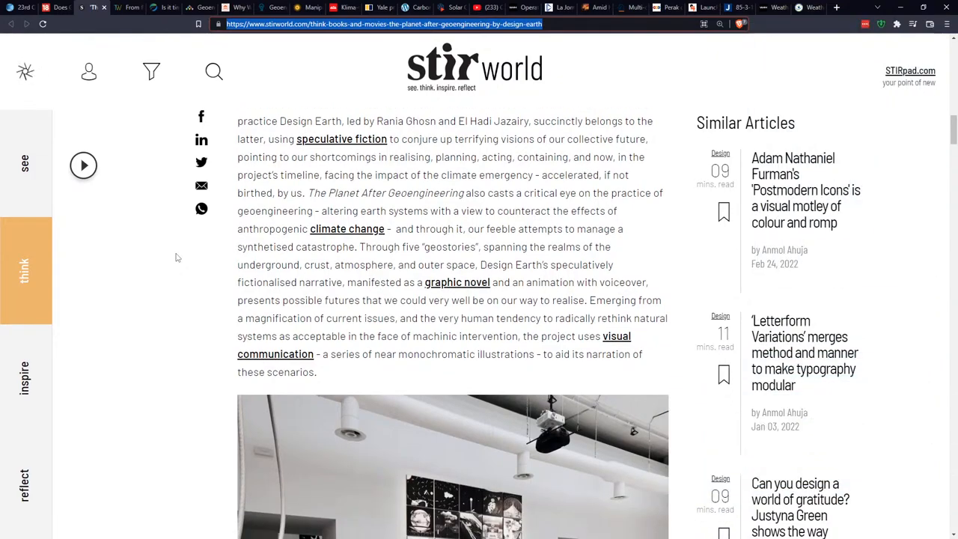
scroll(down, 3)
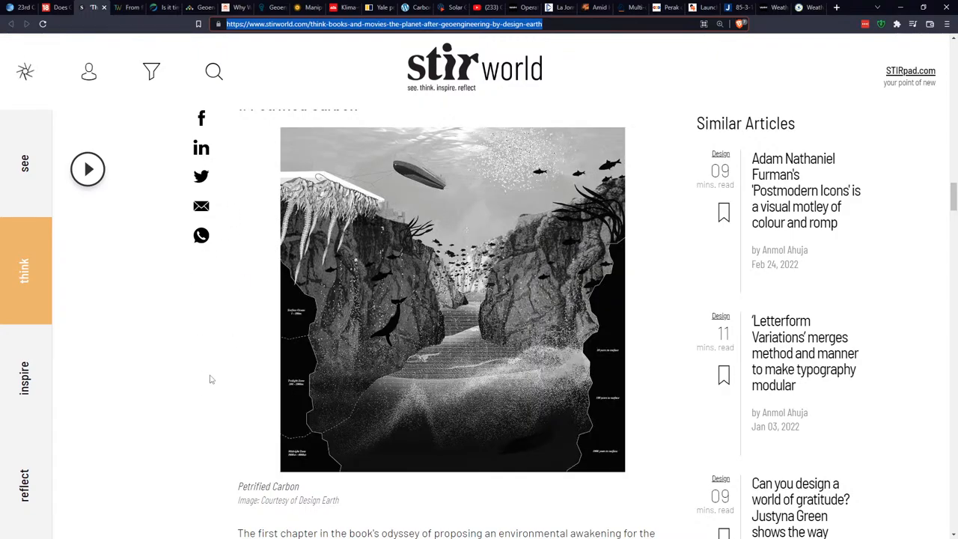
Continue through Sulfur Storm and Dust Cloud to the closing Read on topic tags.
scroll(down, 3)
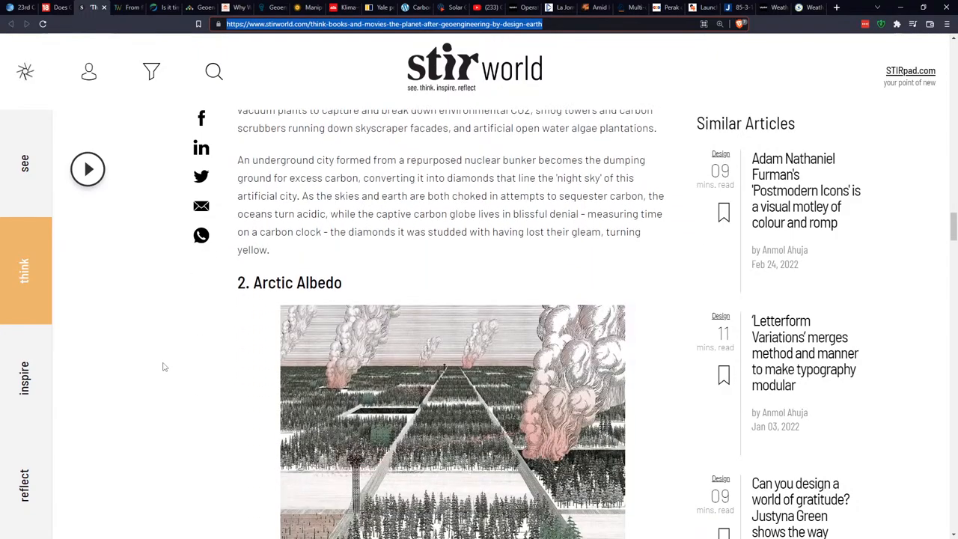
scroll(down, 3)
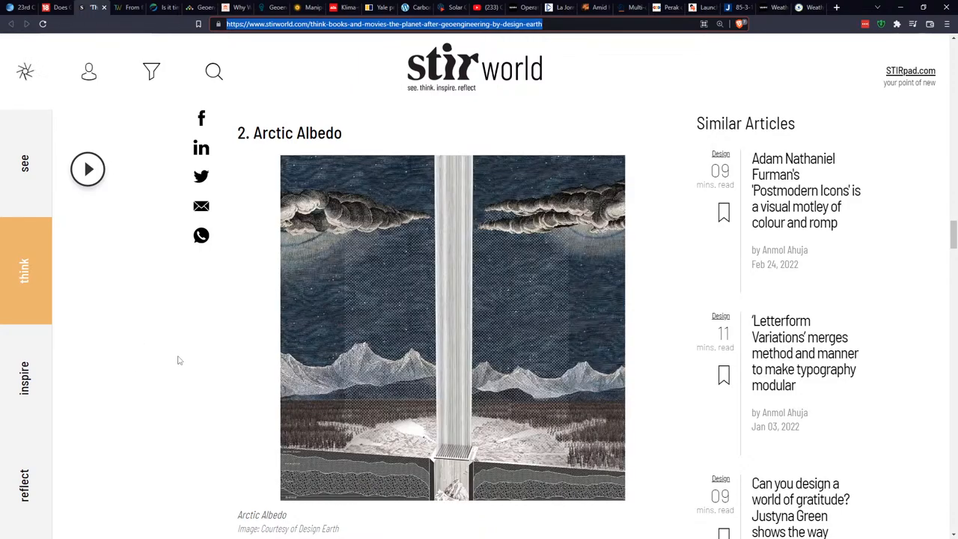
scroll(down, 3)
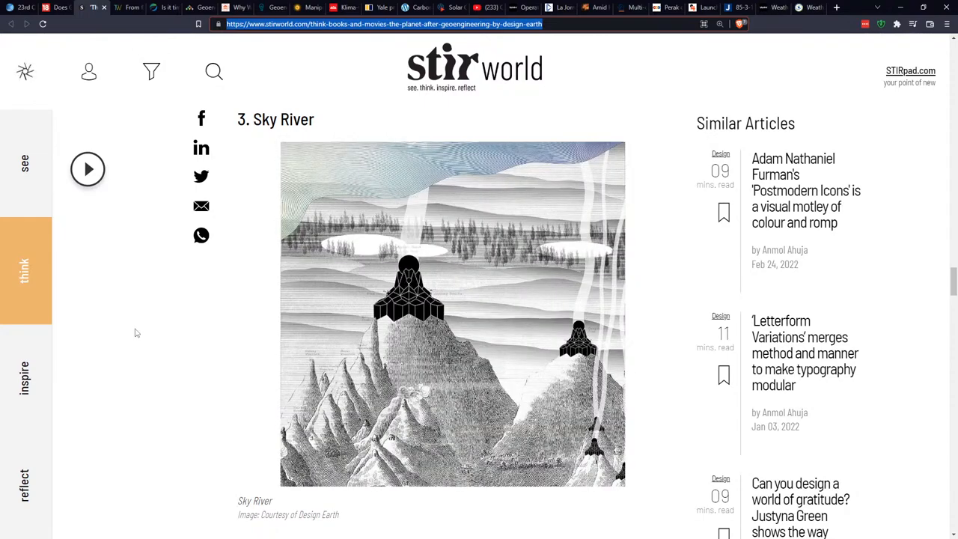
scroll(down, 3)
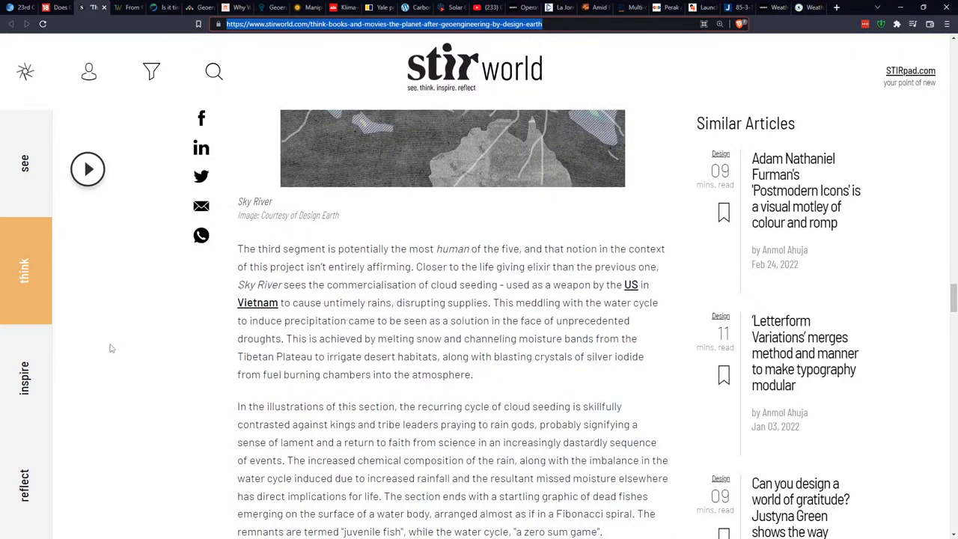
scroll(down, 3)
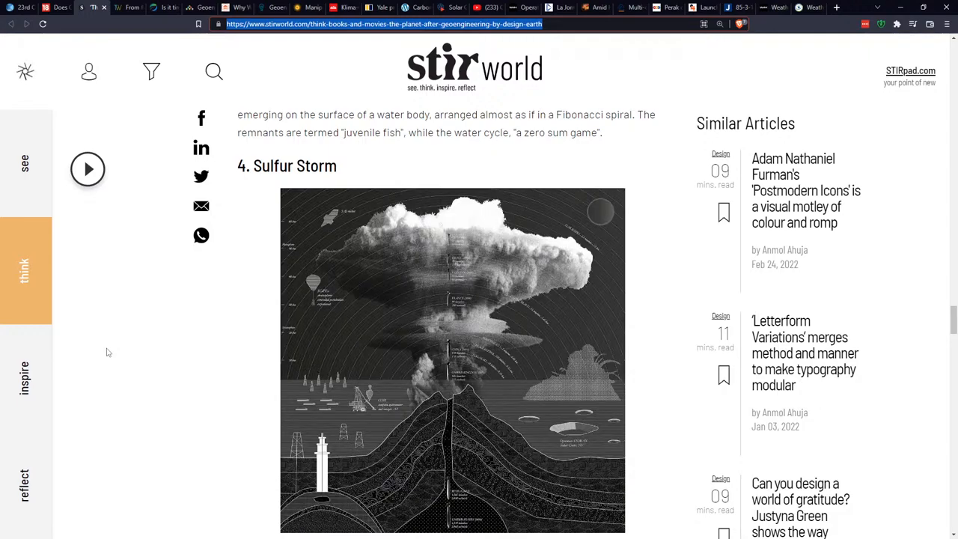
scroll(down, 3)
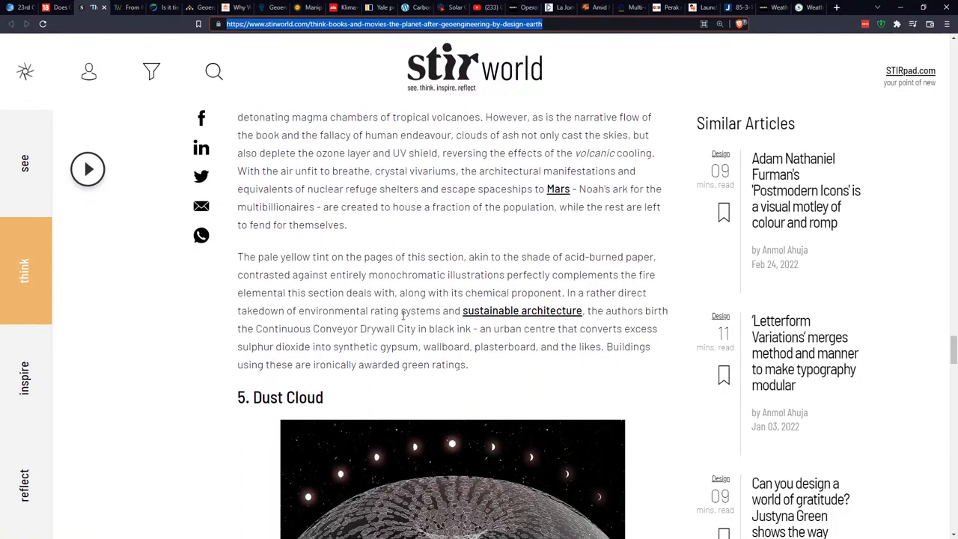
scroll(down, 3)
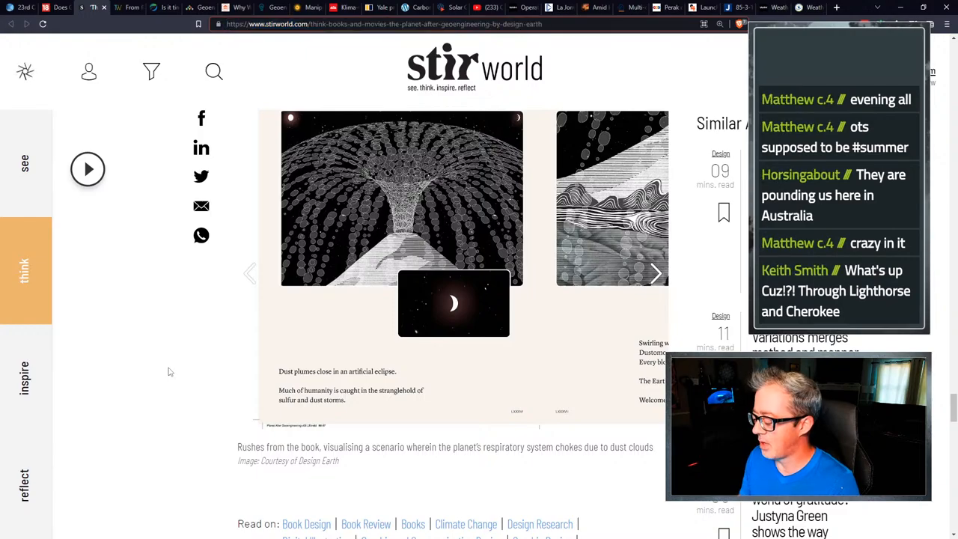
mouse_move(186, 489)
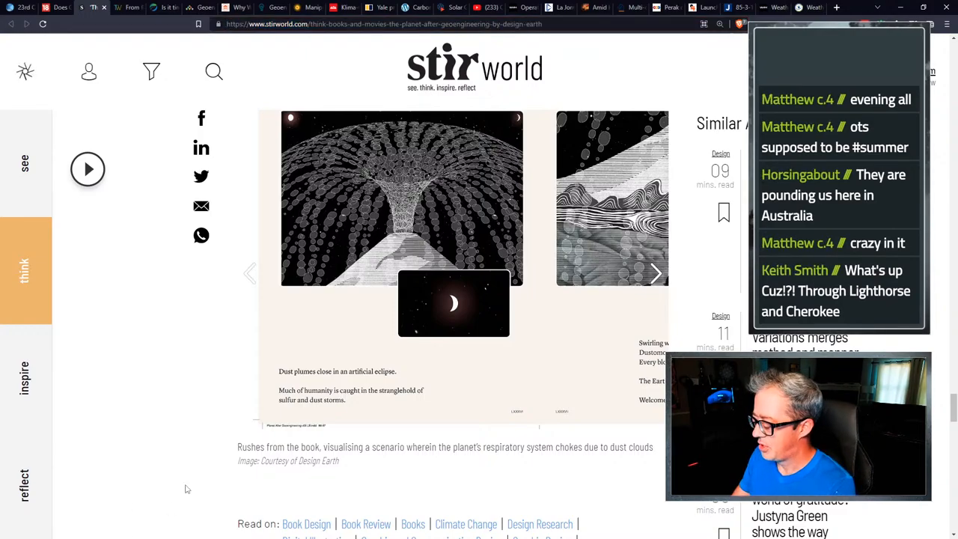
scroll(up, 3)
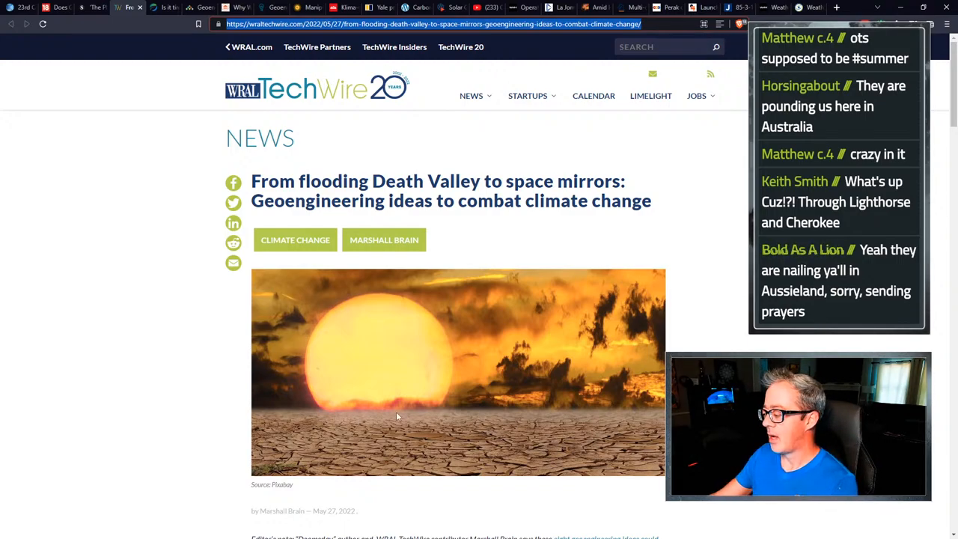
Read the WRAL TechWire article through geoengineering options 1 to 5, ending on Arctic glass beads.
scroll(down, 3)
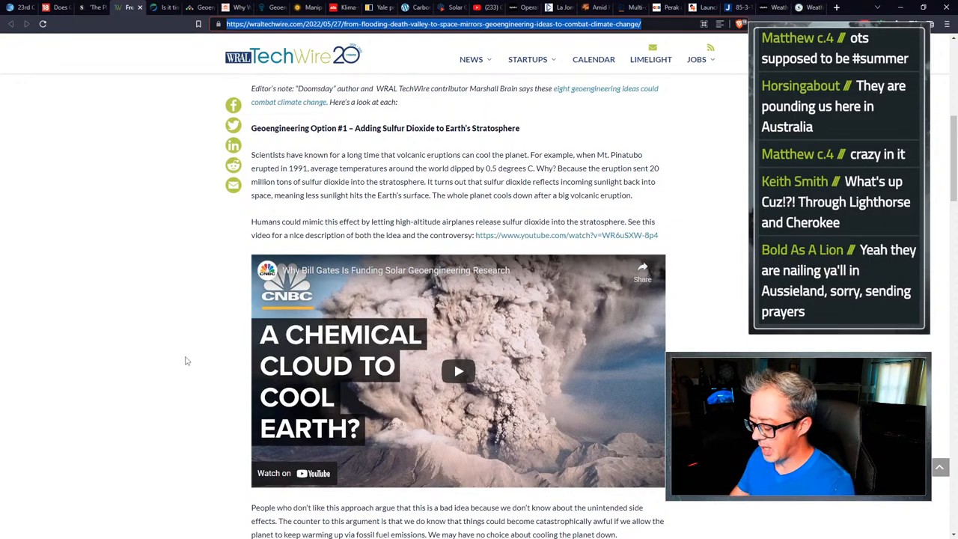
scroll(down, 3)
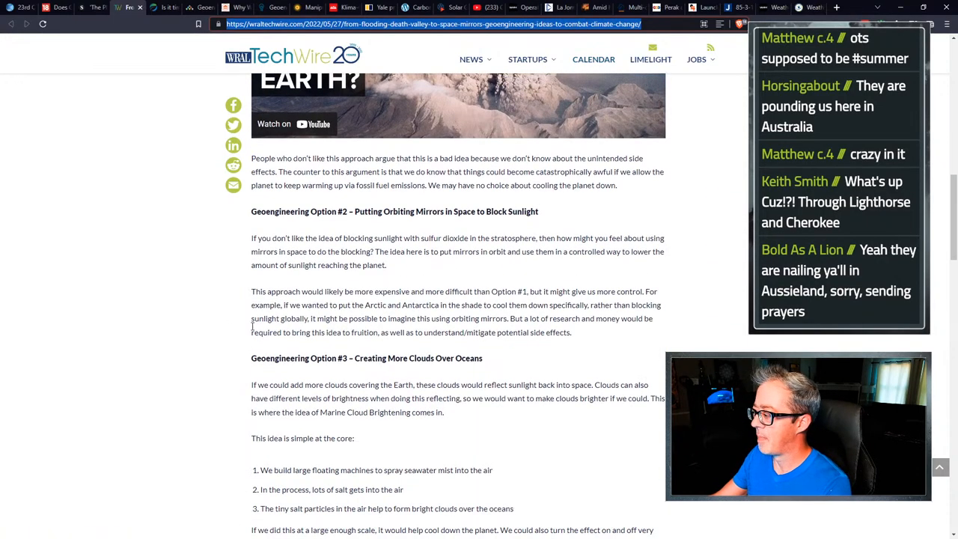
scroll(down, 3)
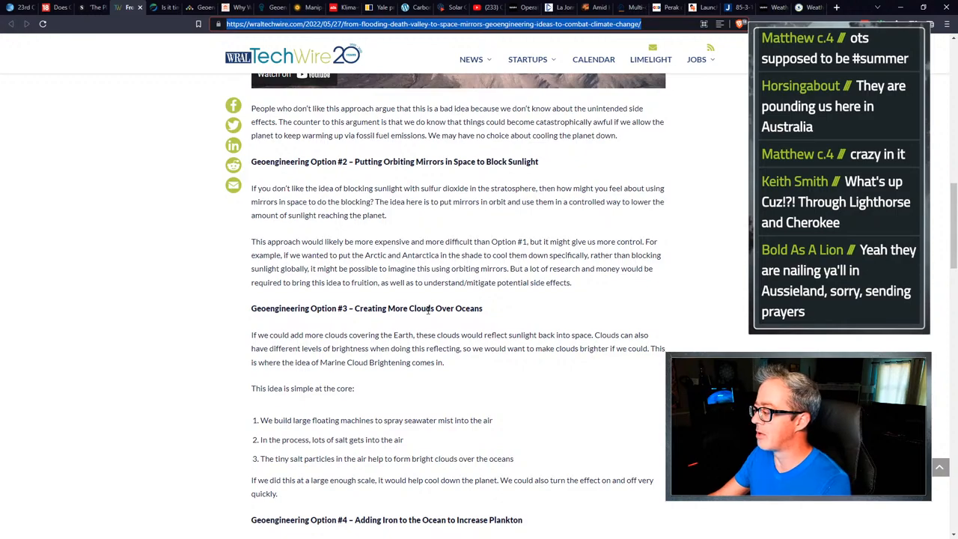
scroll(down, 3)
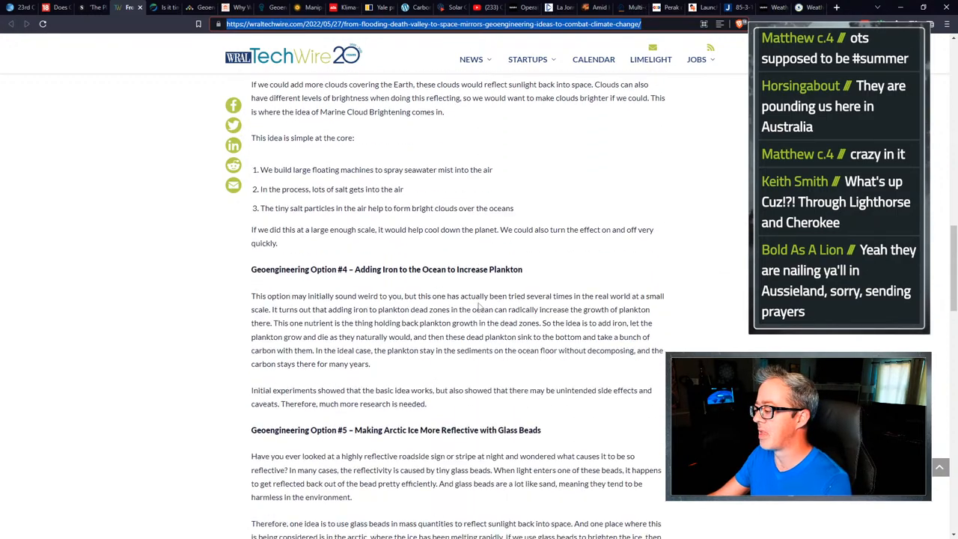
scroll(down, 3)
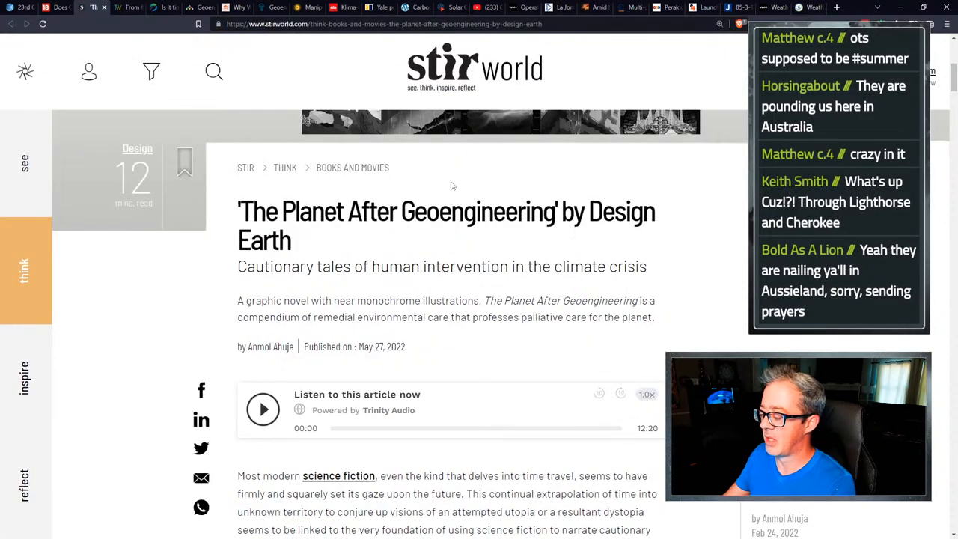
Switch to the Eco-Business sun-dimming article and read its intro down to the sign-up prompt.
click(168, 8)
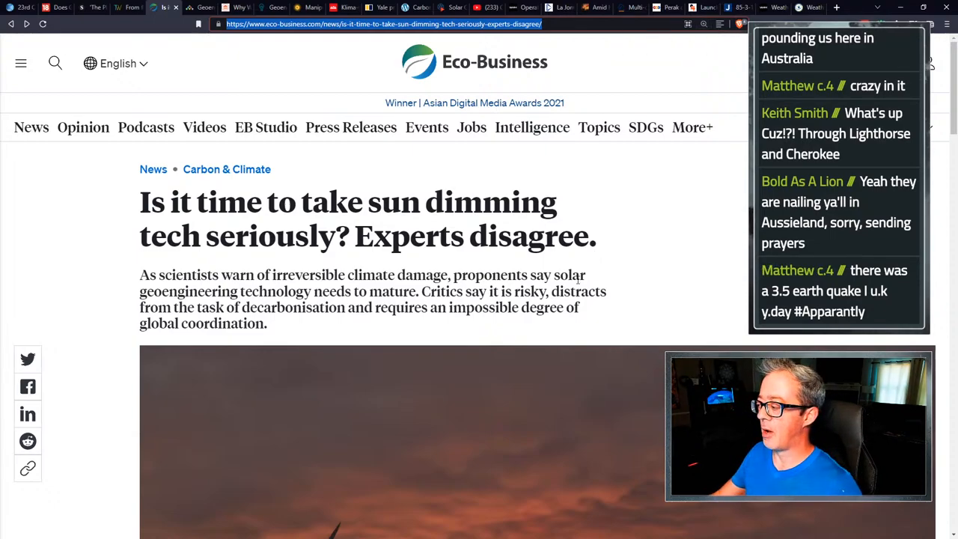
scroll(down, 3)
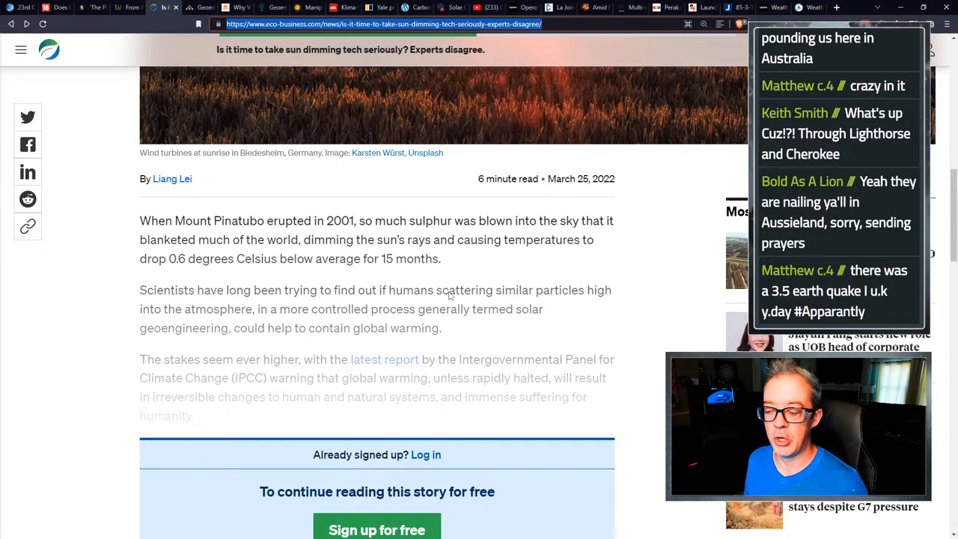
scroll(down, 3)
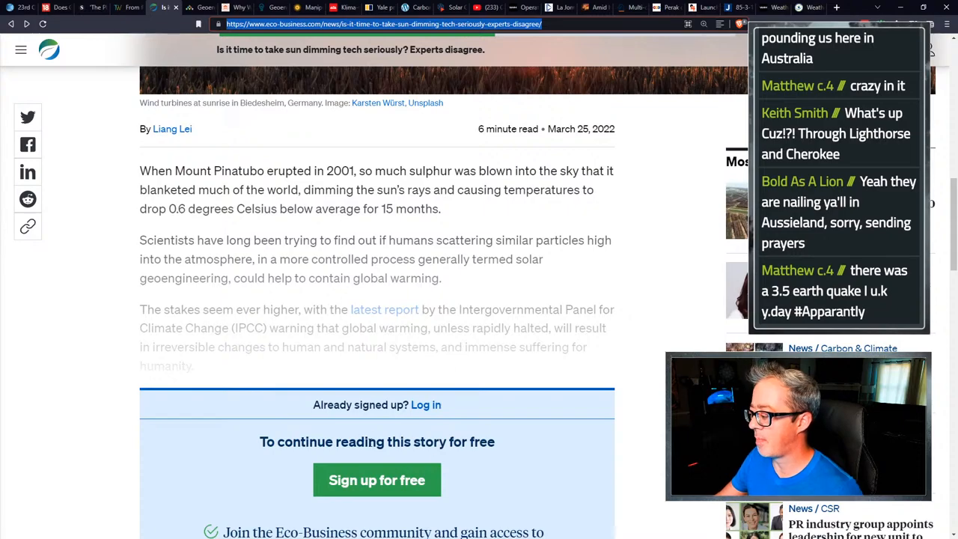
scroll(down, 3)
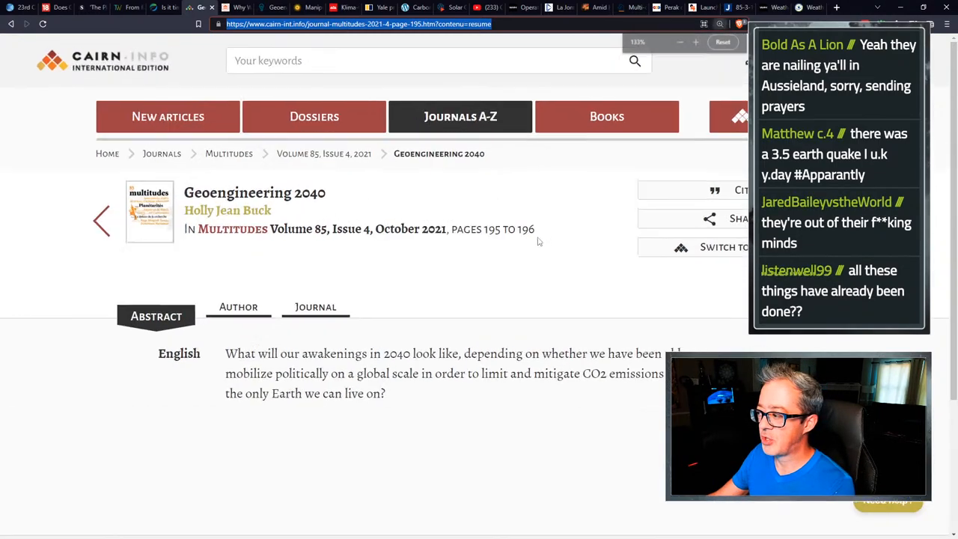
Switch to the Cairn.info Geoengineering 2040 article showing its English abstract.
click(695, 42)
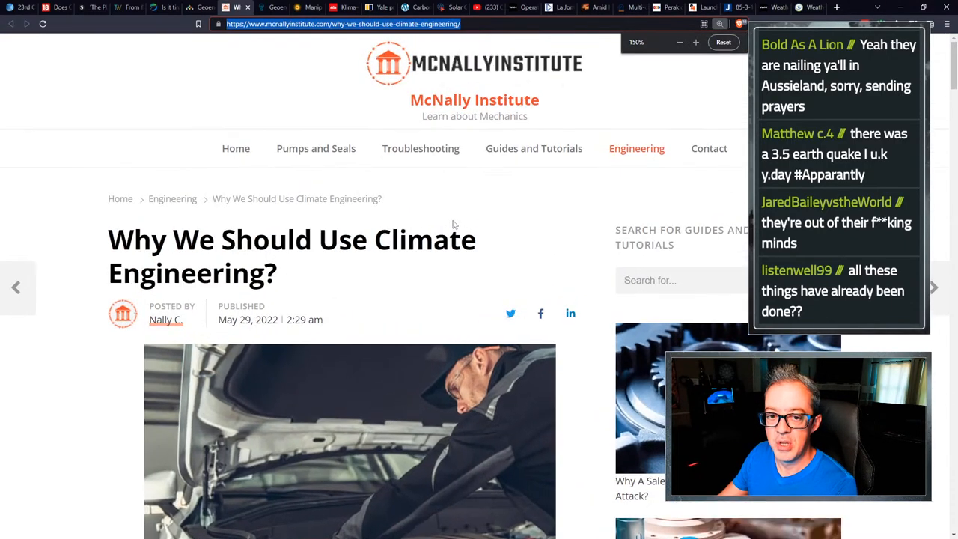
View the McNally Institute climate engineering article's title and header photo.
scroll(down, 3)
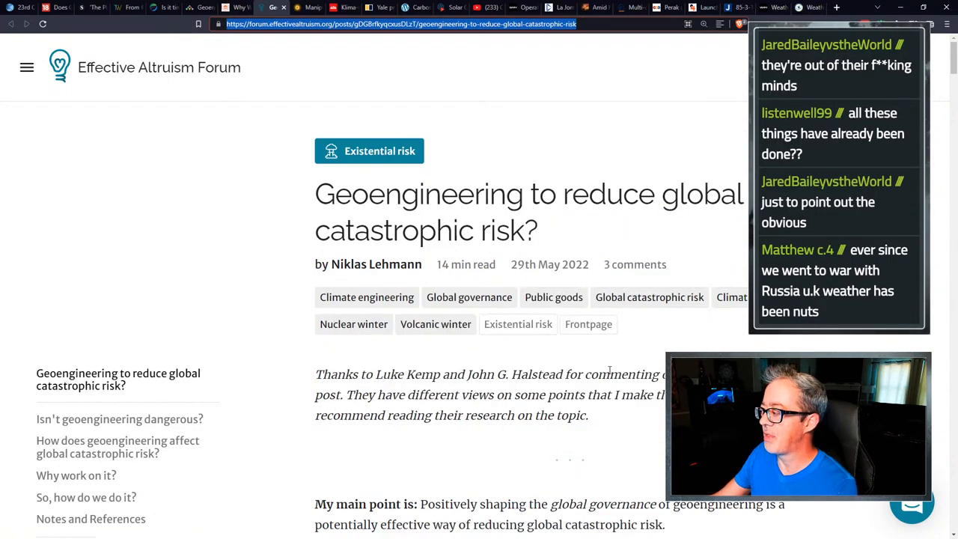
Read the Effective Altruism Forum post down to its 'Isn't geoengineering dangerous?' section.
scroll(down, 3)
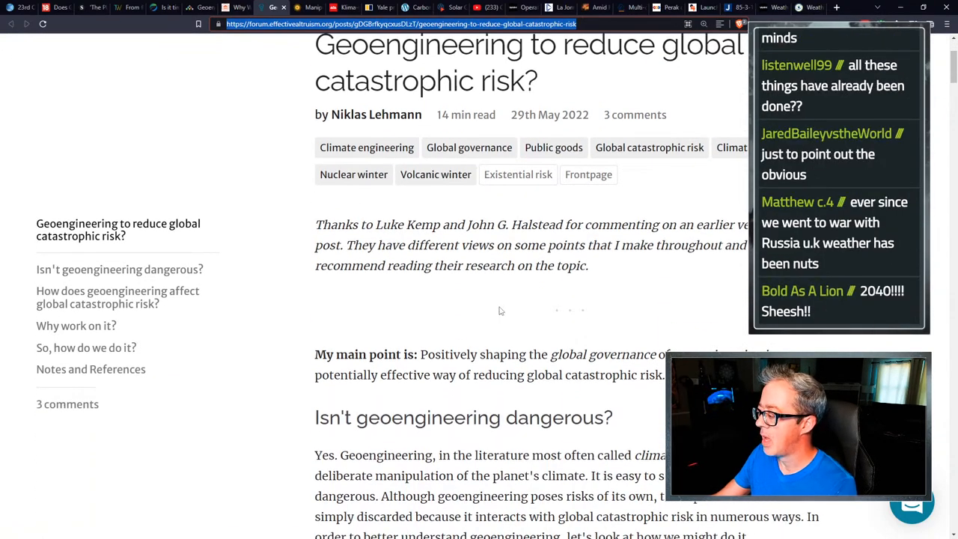
scroll(down, 3)
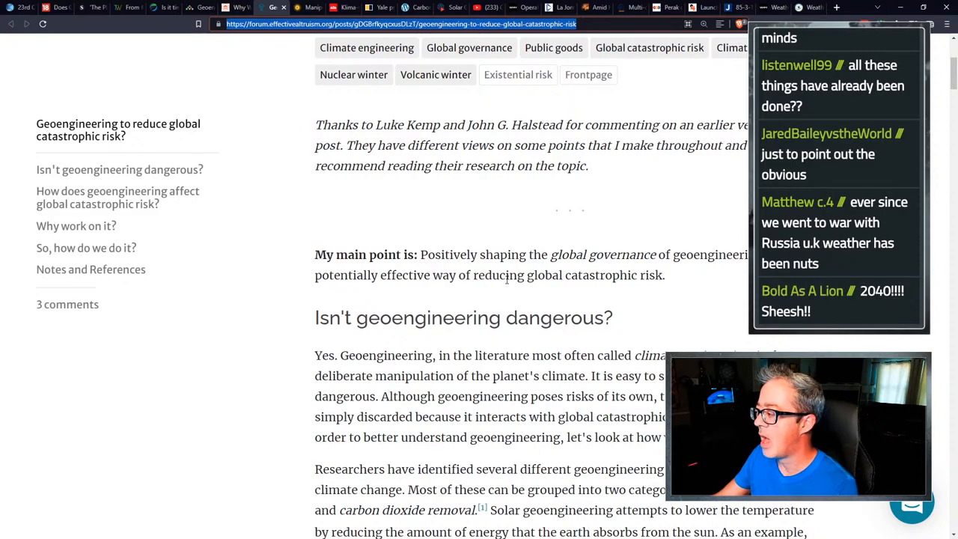
double_click(545, 275)
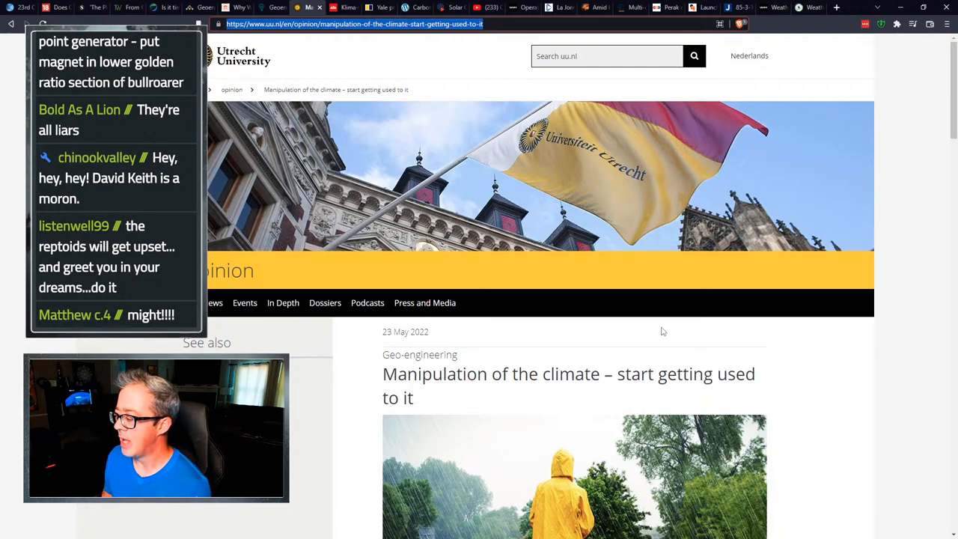
Read the Utrecht University climate-manipulation piece down to its photo and opening paragraph.
scroll(down, 3)
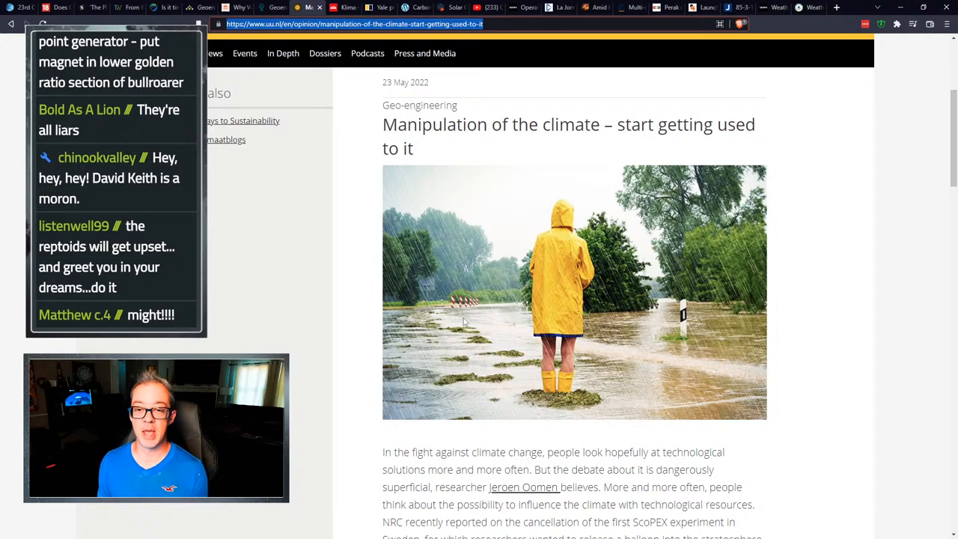
scroll(down, 3)
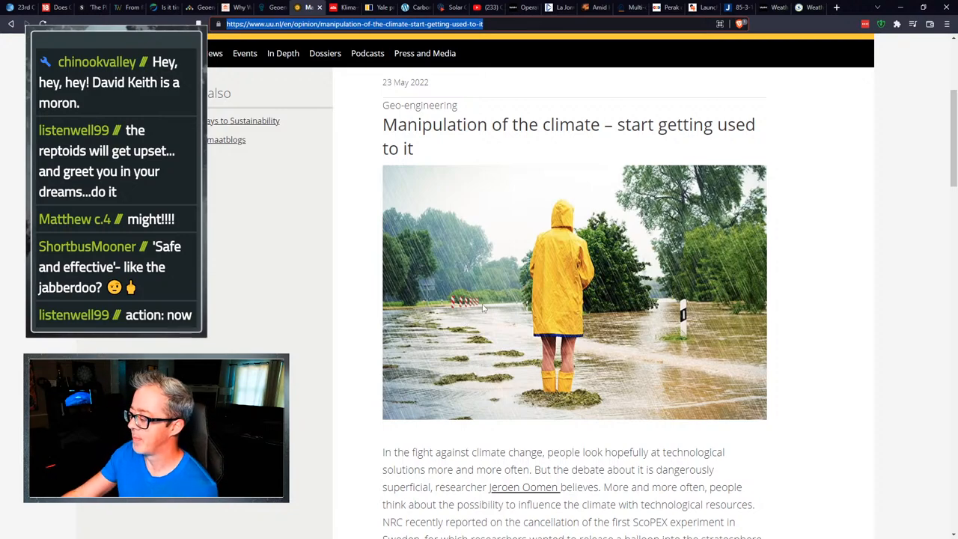
scroll(down, 3)
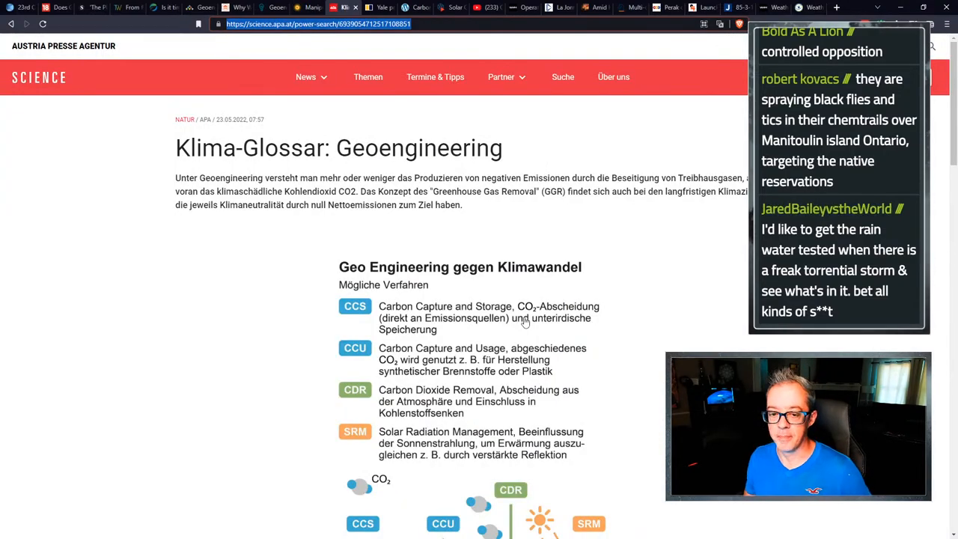
mouse_move(656, 173)
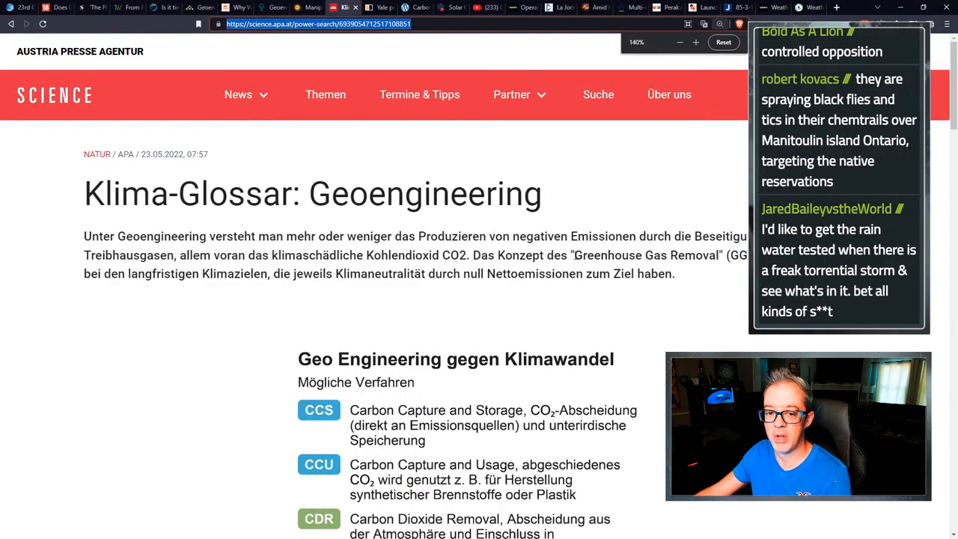
Read the Klima-Glossar page down to its Geo Engineering gegen Klimawandel methods graphic.
scroll(down, 3)
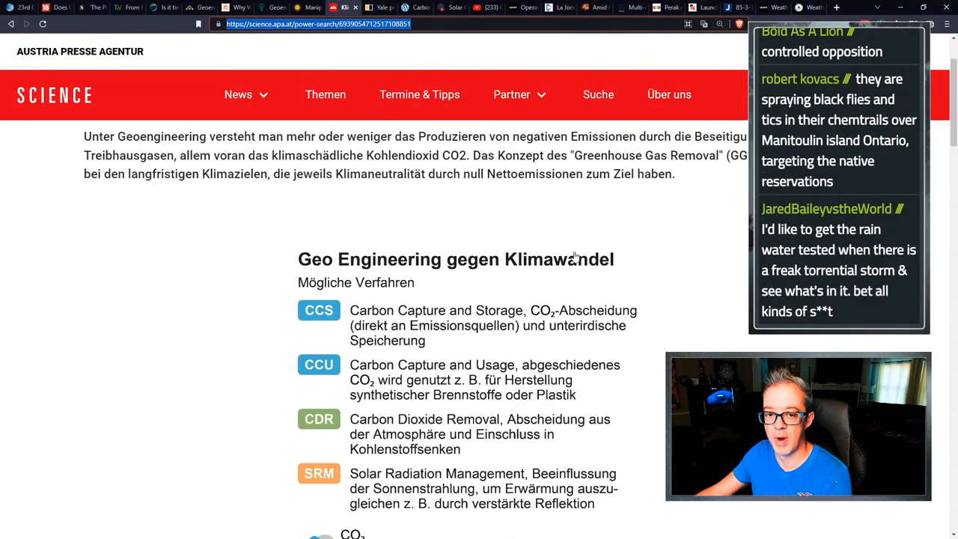
scroll(down, 3)
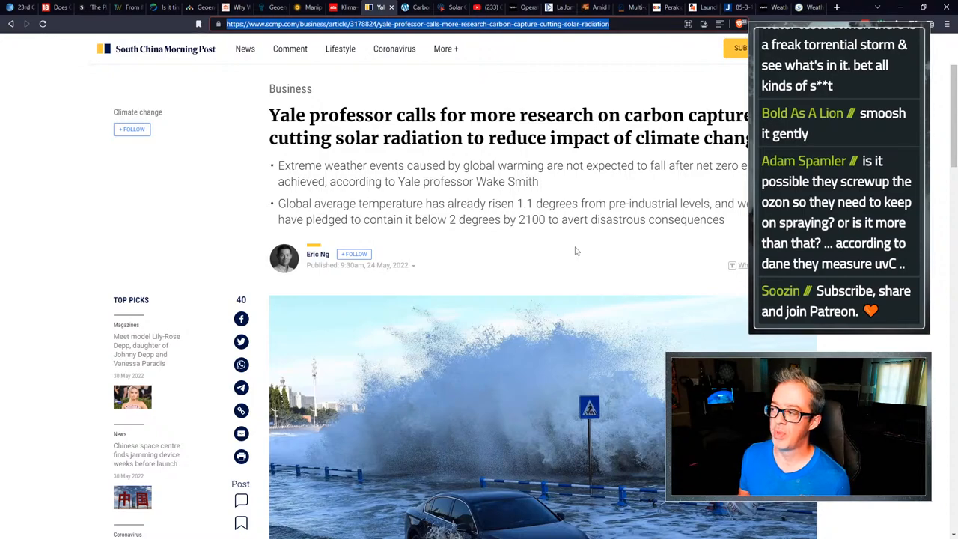
Scroll further down the South China Morning Post carbon capture article.
scroll(down, 3)
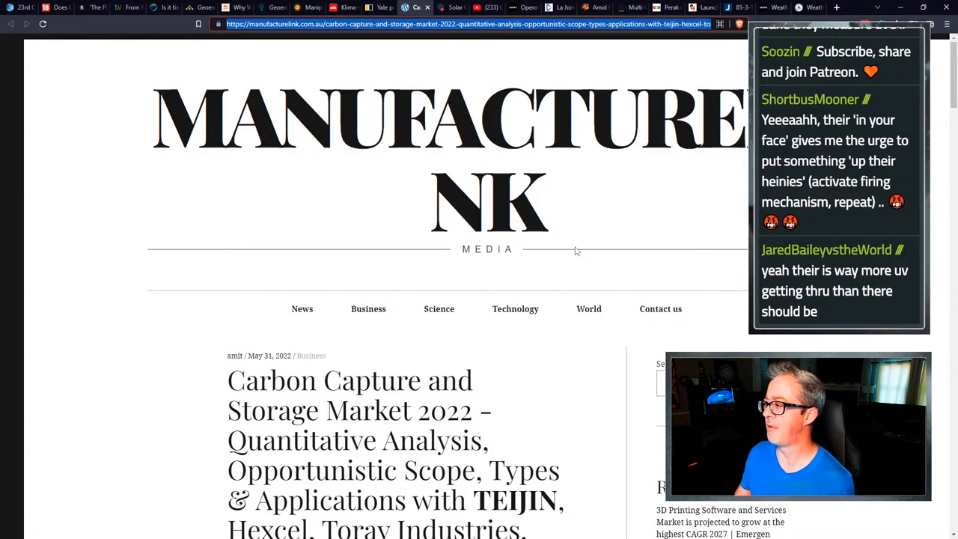
mouse_move(466, 148)
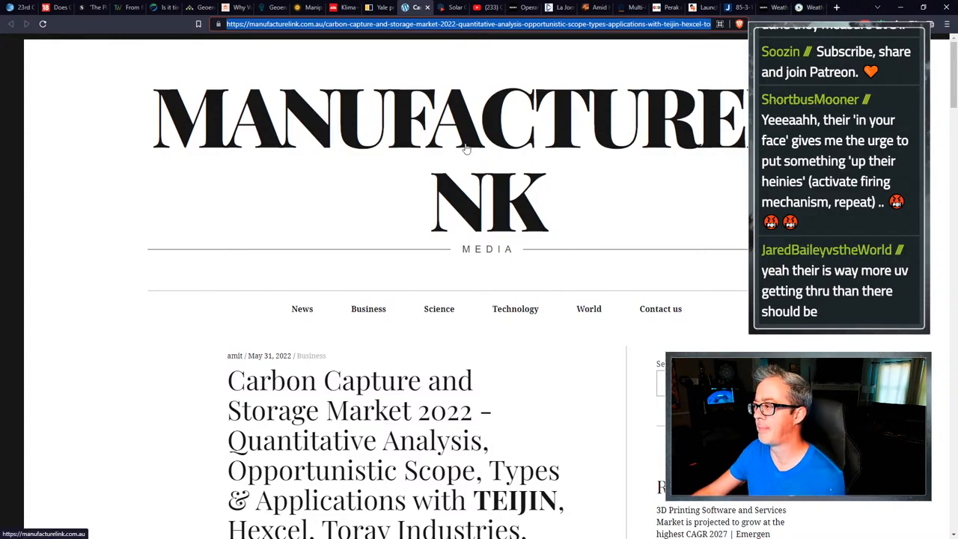
scroll(down, 3)
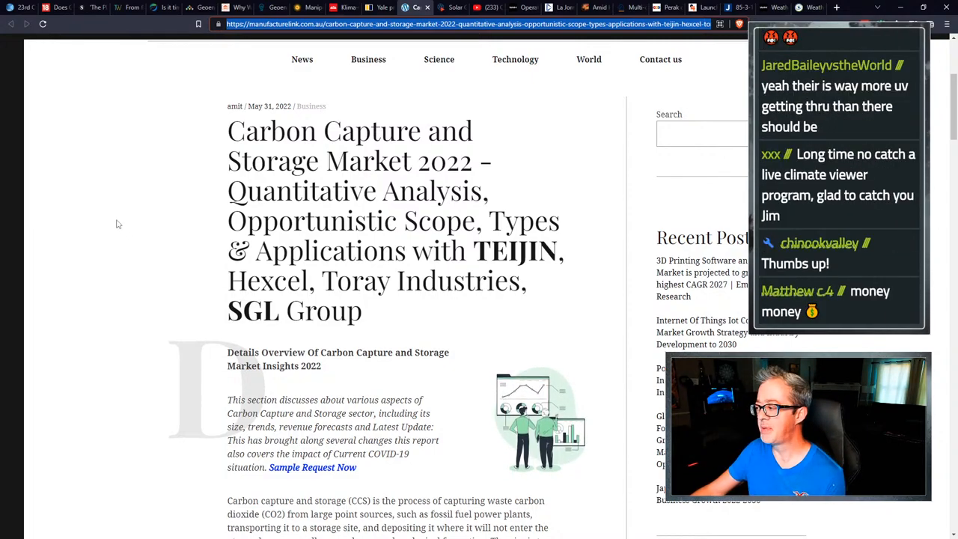
mouse_move(144, 231)
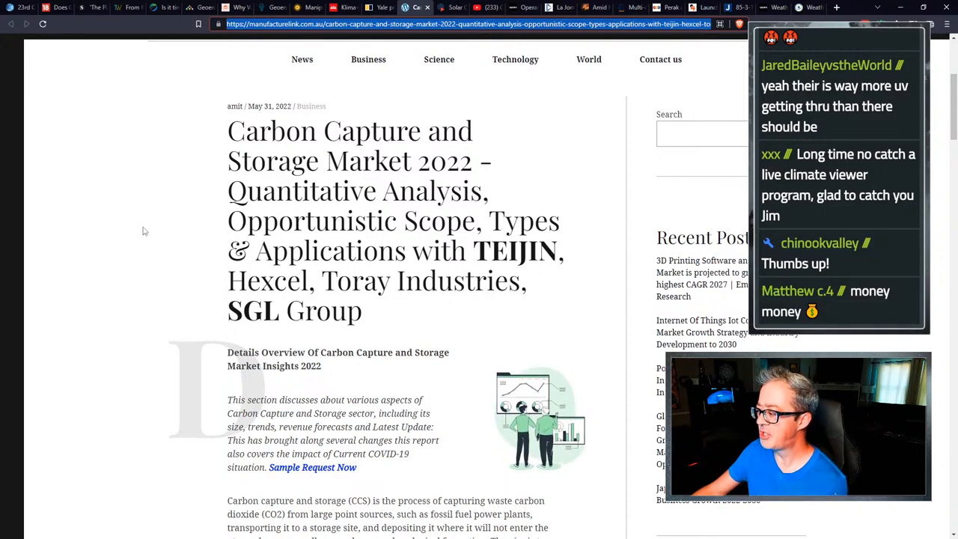
mouse_move(150, 234)
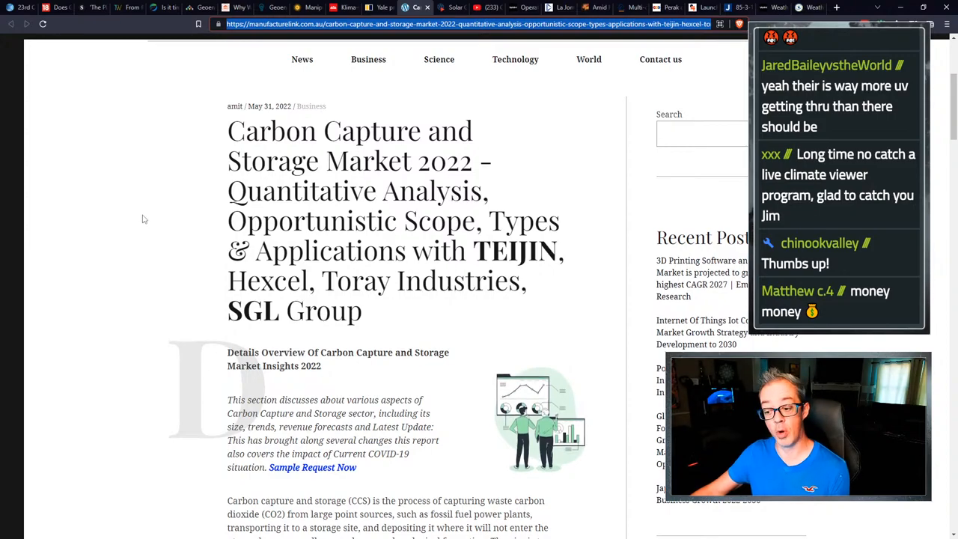
mouse_move(162, 218)
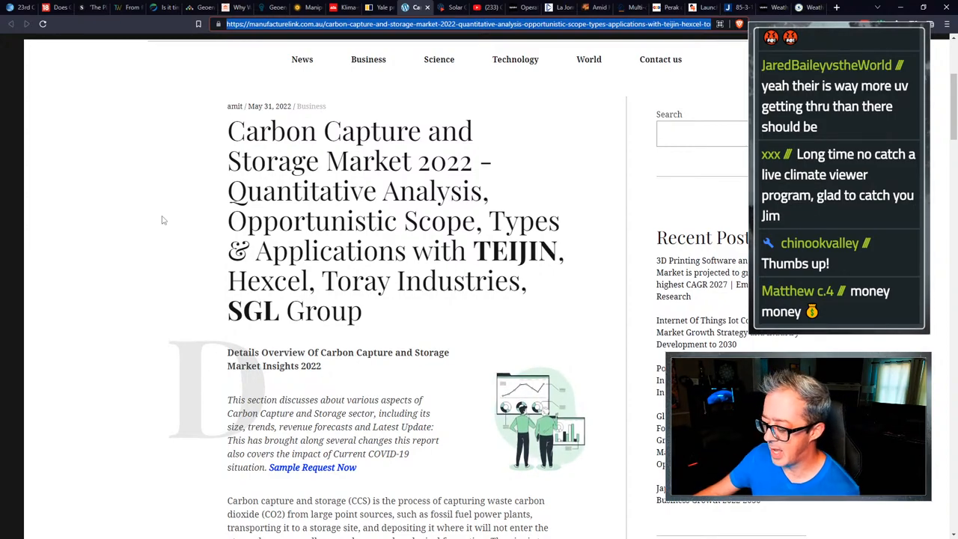
scroll(down, 3)
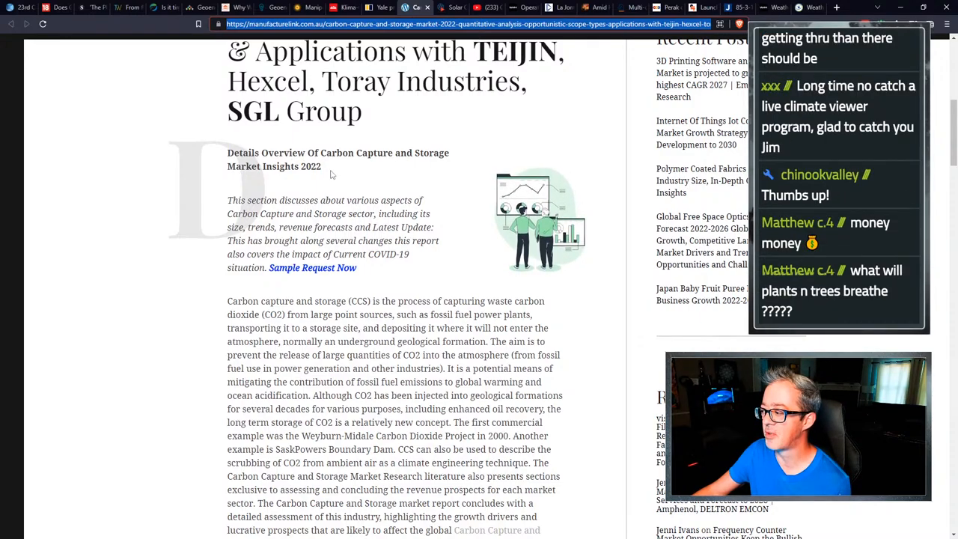
scroll(down, 3)
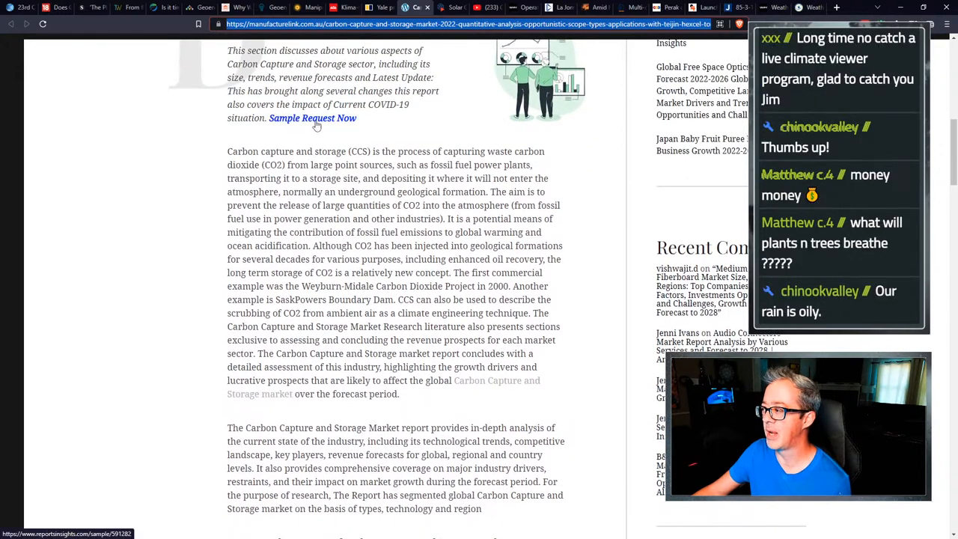
scroll(down, 3)
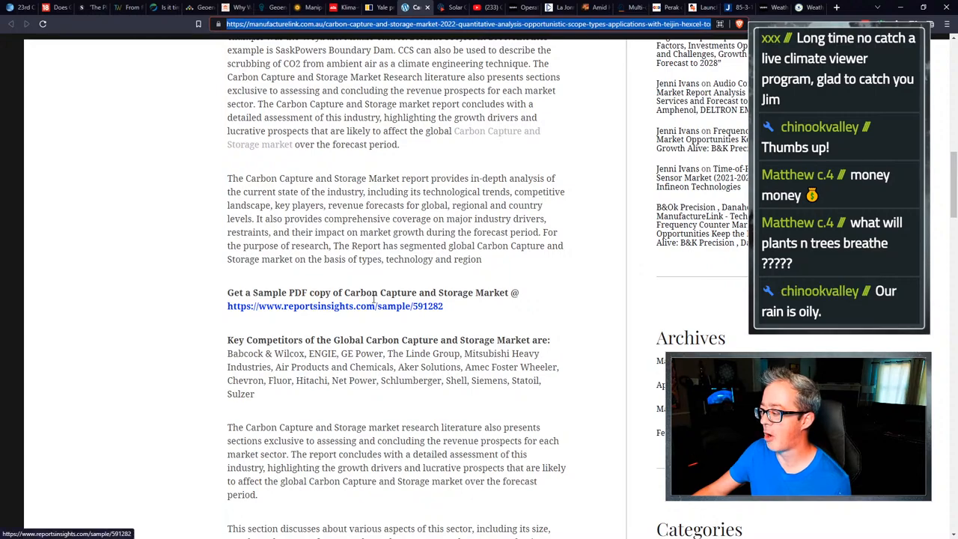
scroll(down, 3)
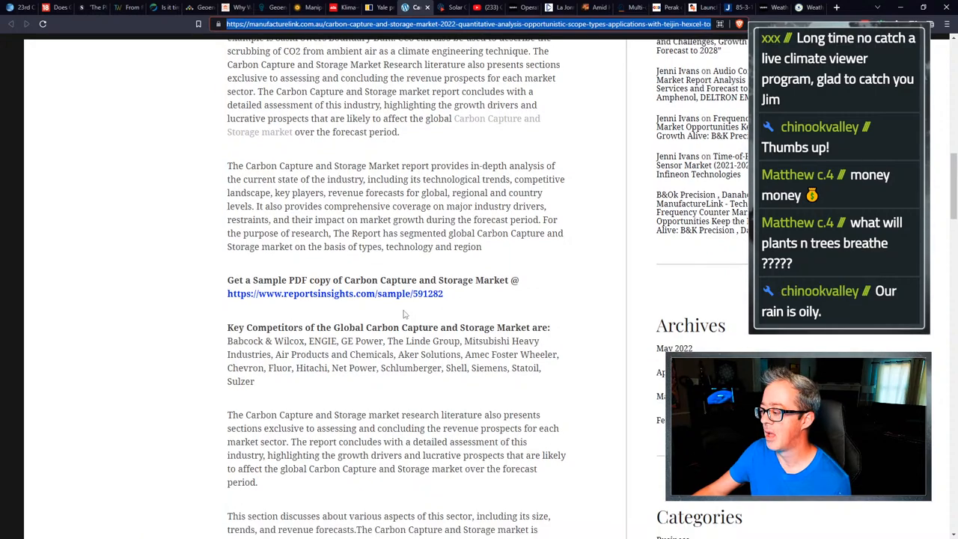
scroll(down, 3)
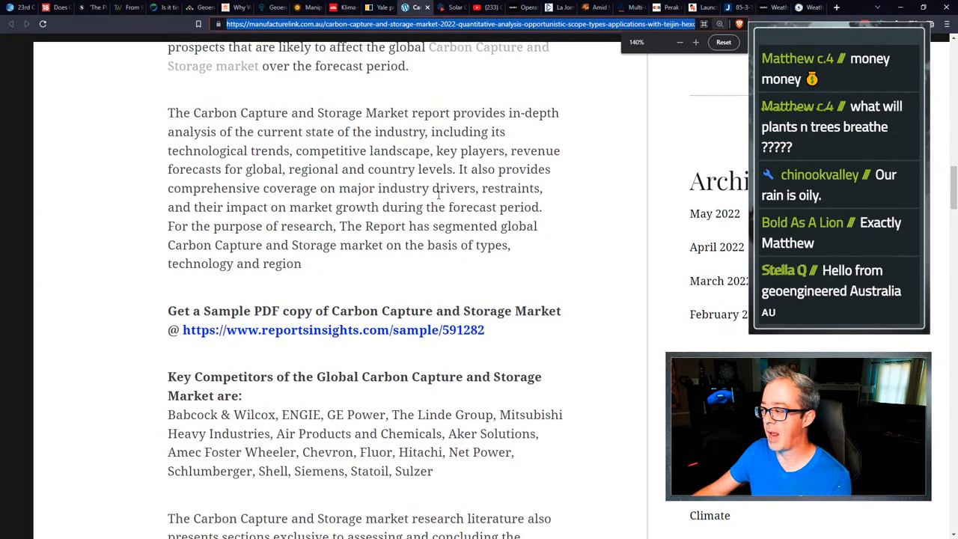
Scroll through the carbon capture market article's product types and scope table.
scroll(down, 3)
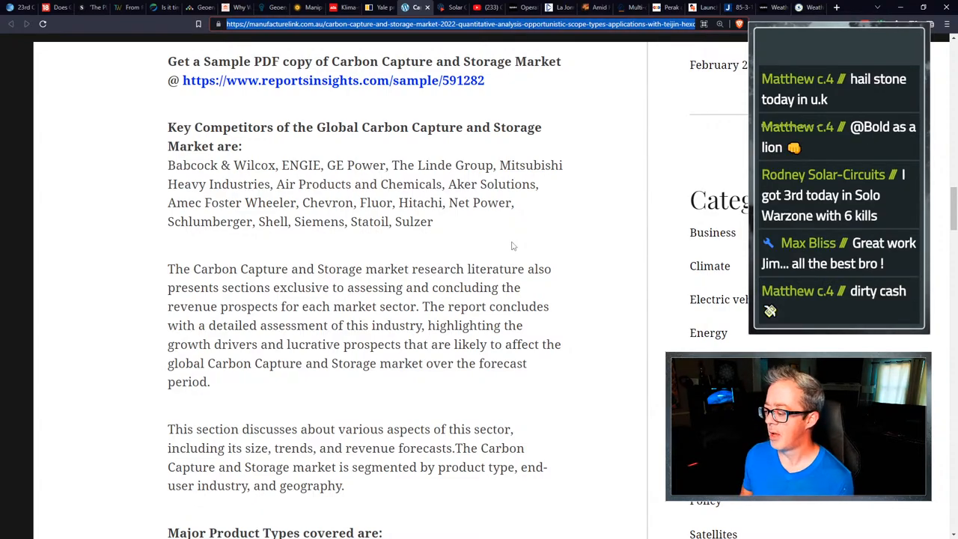
scroll(down, 3)
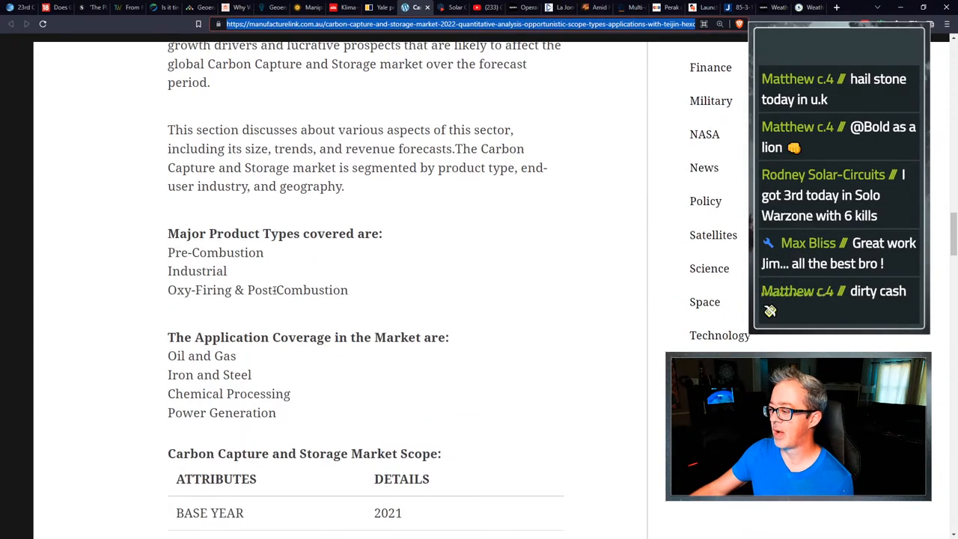
scroll(down, 3)
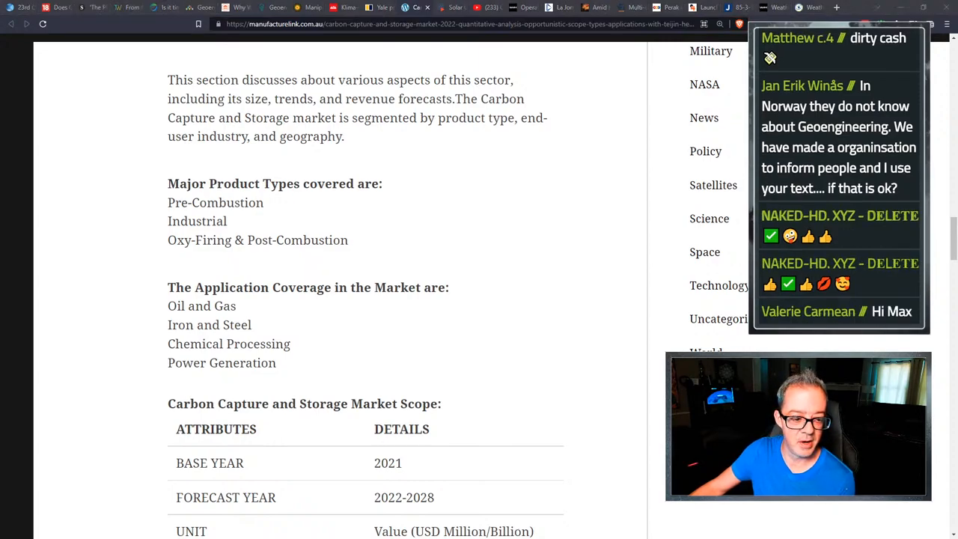
scroll(down, 3)
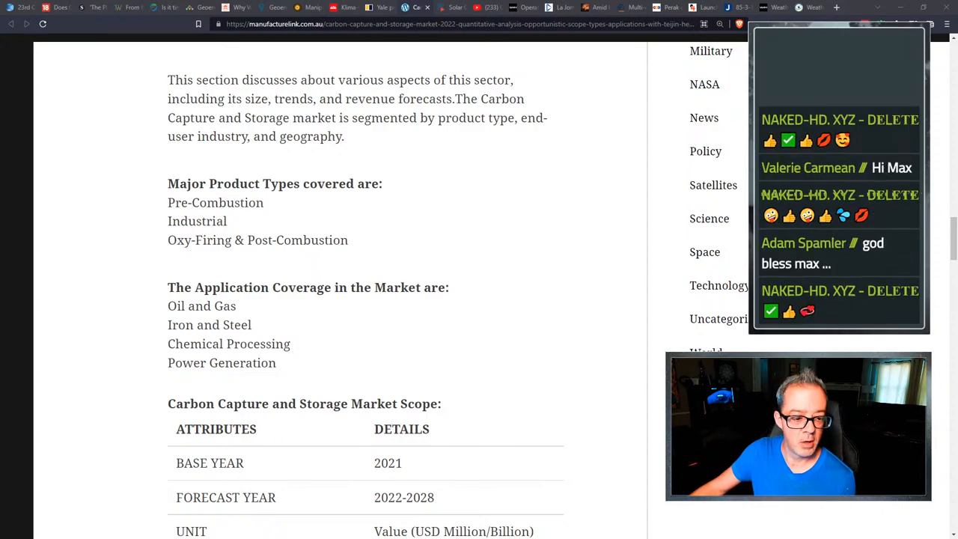
scroll(down, 3)
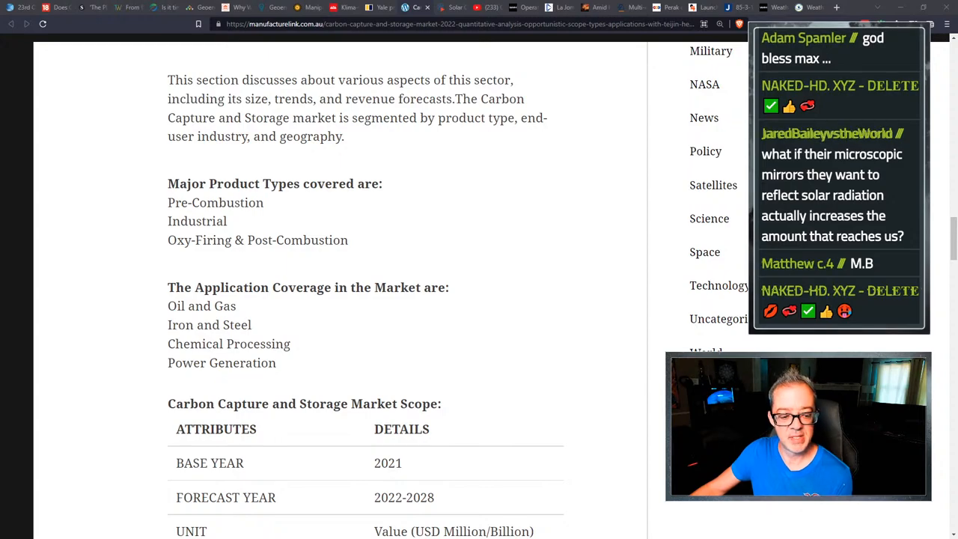
scroll(down, 3)
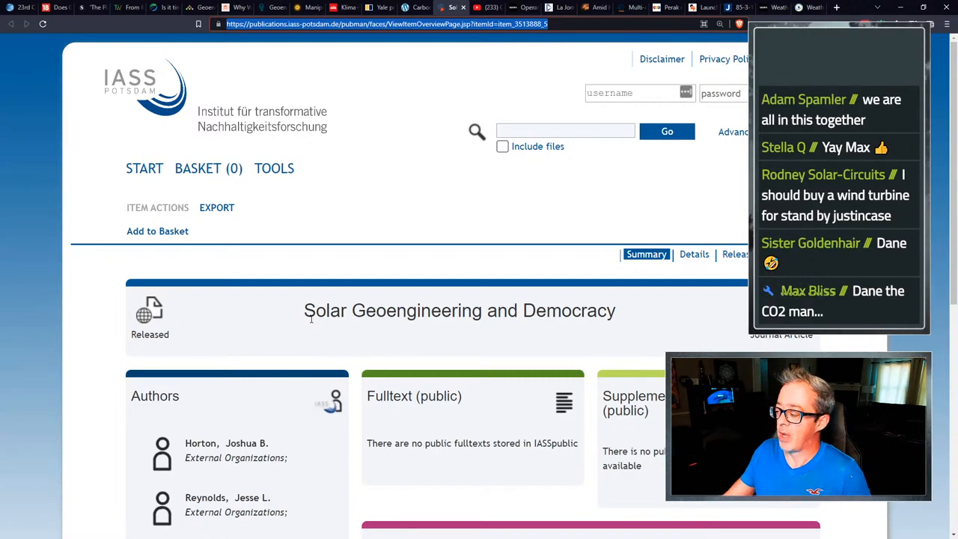
Scroll down the IASS Potsdam 'Solar Geoengineering and Democracy' record toward its citation details.
scroll(down, 3)
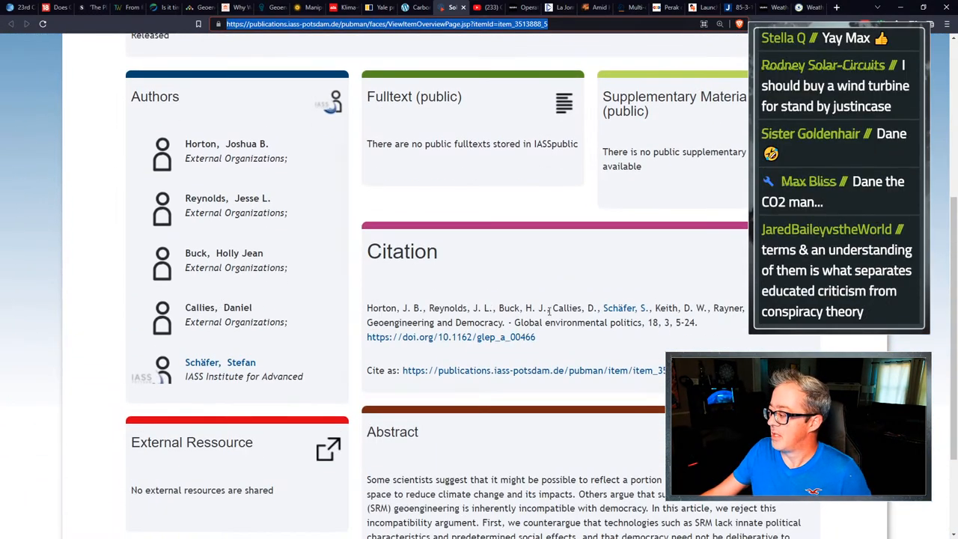
scroll(down, 3)
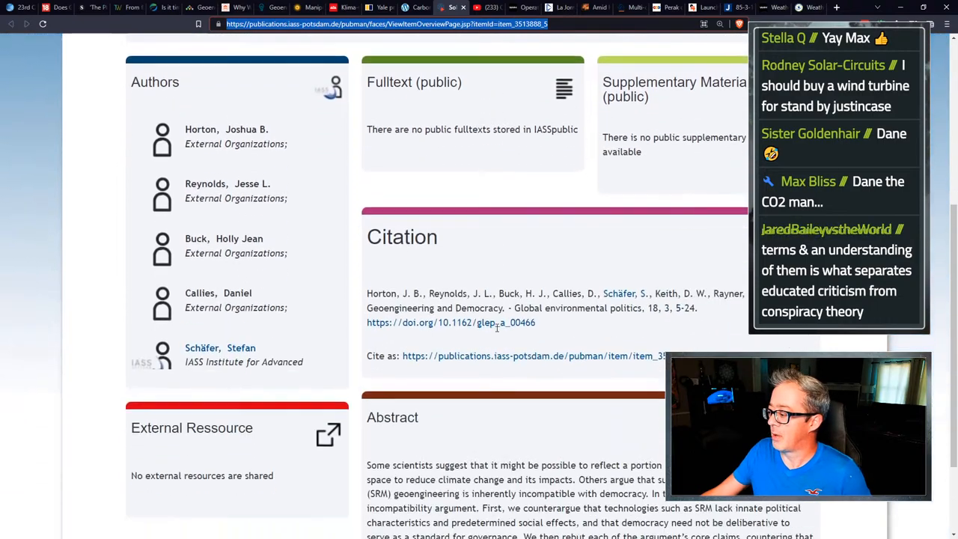
scroll(down, 3)
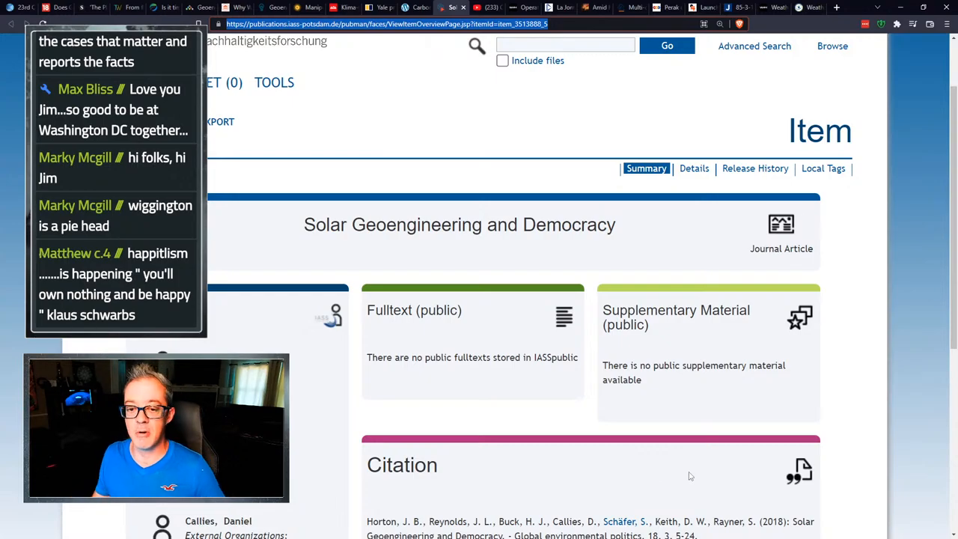
Scroll to the record's Citation (Global Environmental Politics 18(3), 2018) and Abstract sections.
scroll(down, 3)
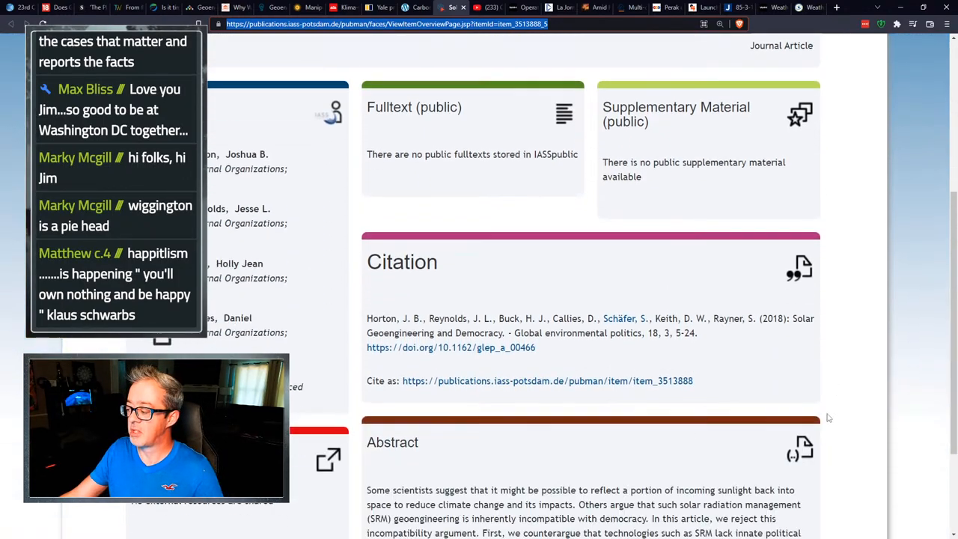
scroll(down, 3)
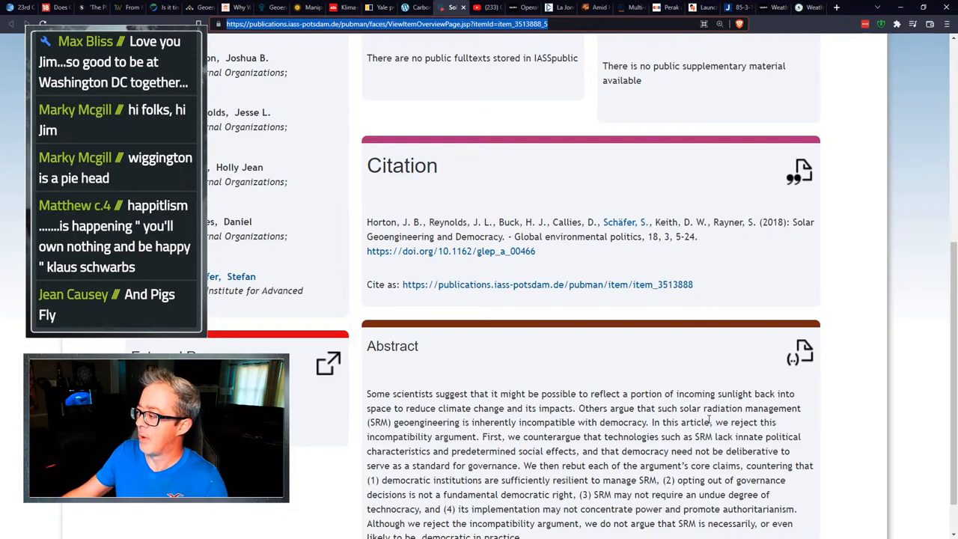
scroll(down, 3)
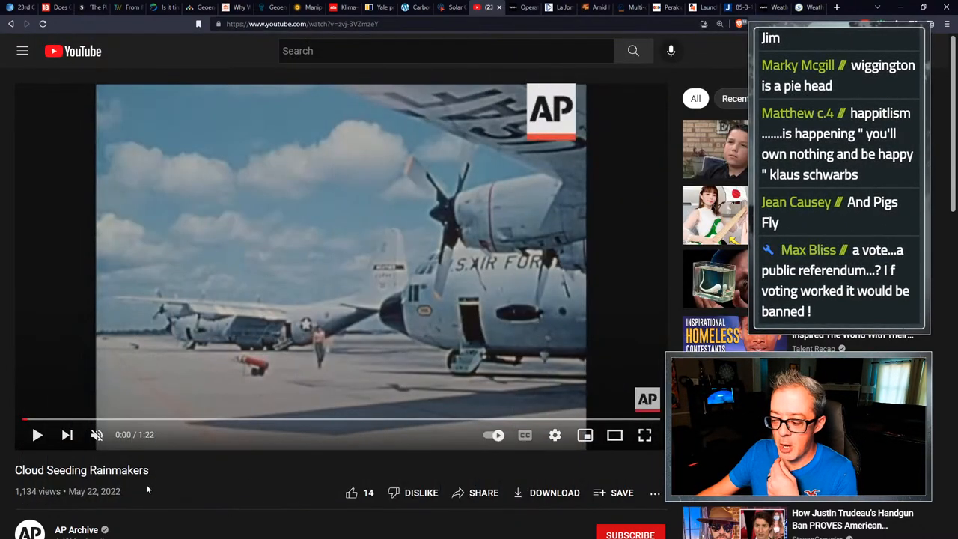
Scroll down the YouTube 'Cloud Seeding Rainmakers' page to its 1971 Texas rain-makers description.
scroll(down, 3)
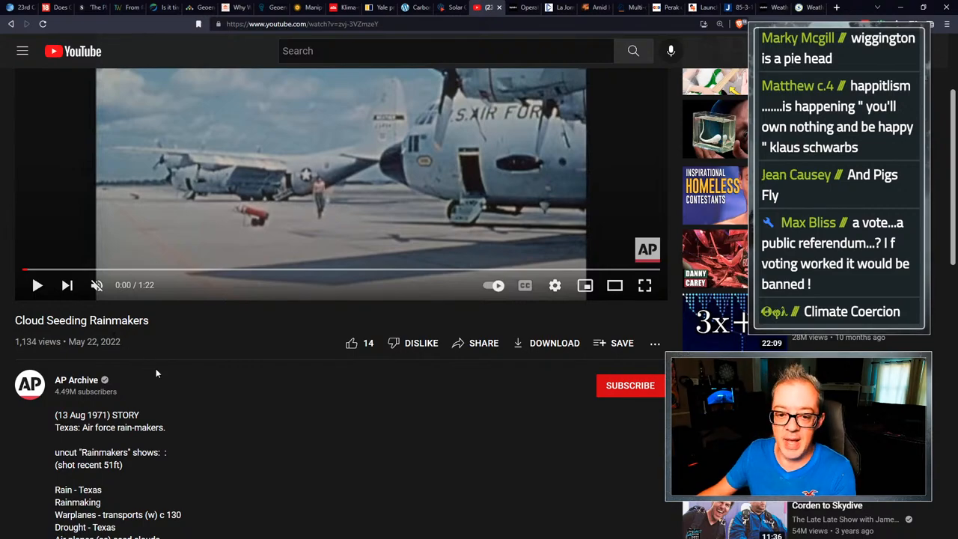
scroll(down, 3)
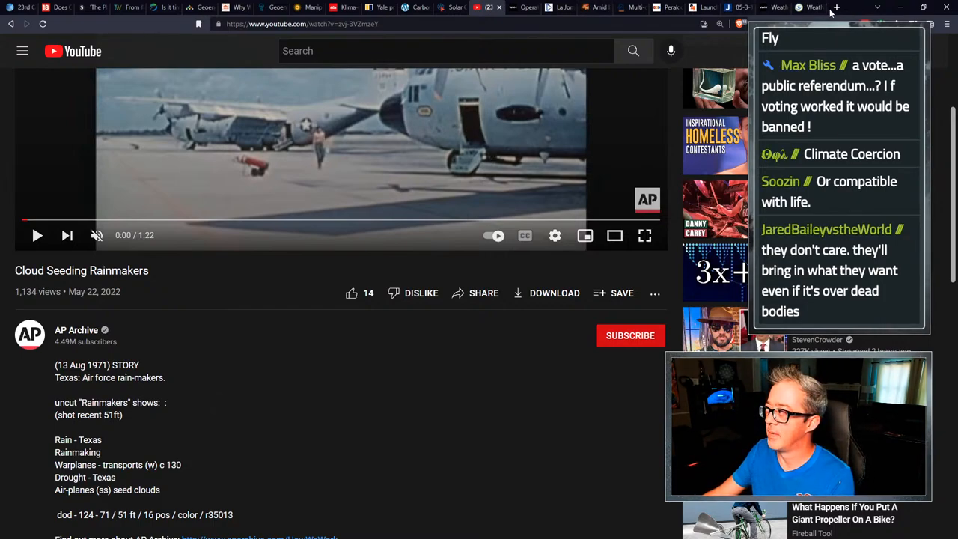
Show the ClimateViewer 'My Speech to the EPA about Flight Pollution' post and scroll to its embedded video.
click(836, 6)
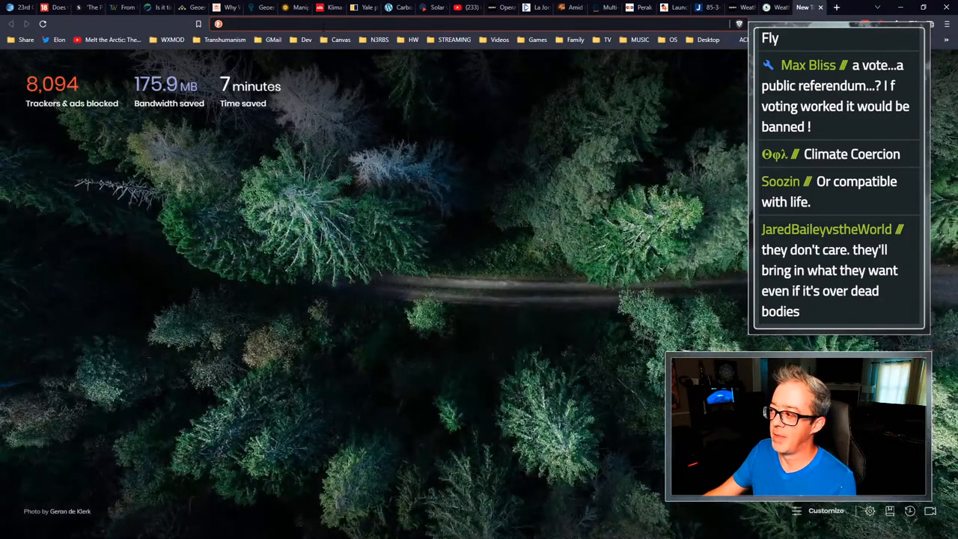
scroll(down, 3)
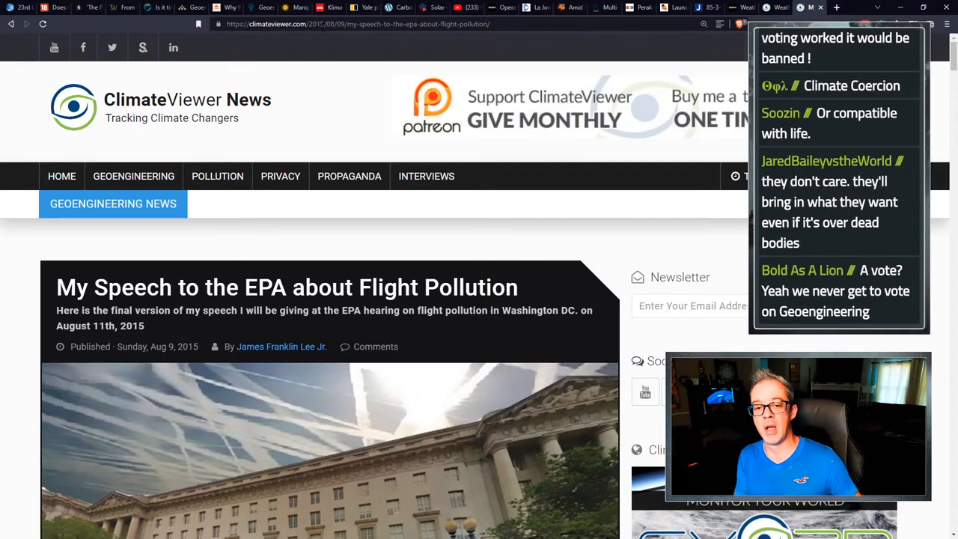
scroll(down, 3)
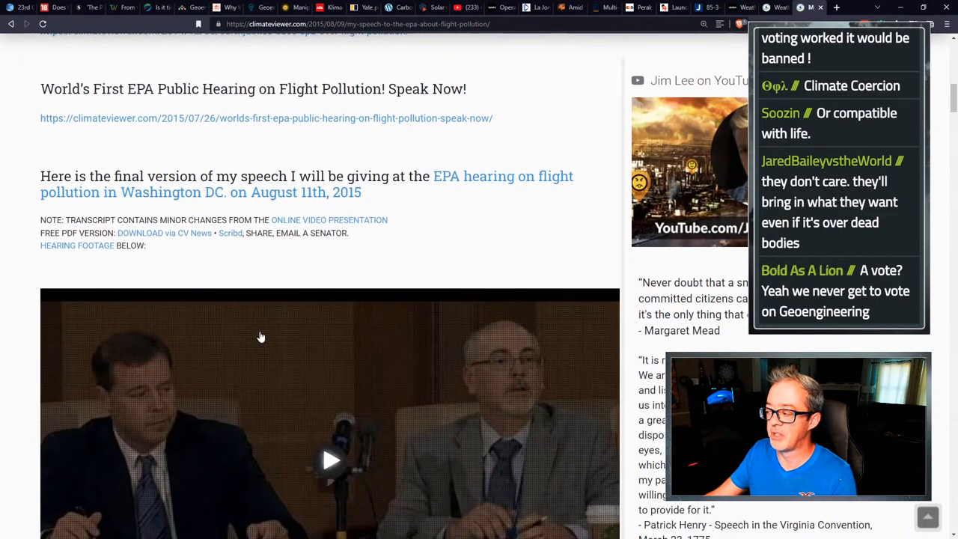
scroll(down, 3)
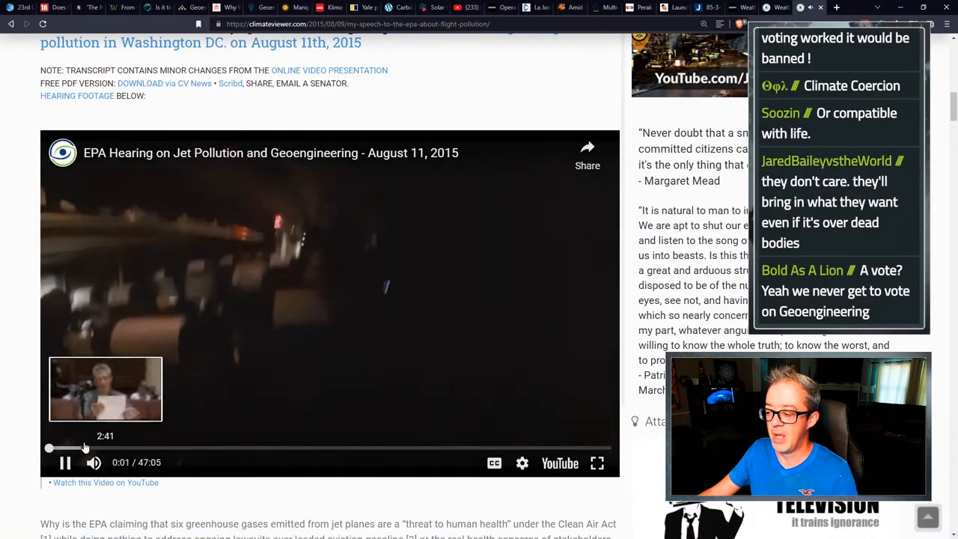
Skip ahead in the EPA hearing video and play it full screen.
drag(48, 449, 62, 450)
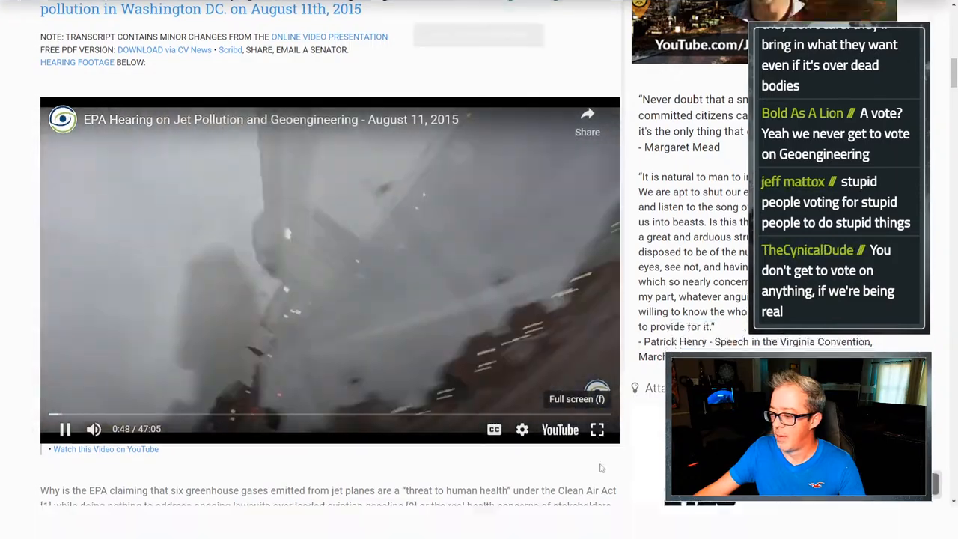
click(596, 428)
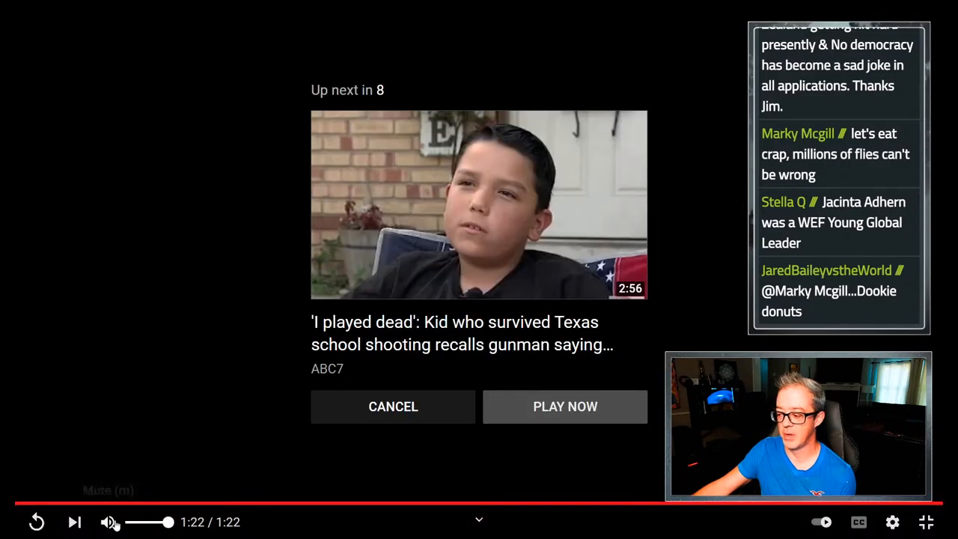
Go to the Operation Popeye weather warfare article and scroll to its opening paragraph.
click(392, 407)
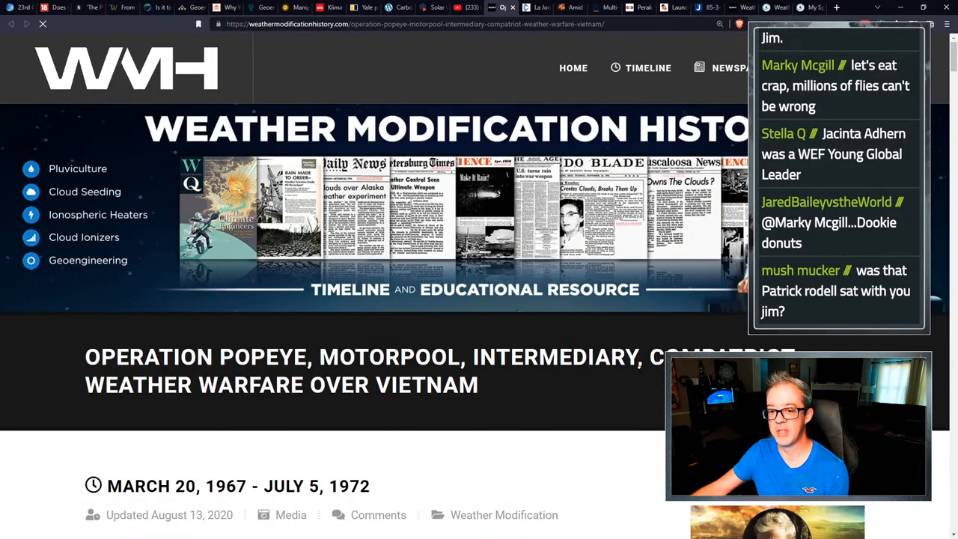
scroll(down, 3)
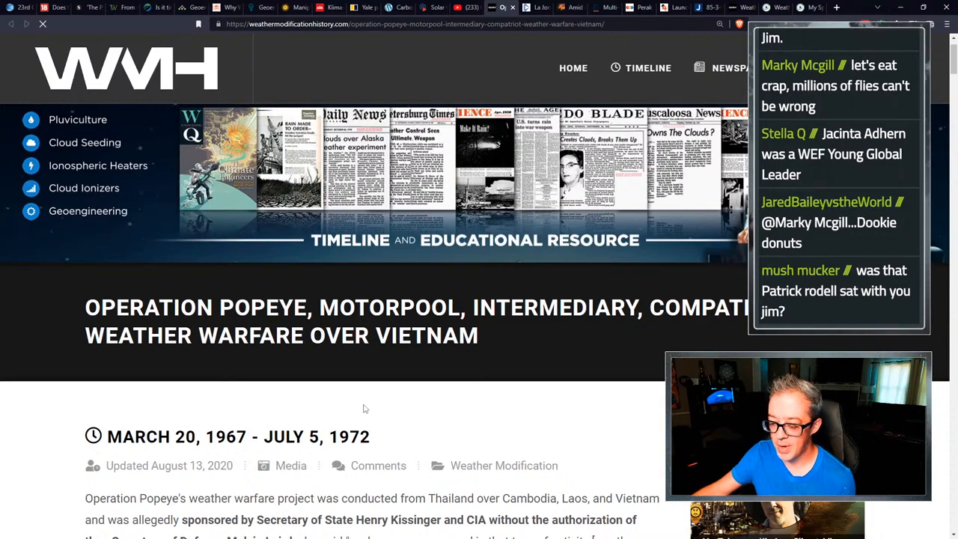
mouse_move(378, 404)
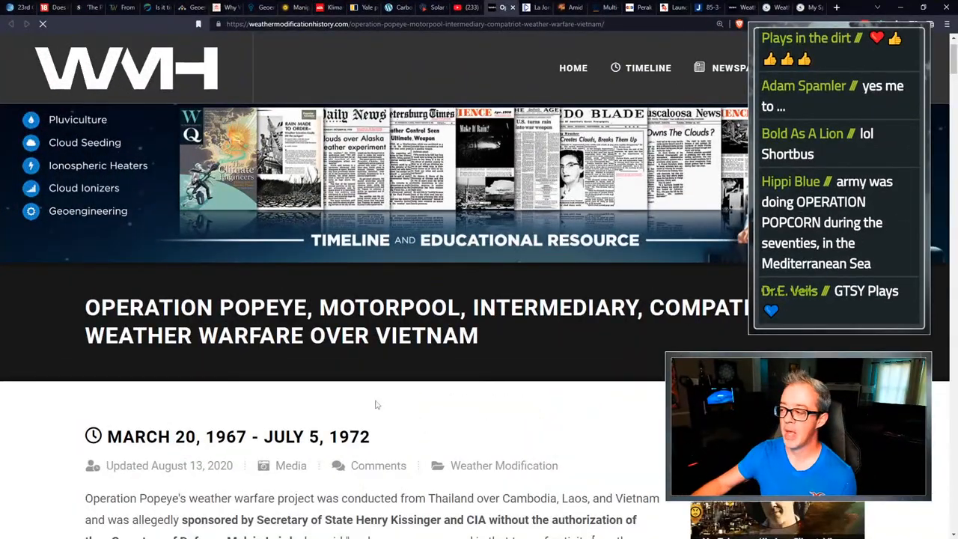
Scroll to the Operation Popeye media gallery and enlarge the WC-130 and RF-4 flight photo.
scroll(down, 3)
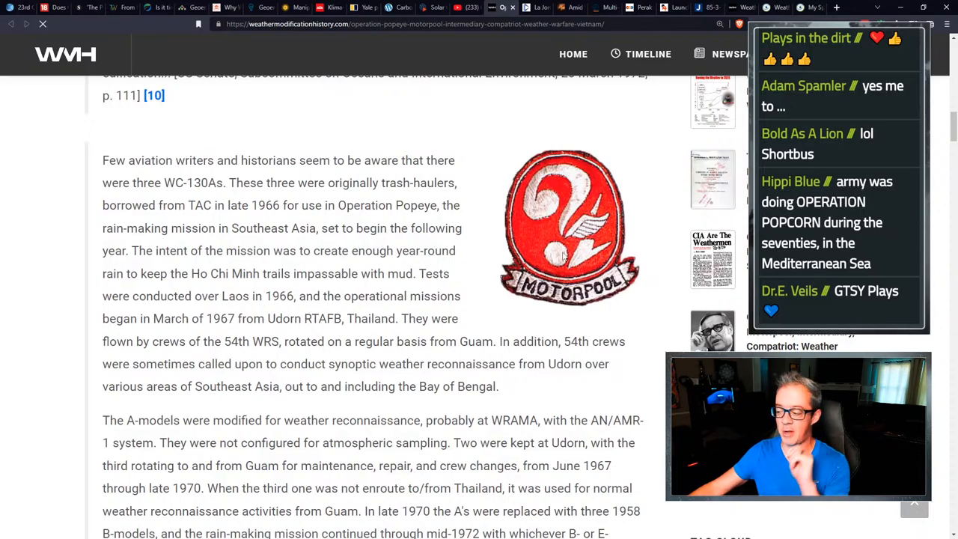
scroll(down, 3)
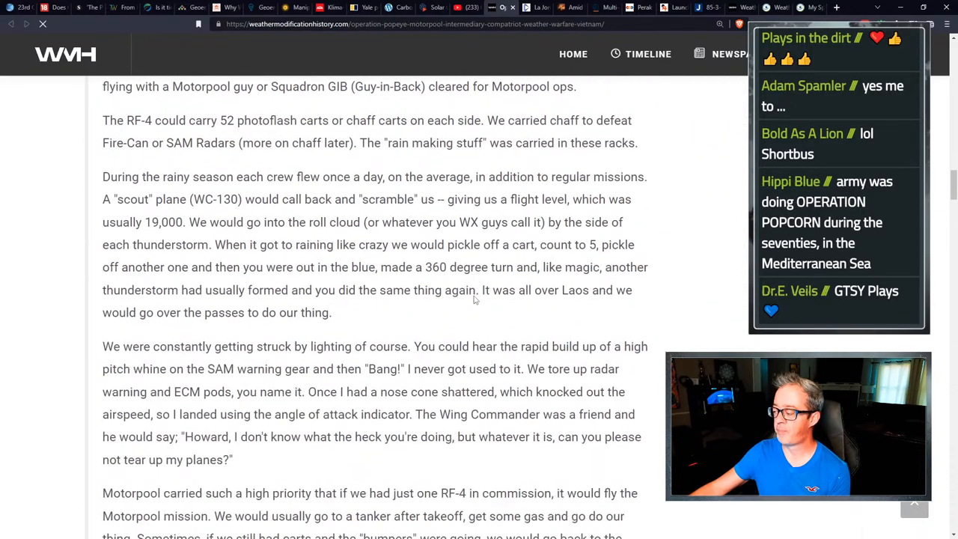
scroll(down, 3)
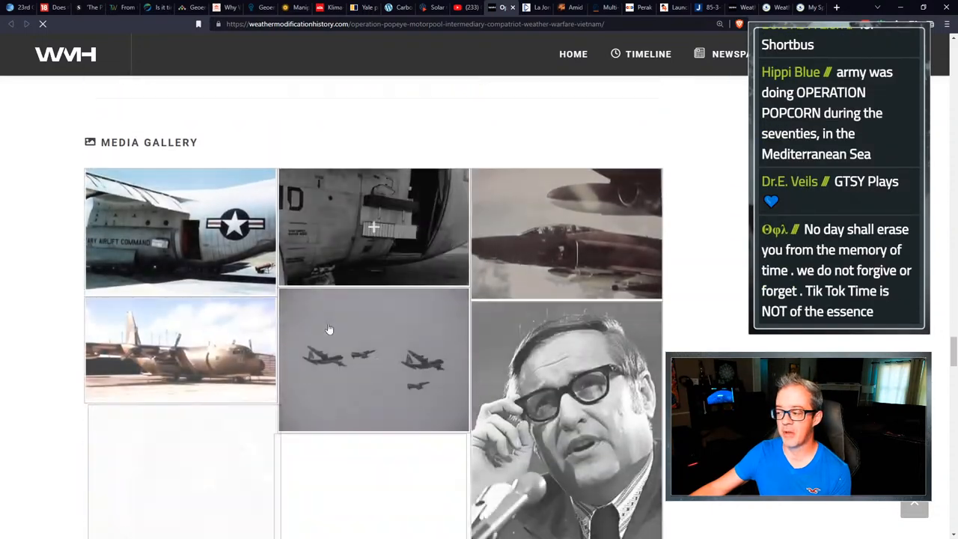
click(180, 231)
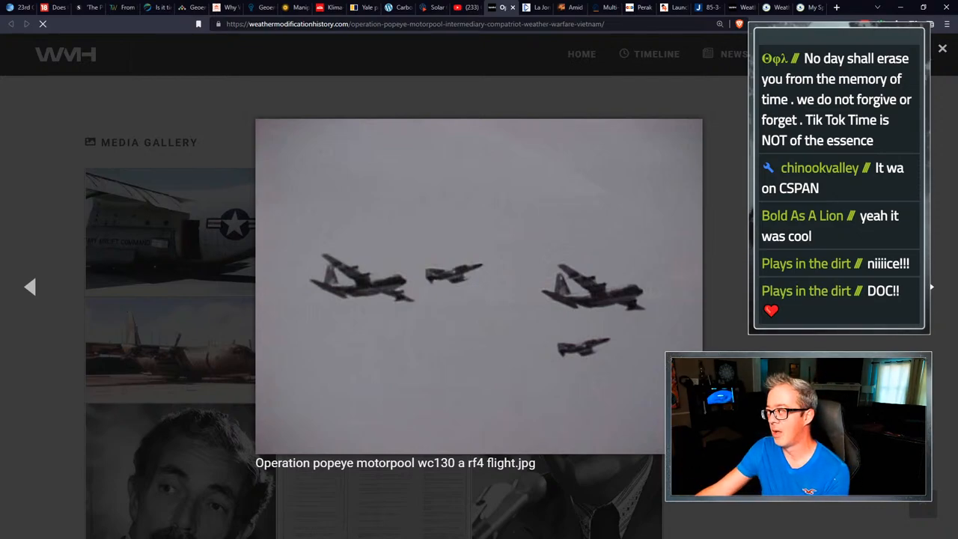
Advance the gallery to photo 7 of 26, the 1973 Senator Claiborne Pell portrait.
click(932, 287)
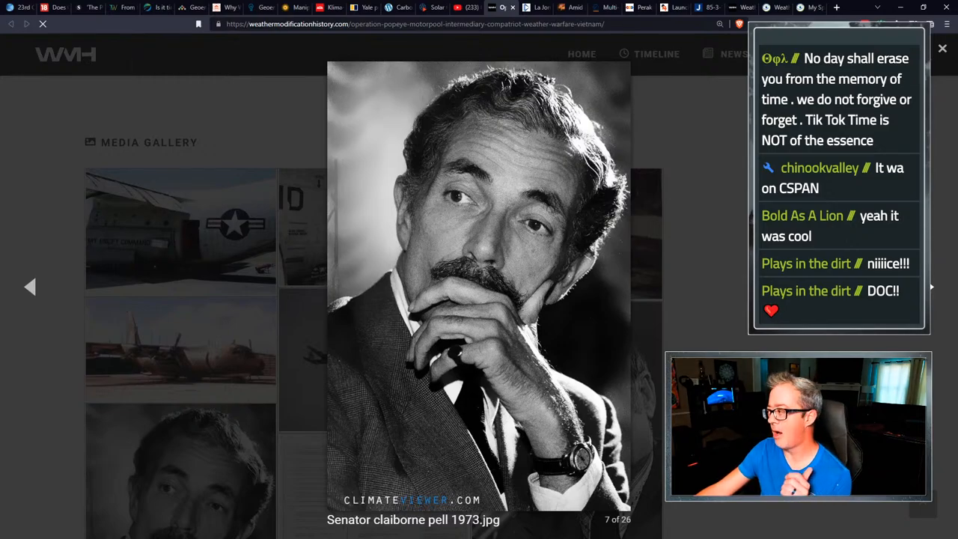
Advance to the Pentagon Papers Operation Pop-Eye scan and pan across to its policy and military-risk columns.
click(931, 288)
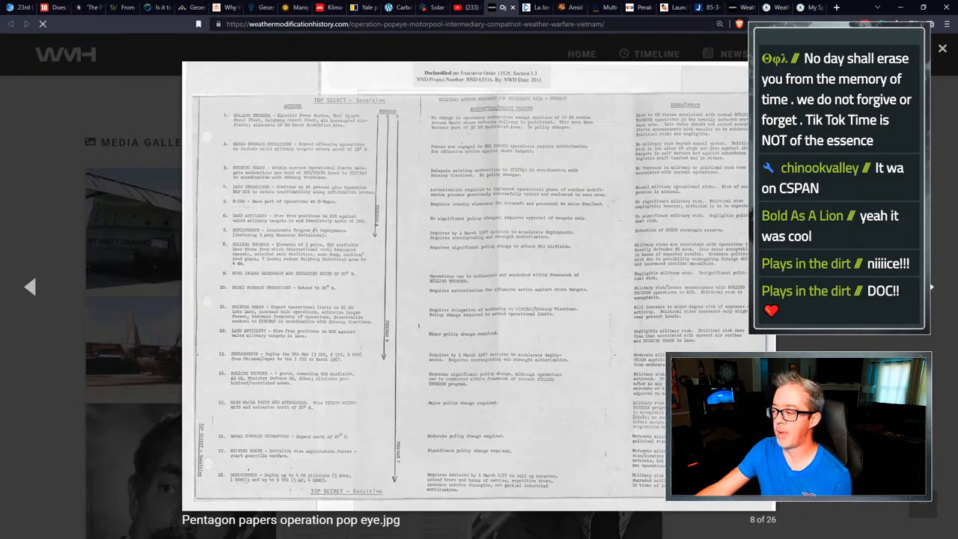
mouse_move(494, 197)
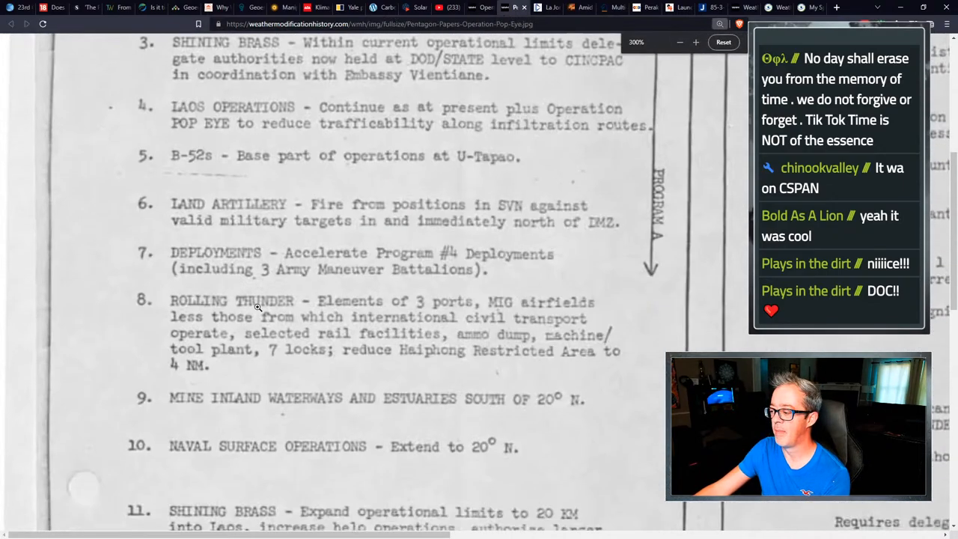
scroll(down, 3)
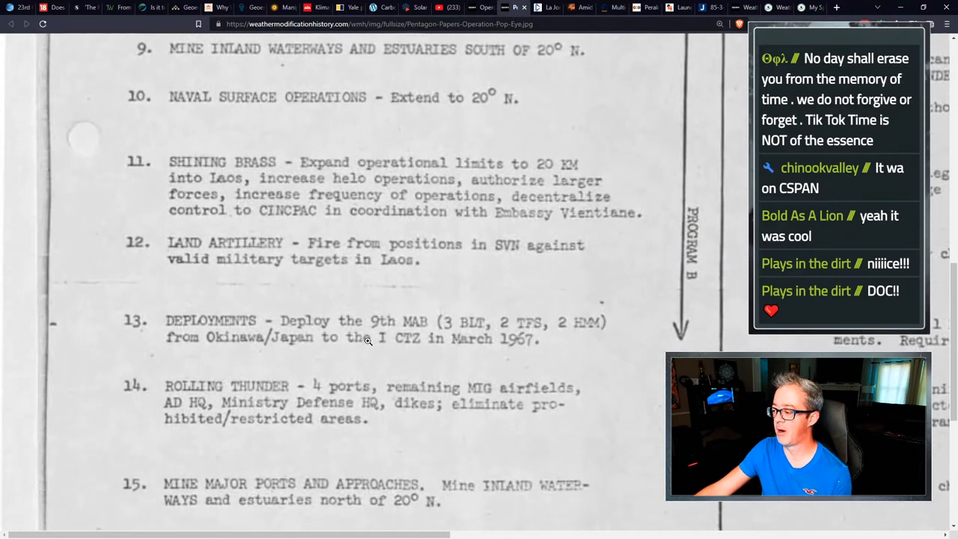
scroll(down, 3)
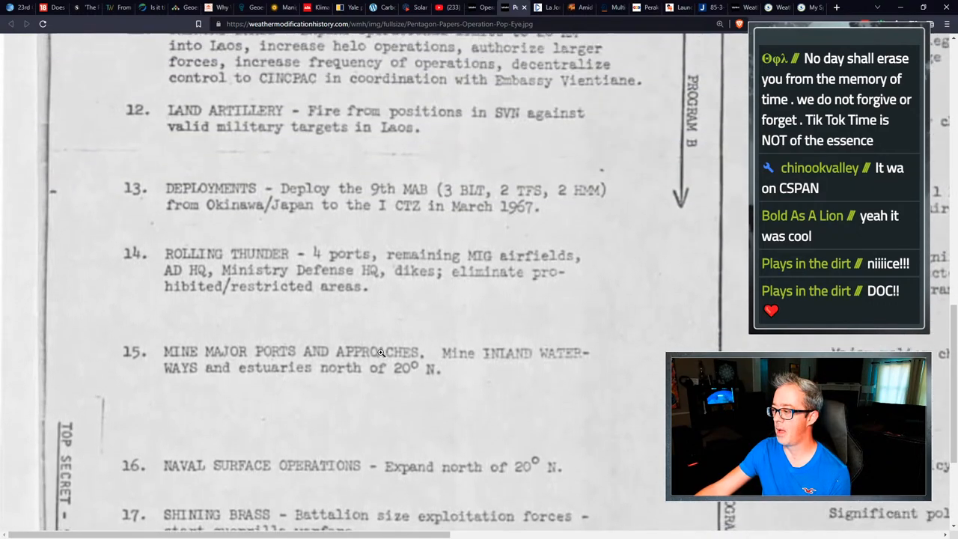
scroll(up, 3)
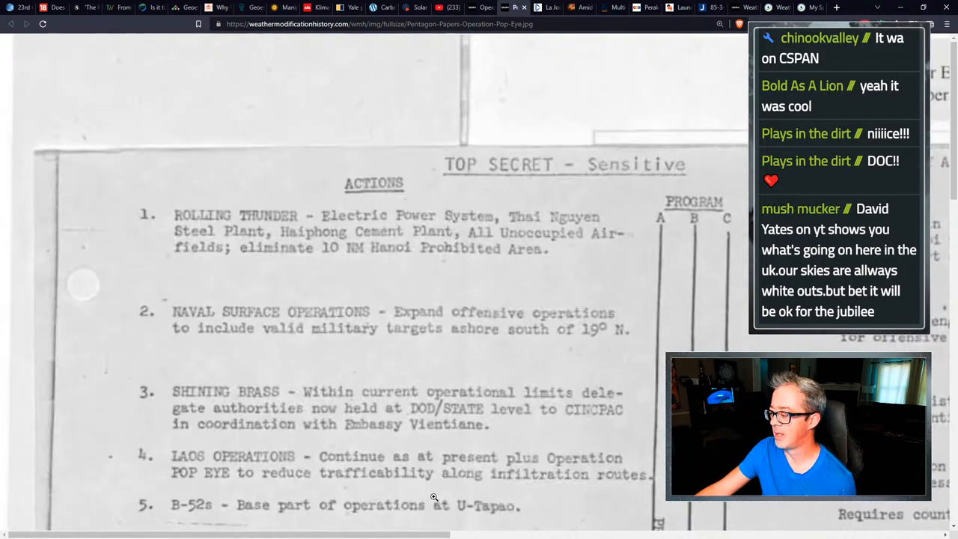
scroll(down, 3)
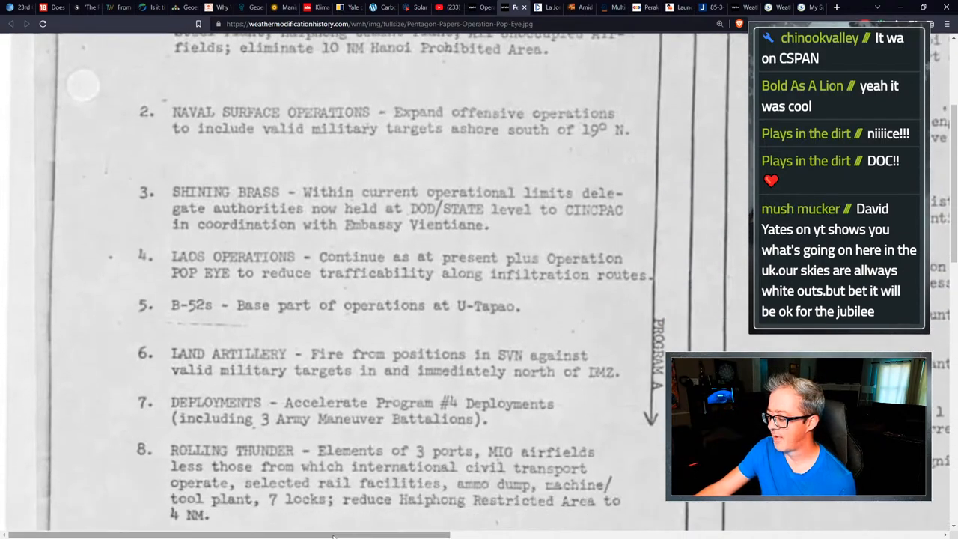
scroll(right, 3)
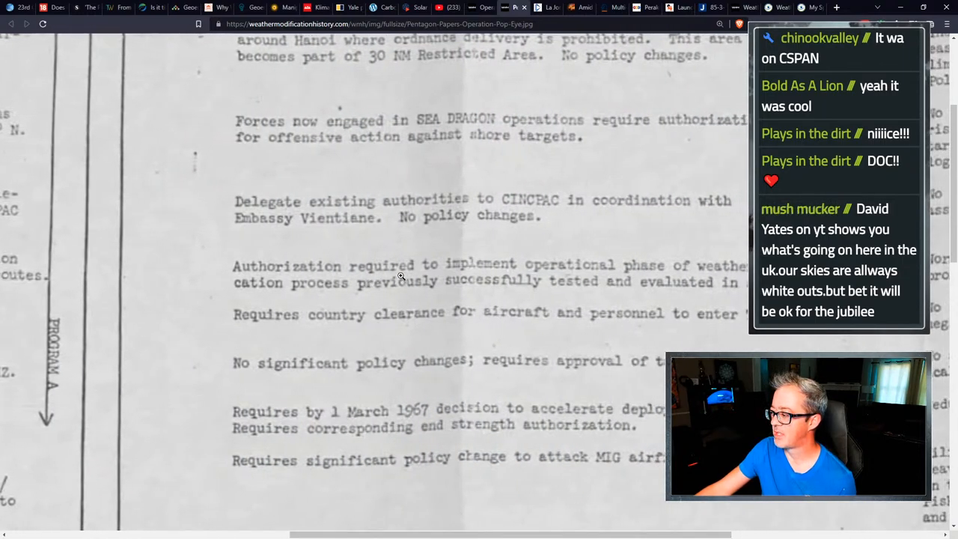
mouse_move(664, 277)
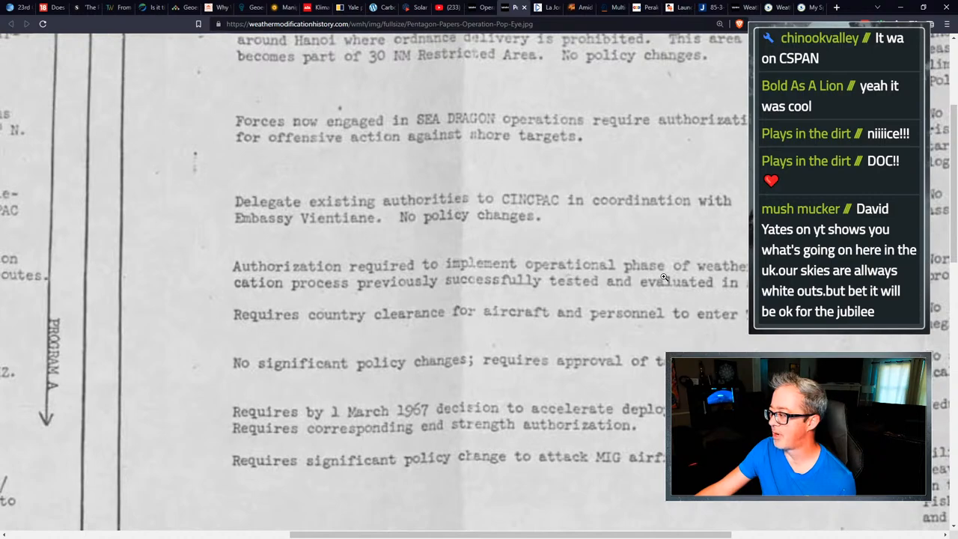
mouse_move(482, 292)
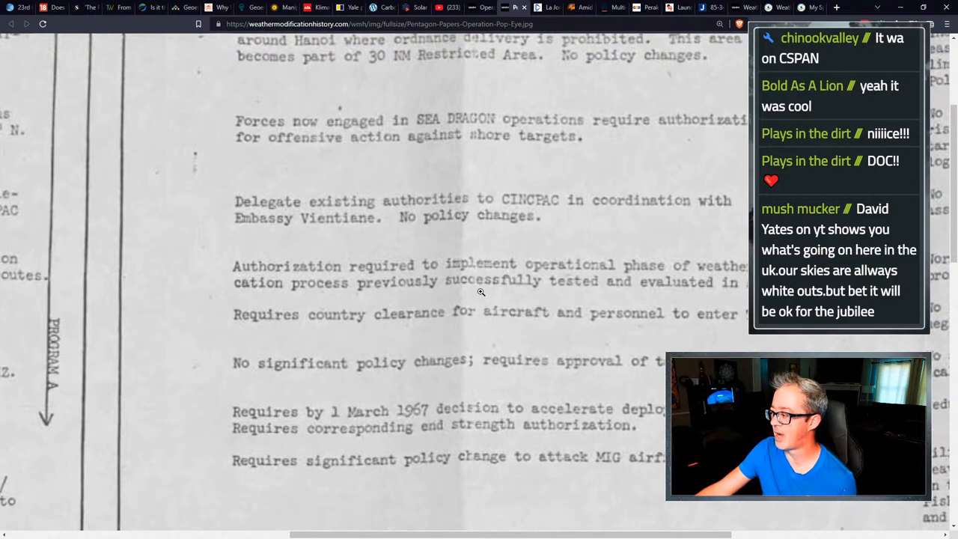
mouse_move(653, 283)
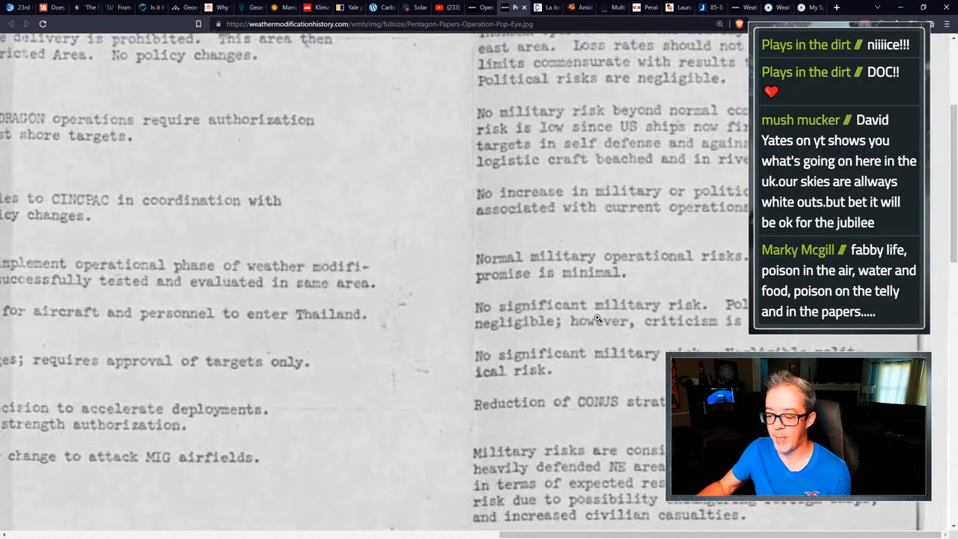
scroll(down, 3)
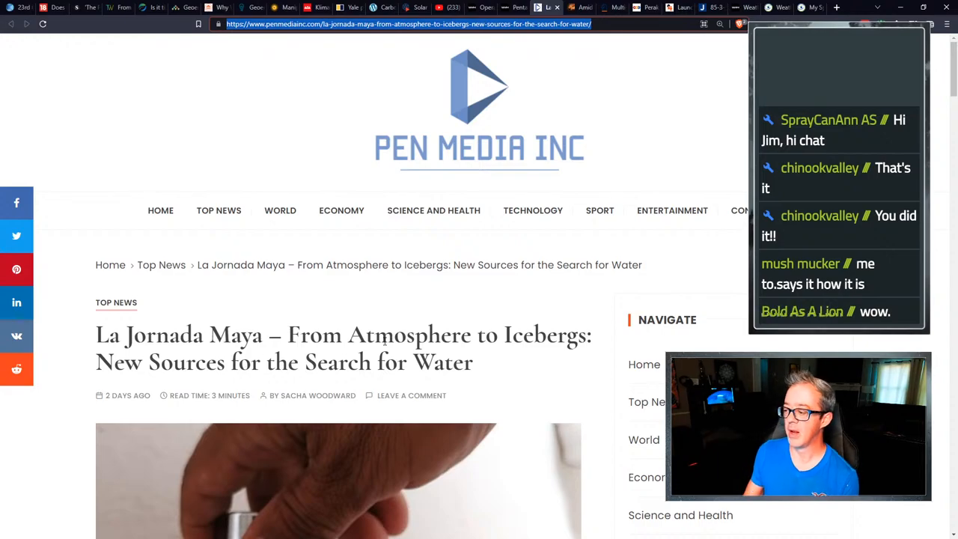
Scroll down the La Jornada Maya water-sources article to its atmospheric-water section.
scroll(down, 3)
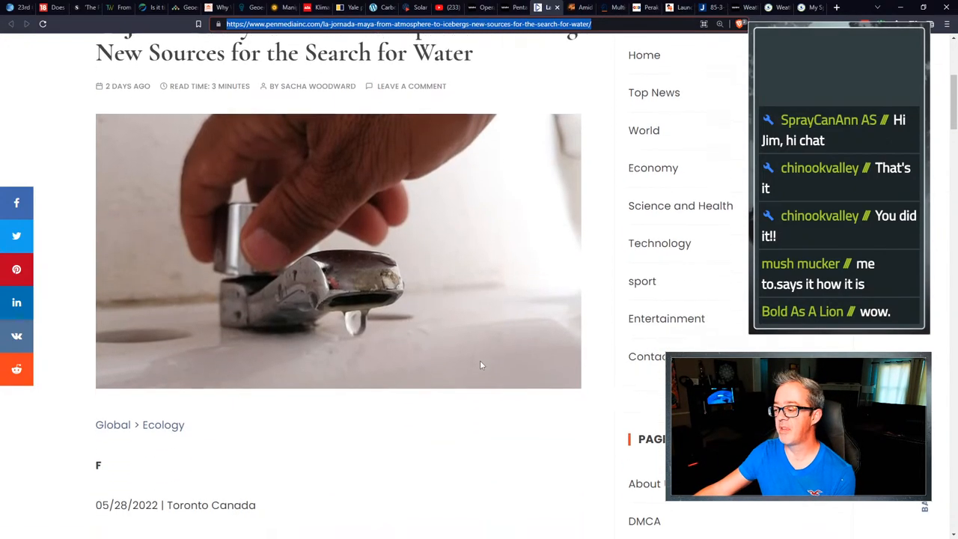
scroll(down, 3)
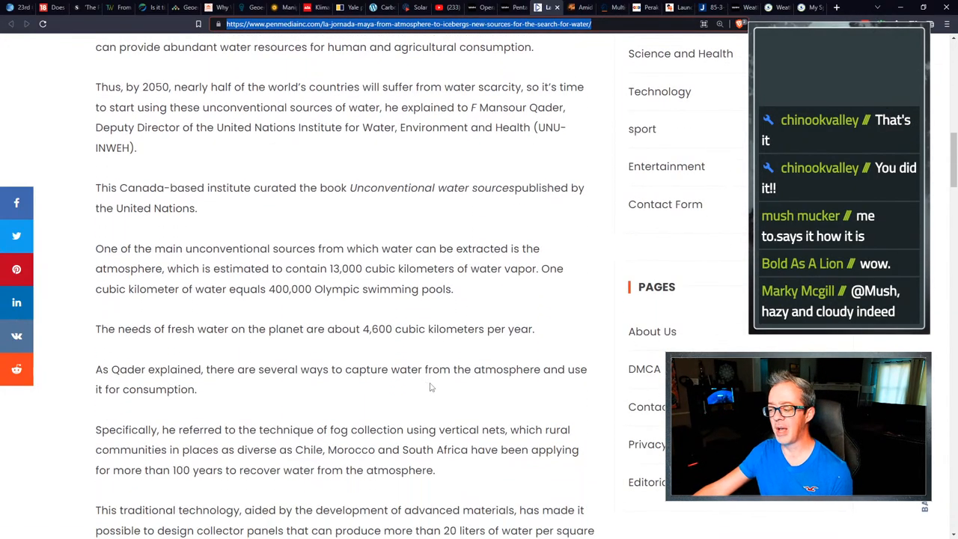
scroll(down, 3)
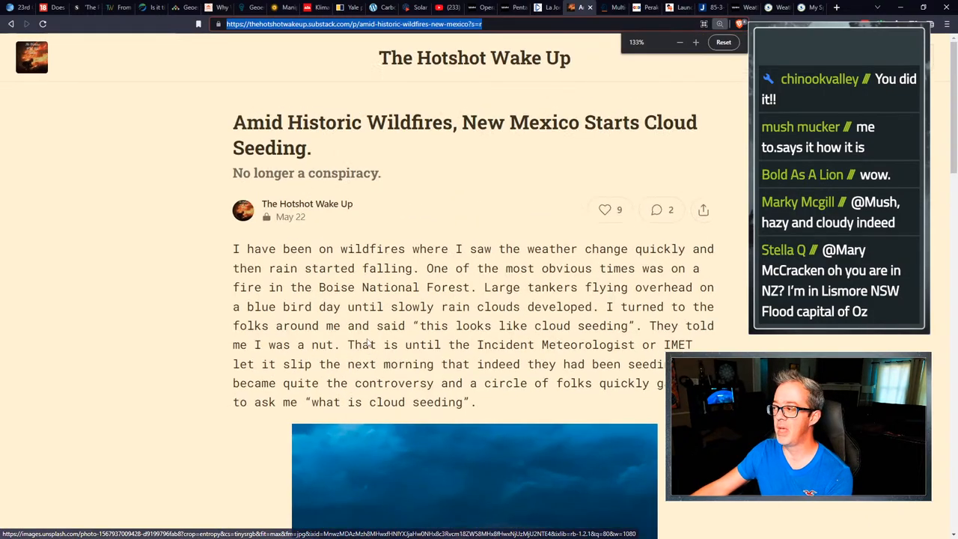
Switch to the Hotshot Wake Up Substack tab with the New Mexico cloud seeding post.
click(694, 42)
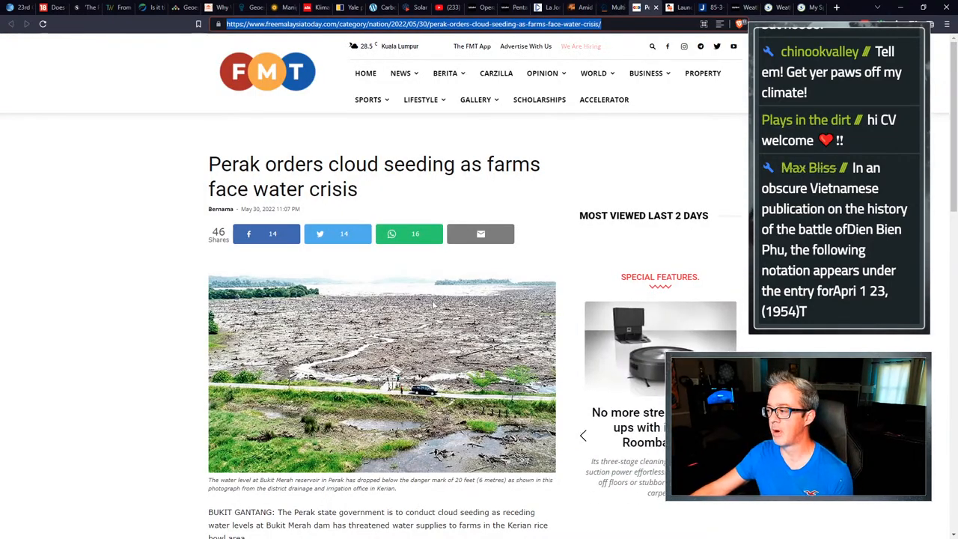
Scroll down the Free Malaysia Today Perak cloud seeding article.
scroll(down, 3)
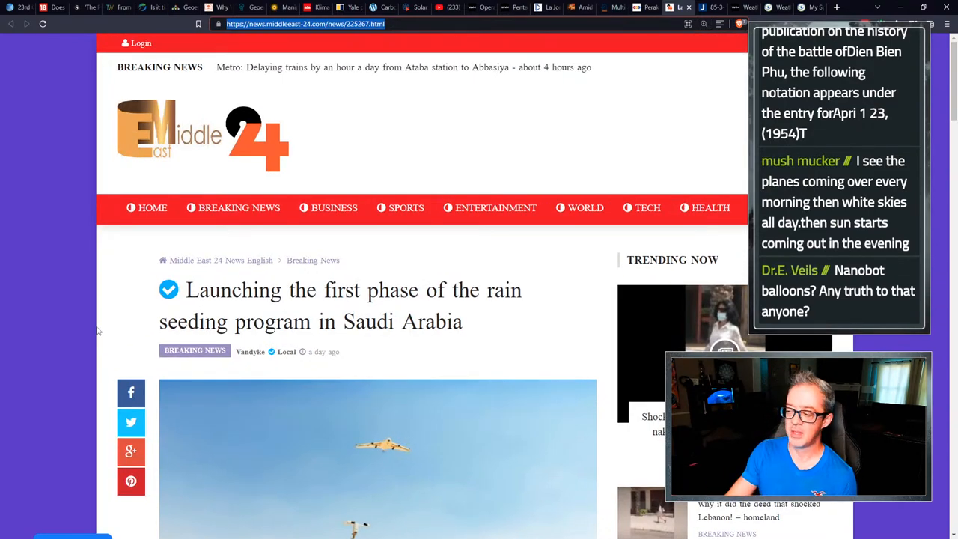
Scroll through the Middle East 24 Saudi rain-seeding article into its five-year first-phase details.
scroll(down, 3)
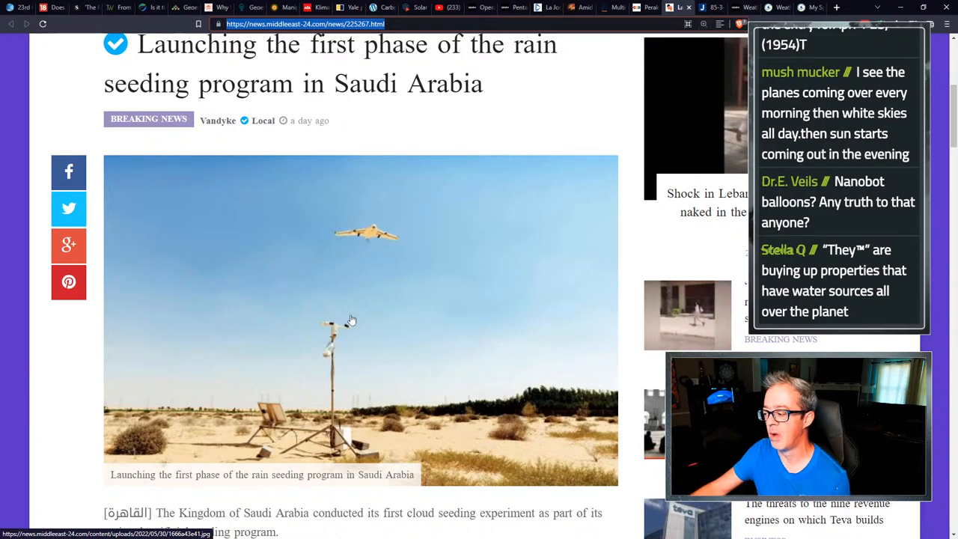
scroll(down, 3)
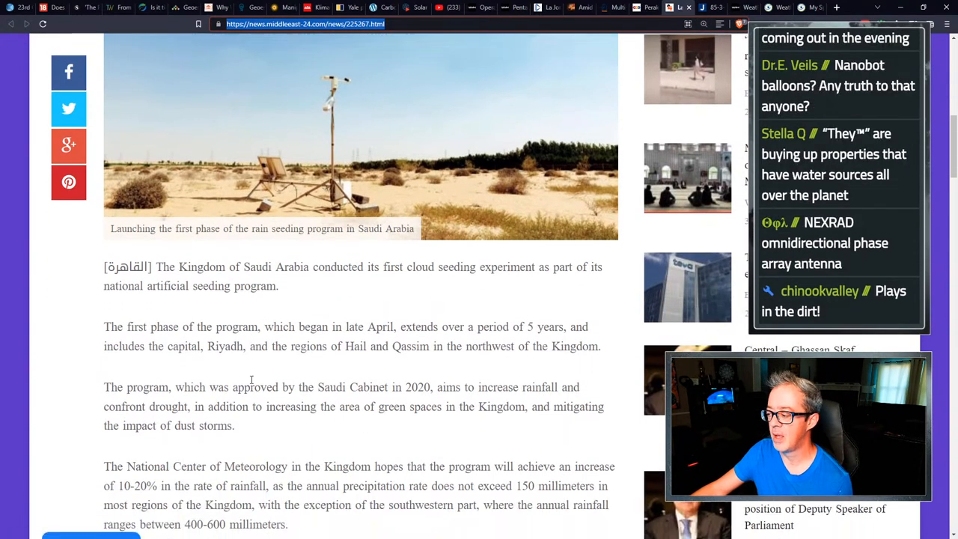
scroll(down, 3)
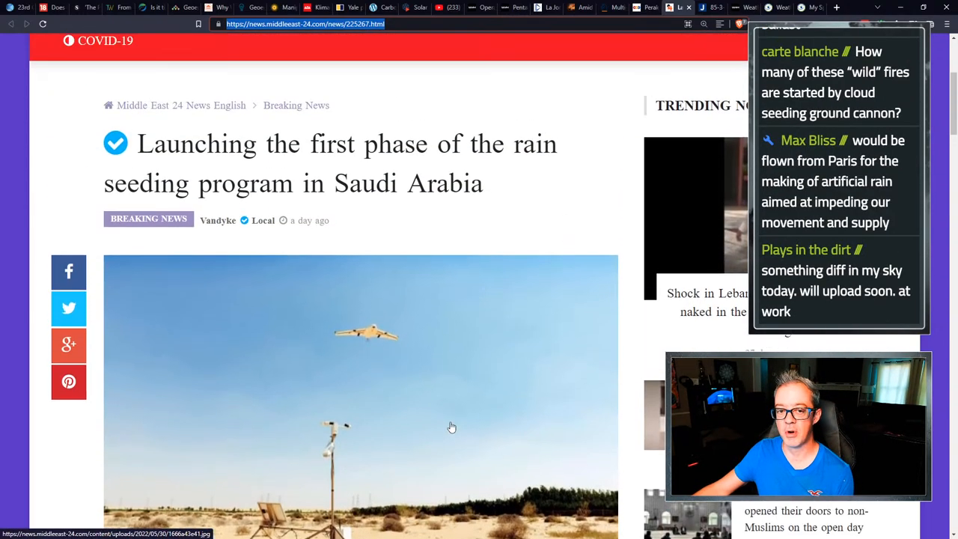
mouse_move(452, 427)
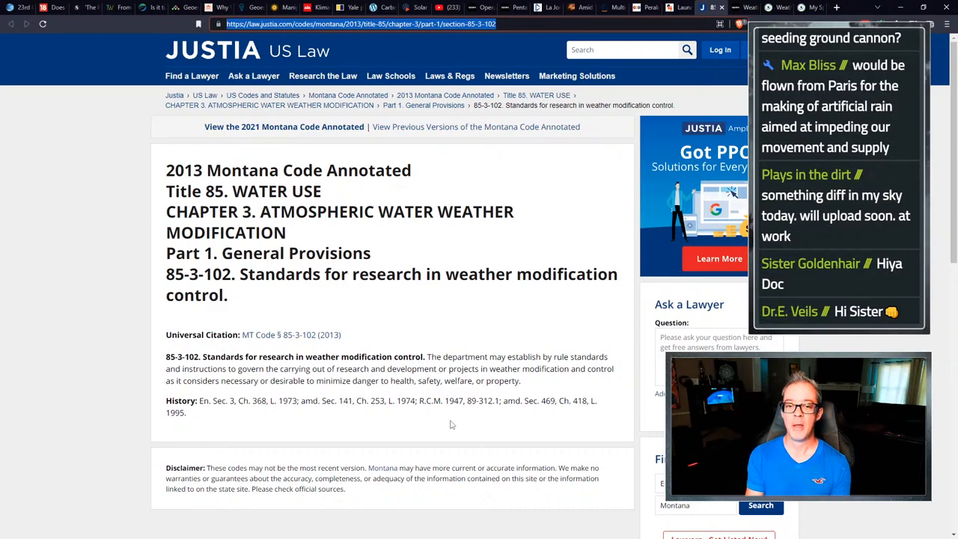
Scroll down Justia's Montana Code 85-3-102 on weather-modification research standards.
scroll(down, 3)
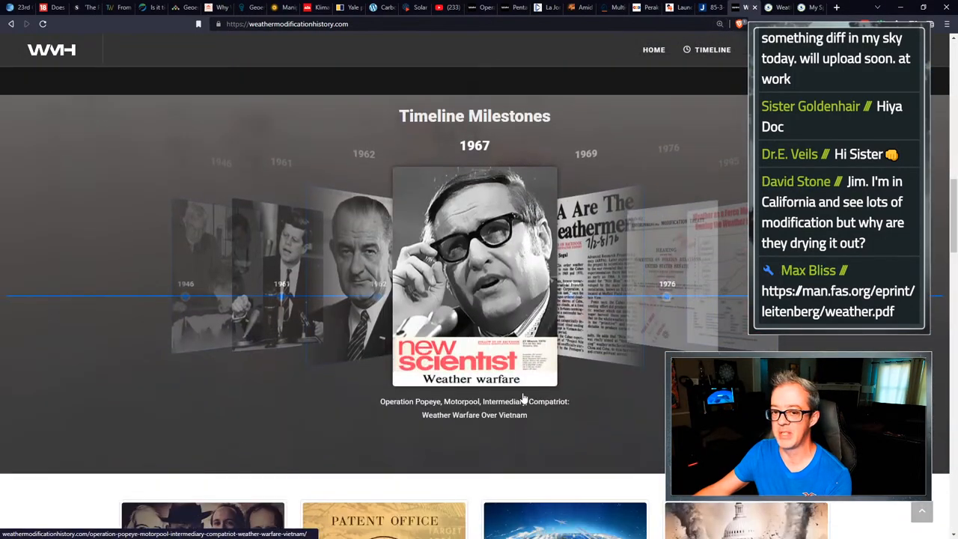
Scroll the Weather Modification History home page past the timeline to the People, Patents and Programs tiles.
scroll(down, 3)
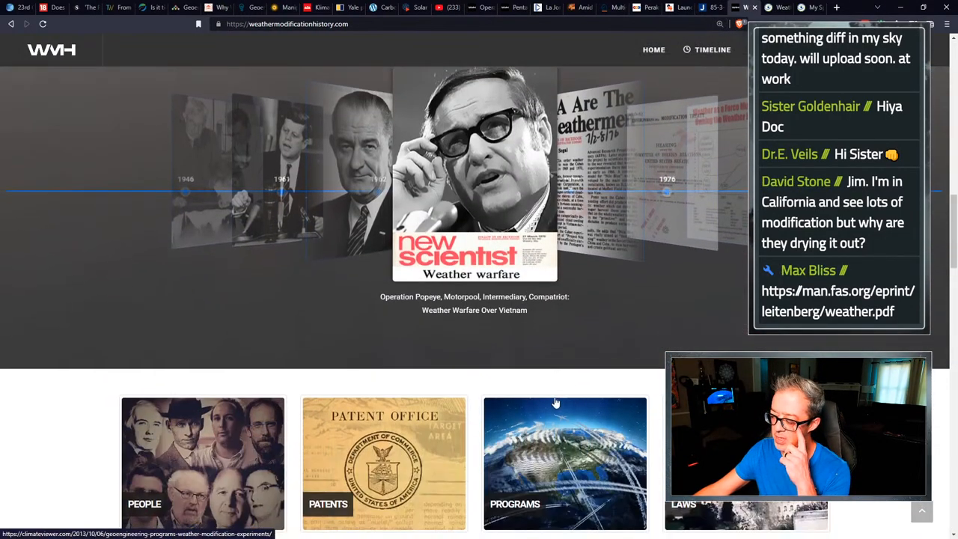
scroll(down, 3)
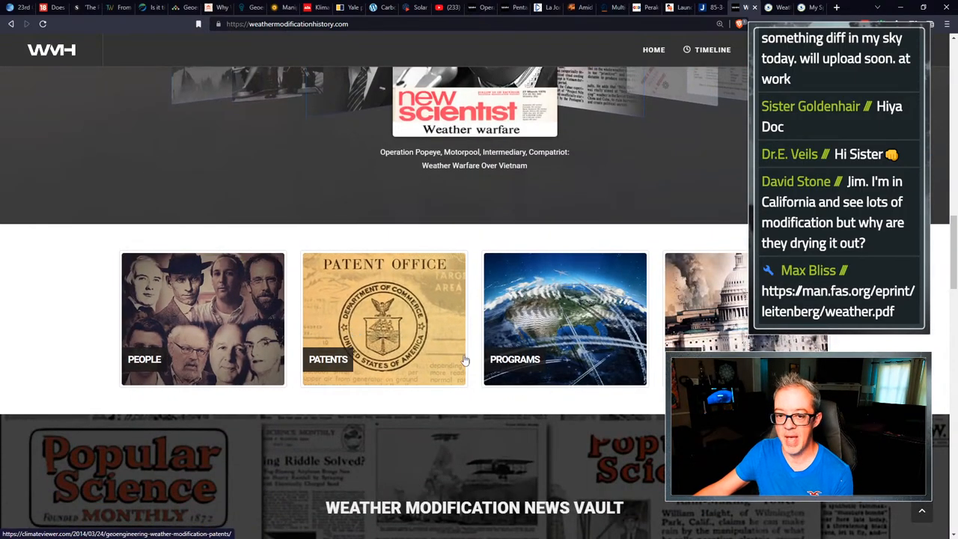
scroll(down, 3)
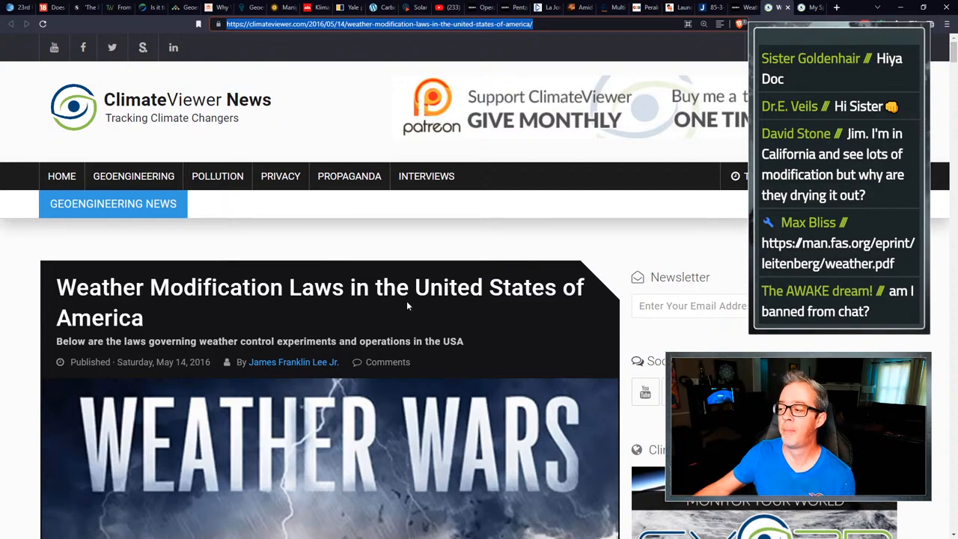
Scroll the Weather Modification Laws article to bring its 'Weather Wars' header image fully into view.
scroll(down, 3)
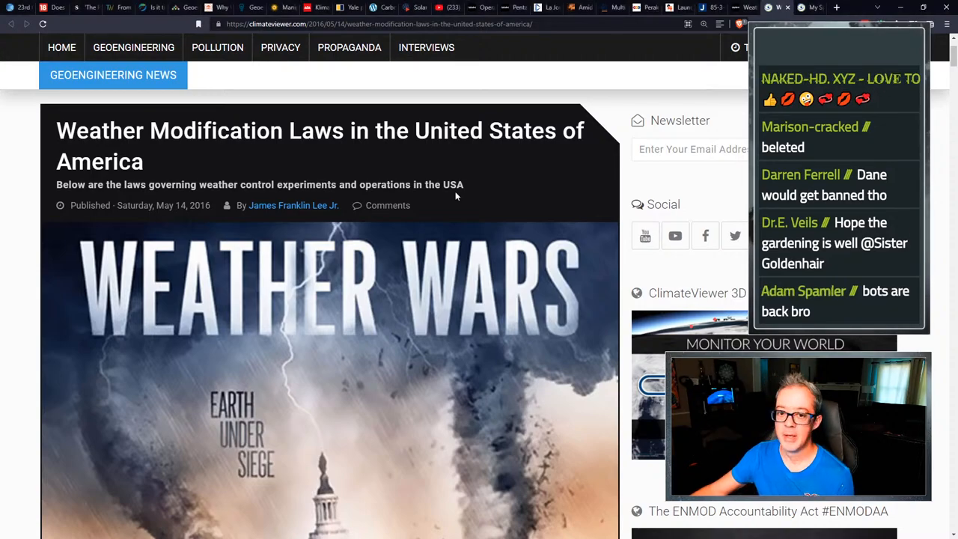
Scroll through the International Law and Convention on Biological Diversity sections into United States federal law.
scroll(down, 3)
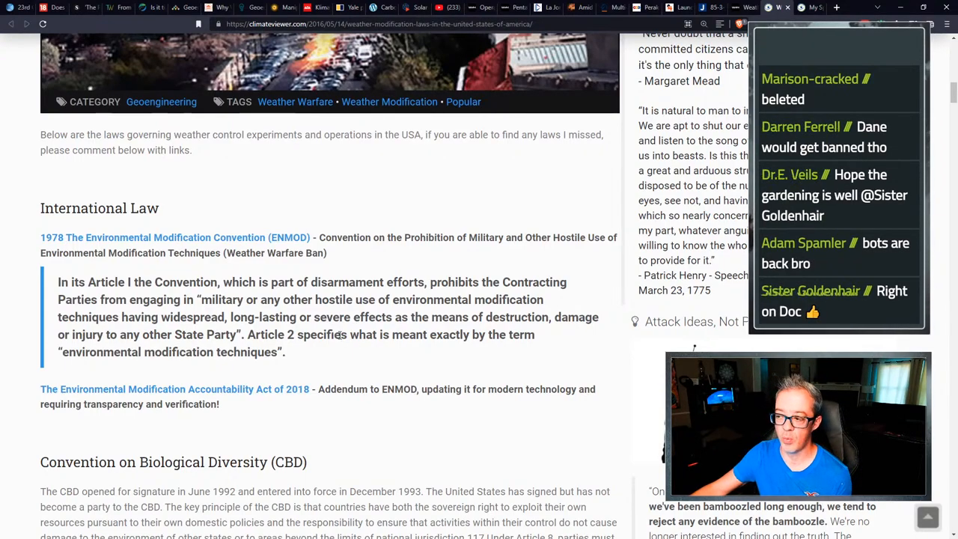
scroll(down, 3)
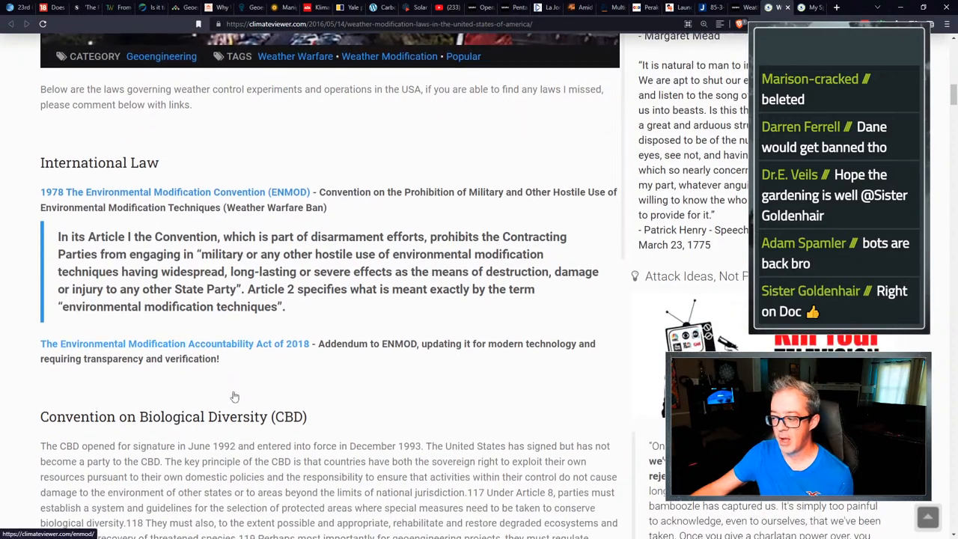
scroll(down, 3)
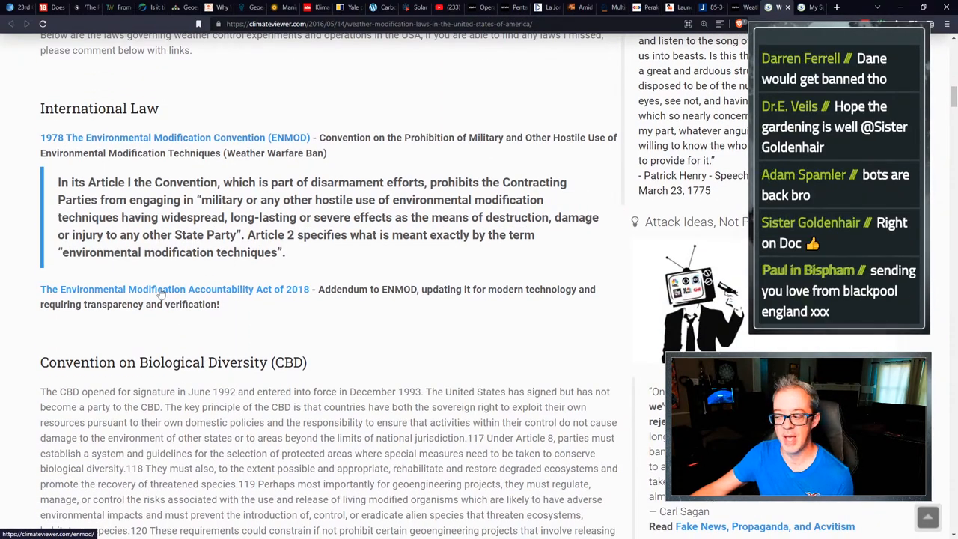
scroll(down, 3)
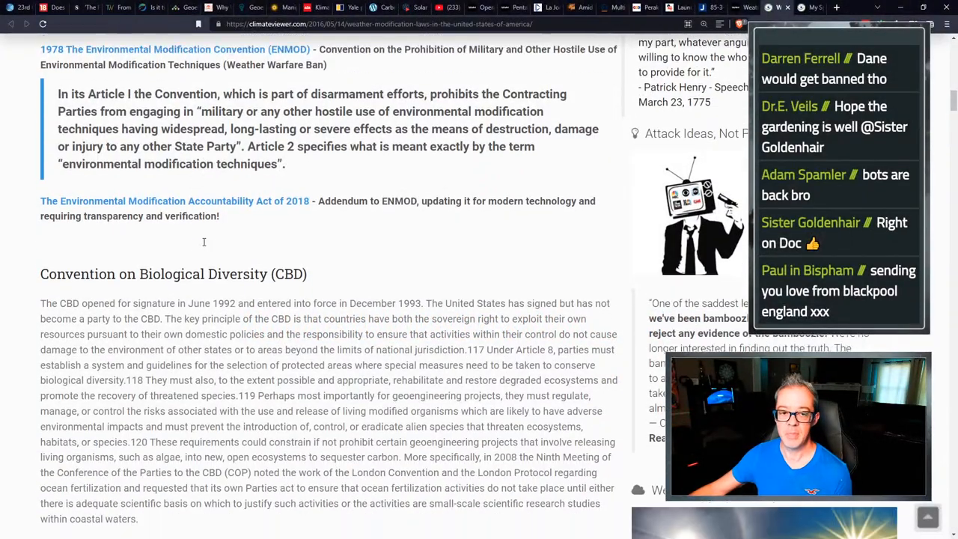
scroll(down, 3)
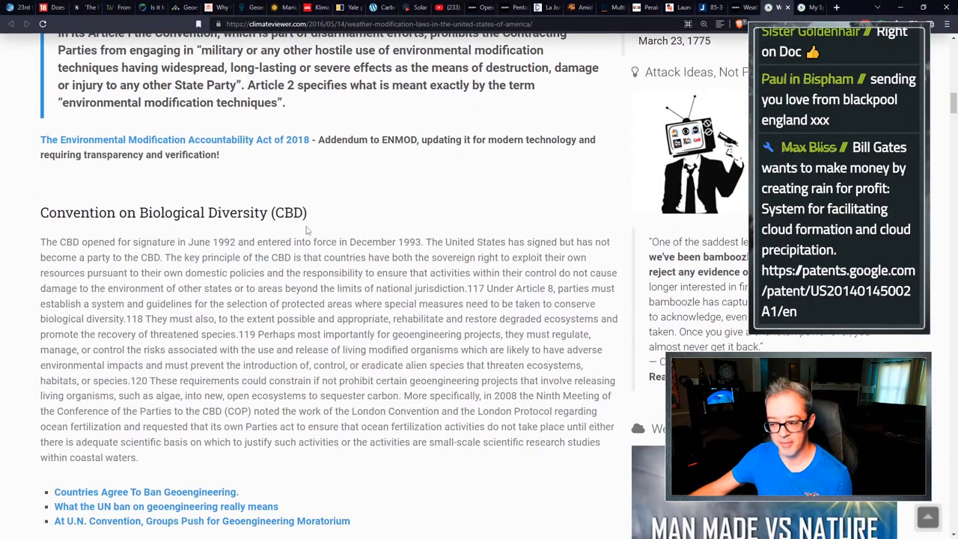
scroll(down, 3)
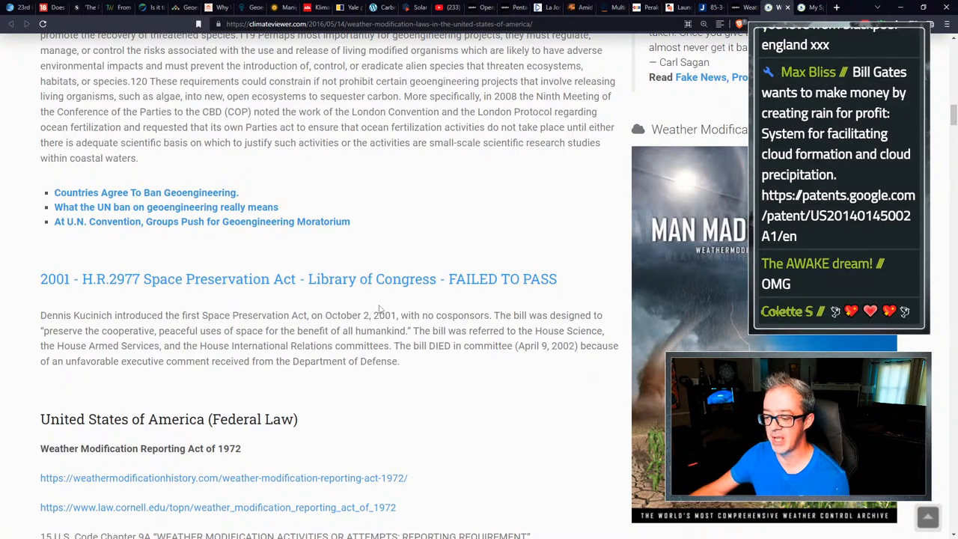
Scroll past the federal law links down to the State Laws section.
scroll(down, 3)
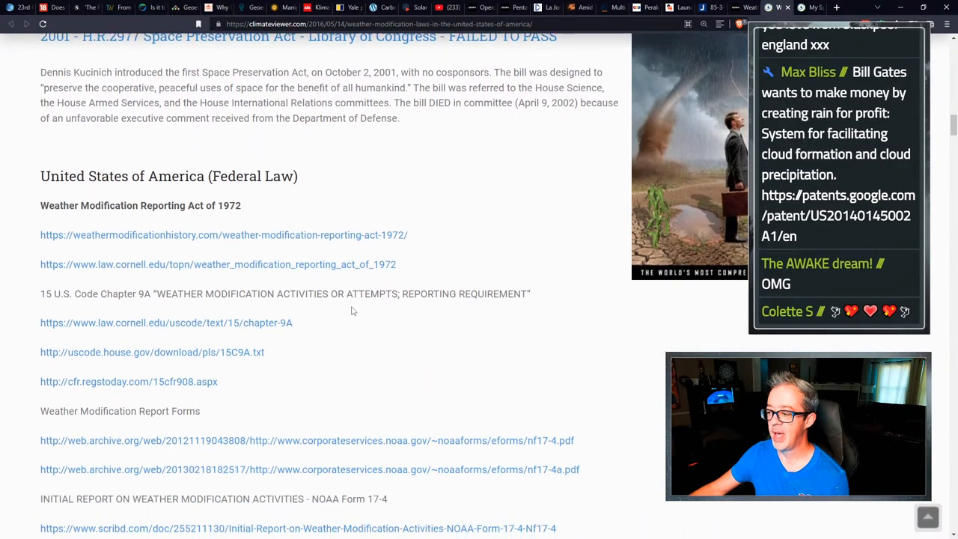
scroll(down, 3)
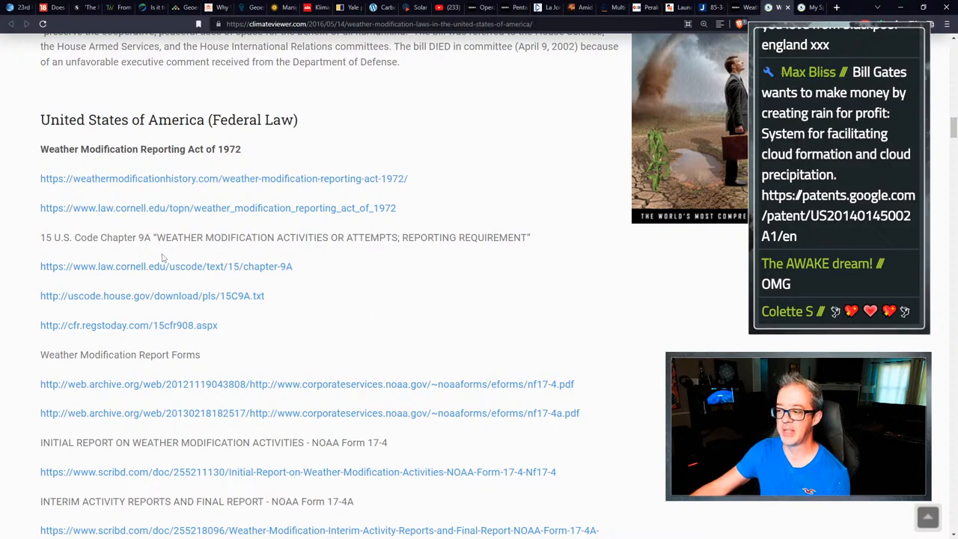
mouse_move(422, 273)
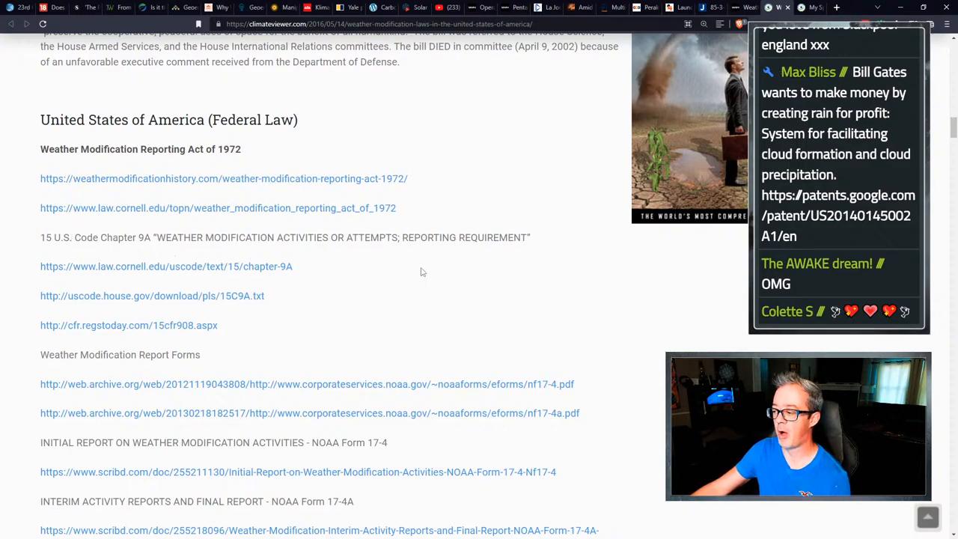
scroll(down, 3)
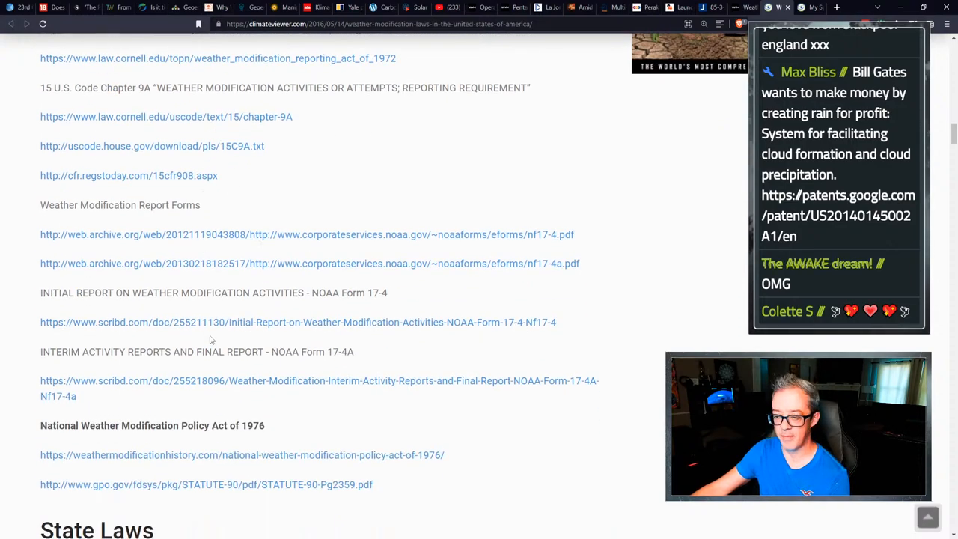
mouse_move(225, 419)
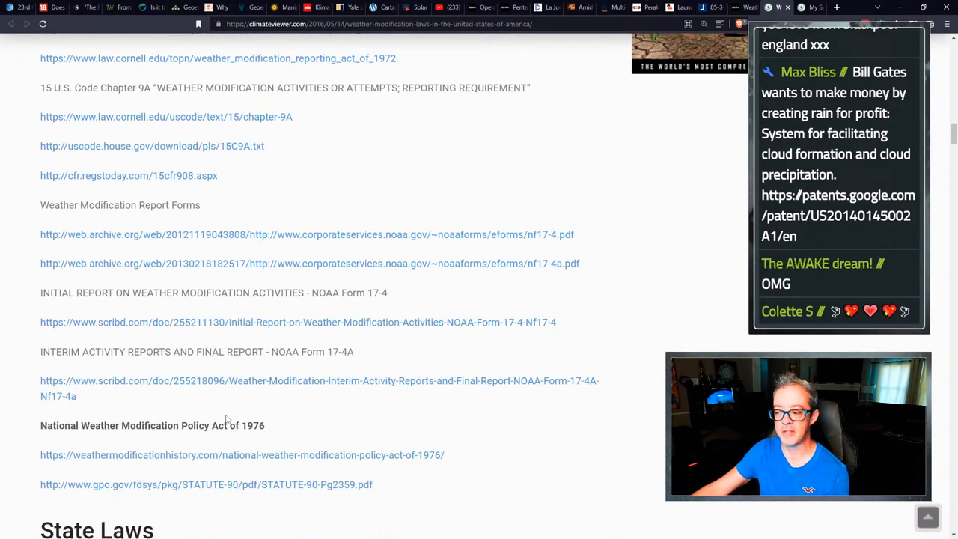
scroll(down, 3)
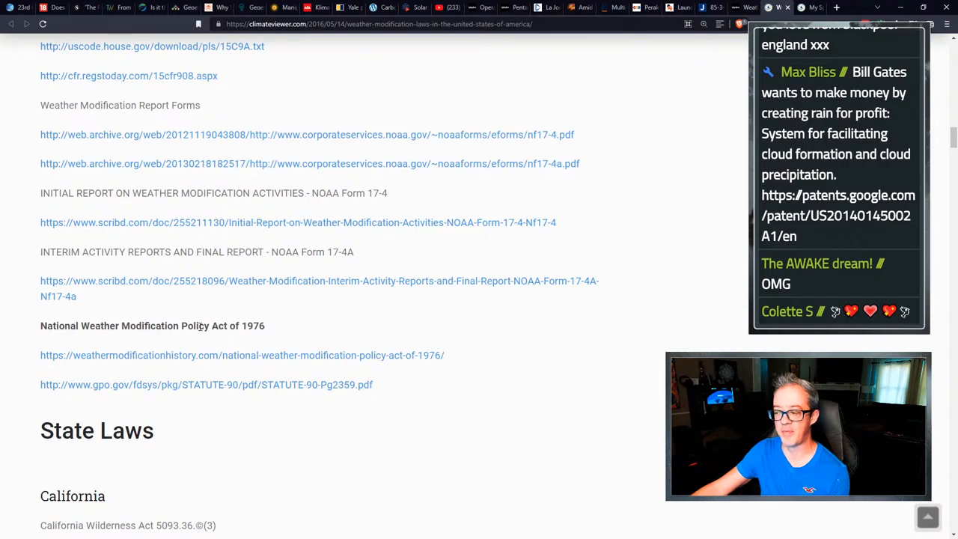
scroll(down, 3)
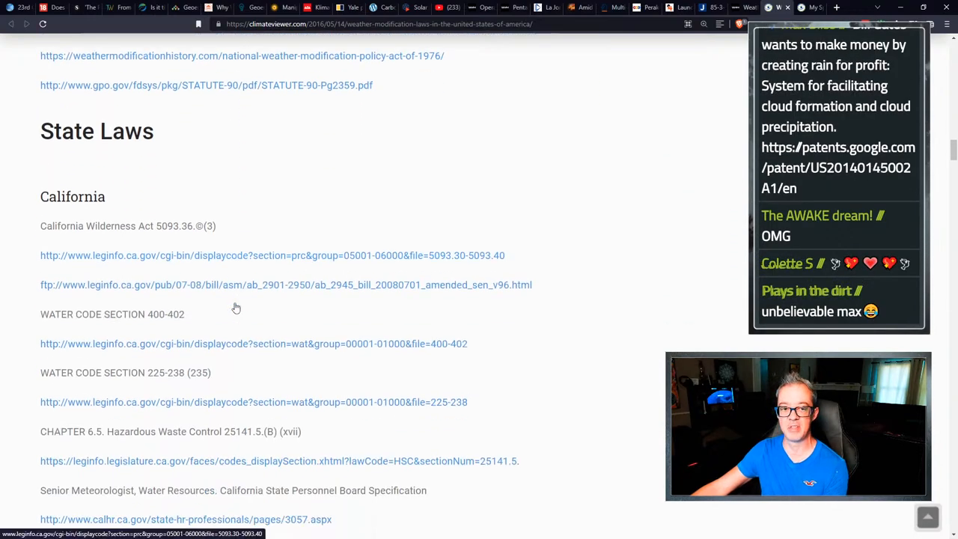
Enlarge the text with Ctrl++ and read through California's water and hazardous-waste code entries.
key(ctrl+plus)
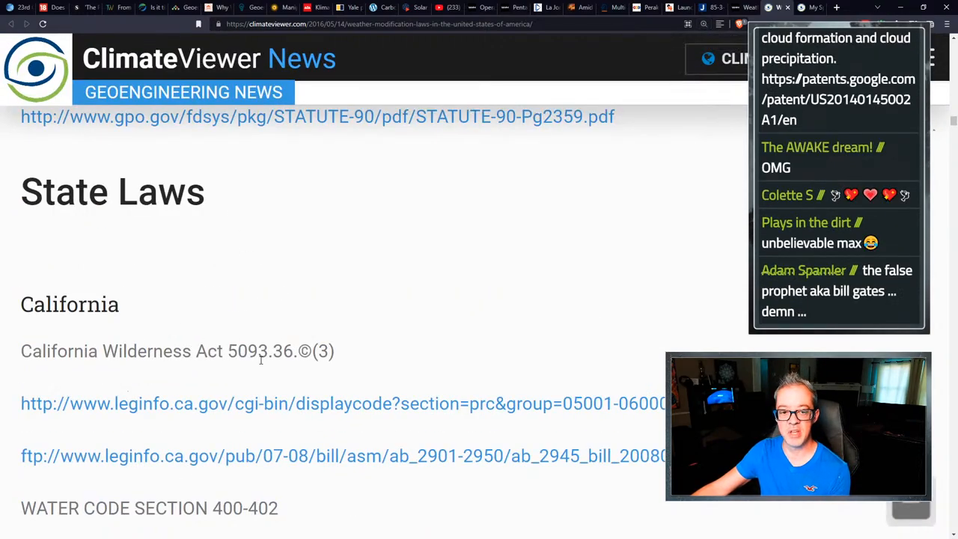
scroll(down, 3)
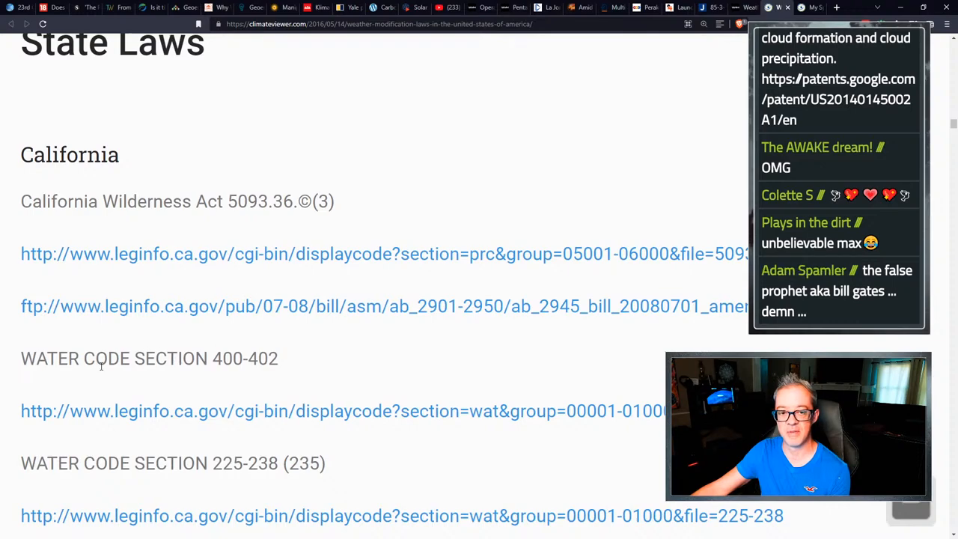
scroll(down, 3)
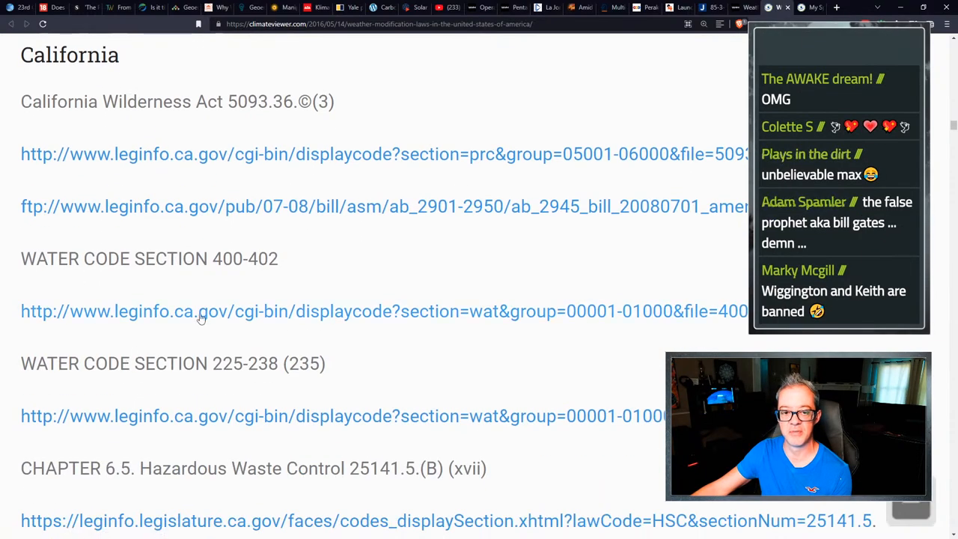
scroll(down, 3)
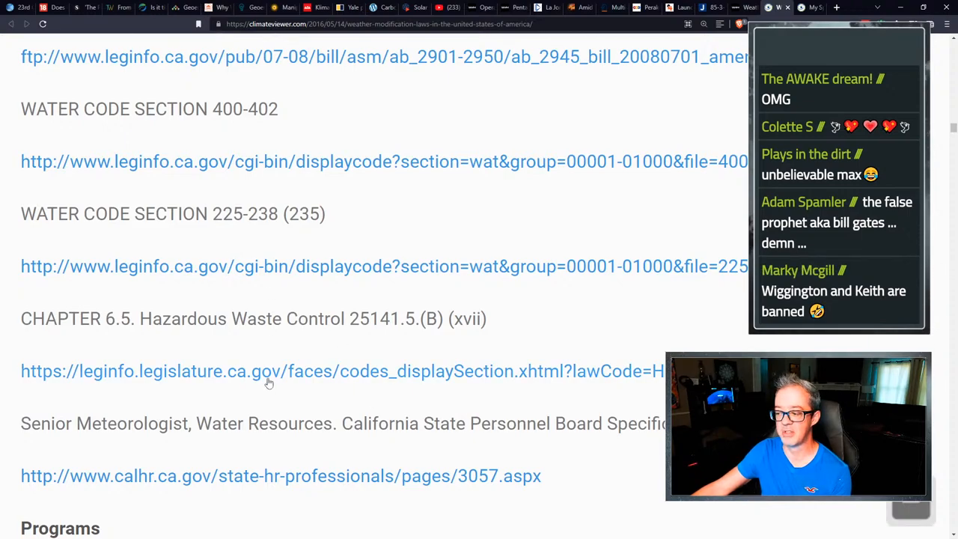
Scroll down through California's program links and More Info drought reviews to the cloud-seeding drought FAQ quote.
scroll(down, 3)
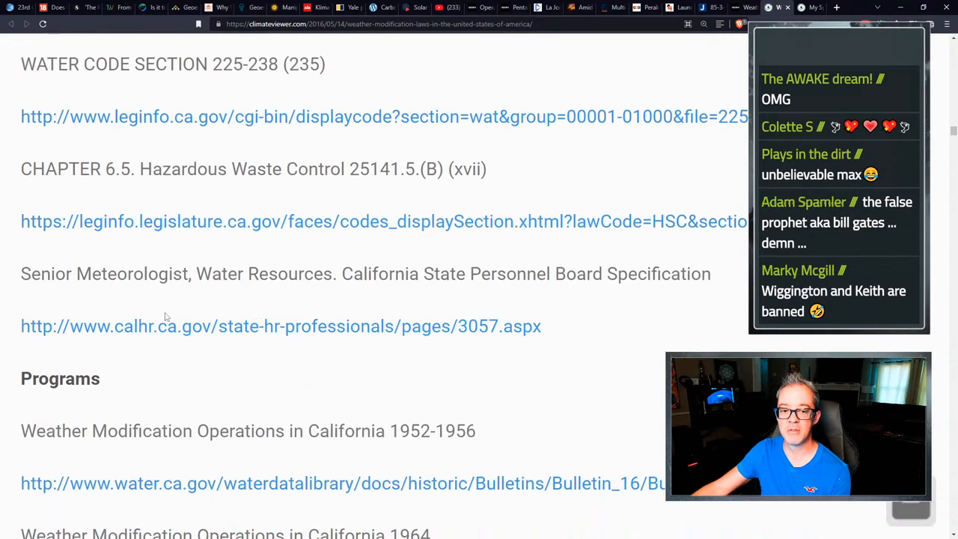
scroll(down, 3)
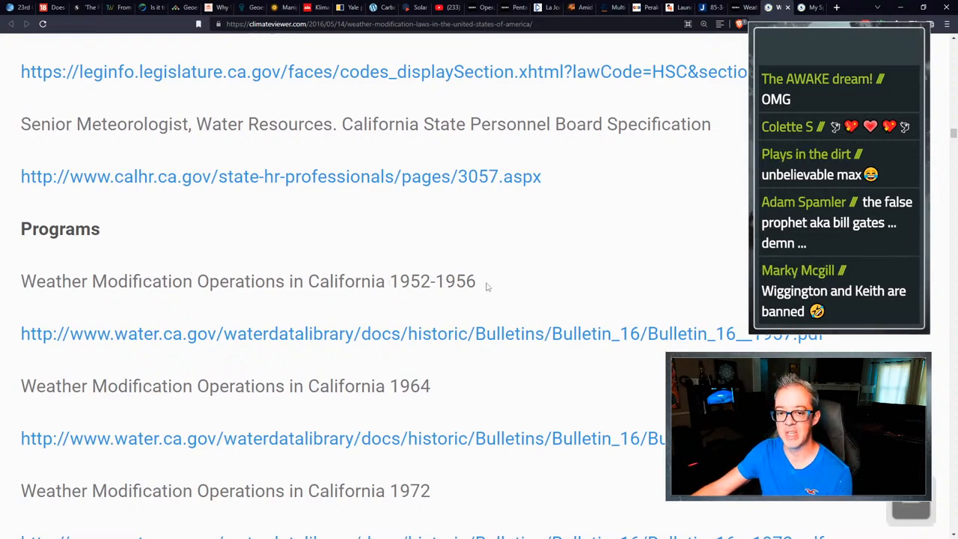
scroll(down, 3)
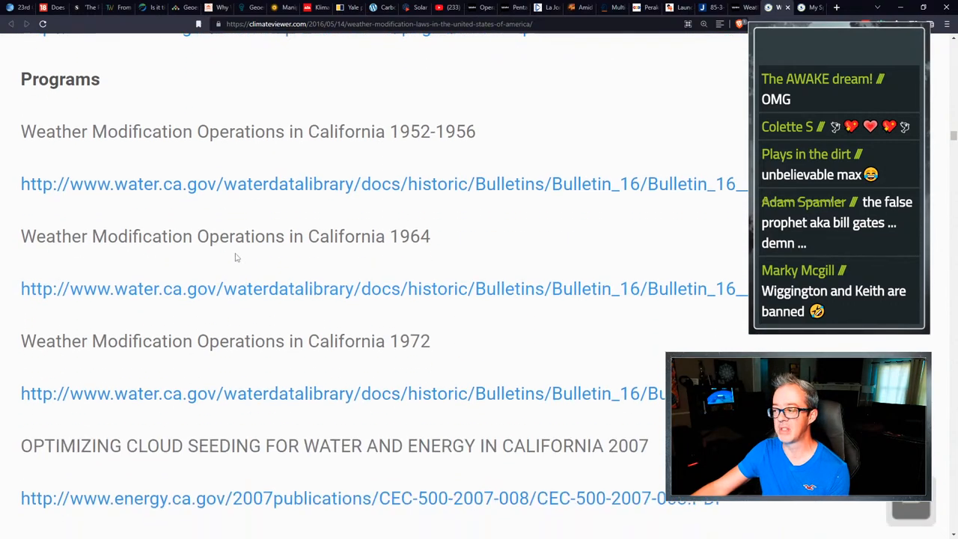
scroll(down, 3)
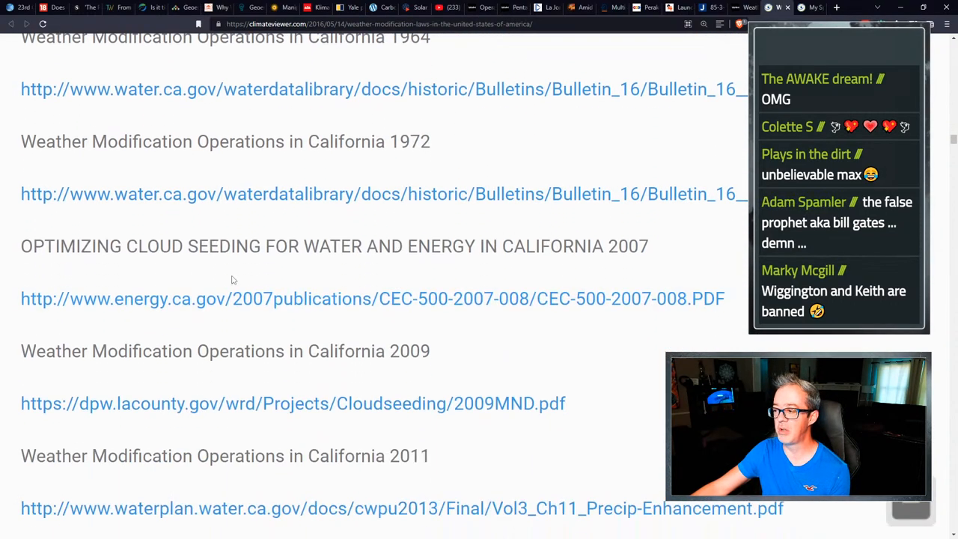
scroll(down, 3)
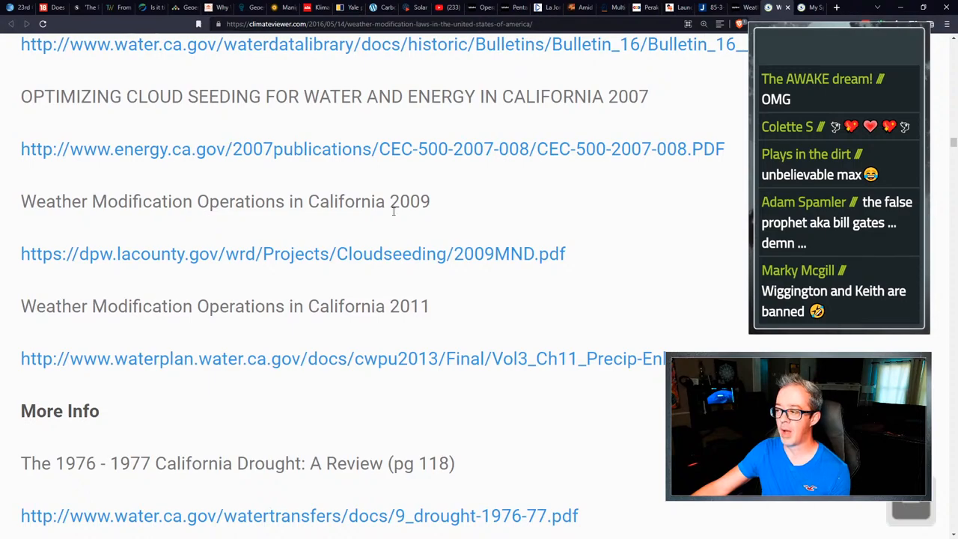
scroll(down, 3)
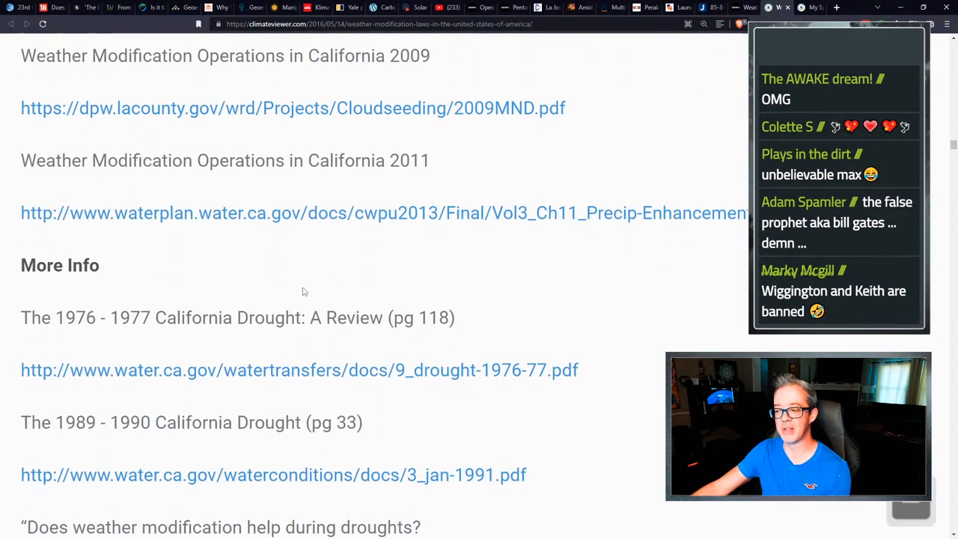
scroll(down, 3)
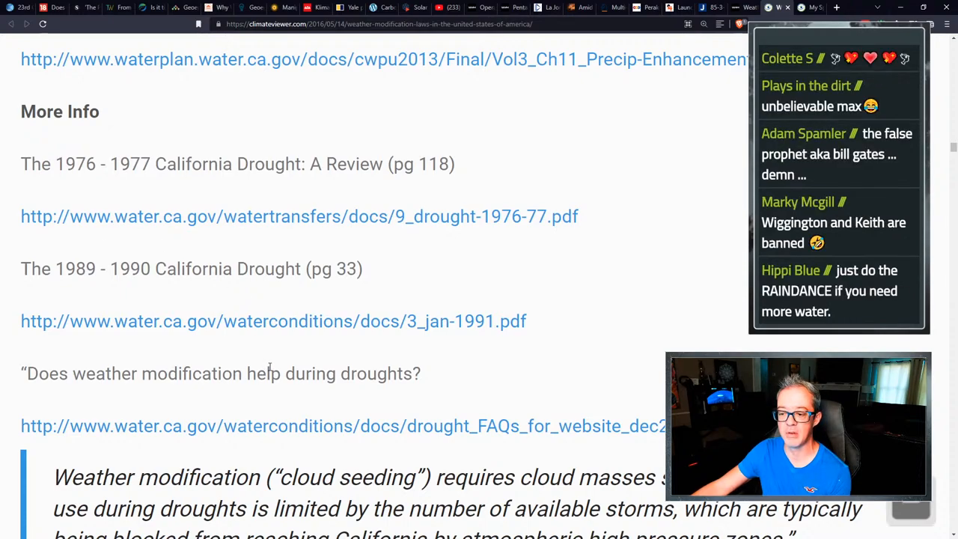
Scroll past Colorado, Delaware, Idaho, Nevada, North Dakota and Texas to Washington's exemptions at the article's end.
scroll(down, 3)
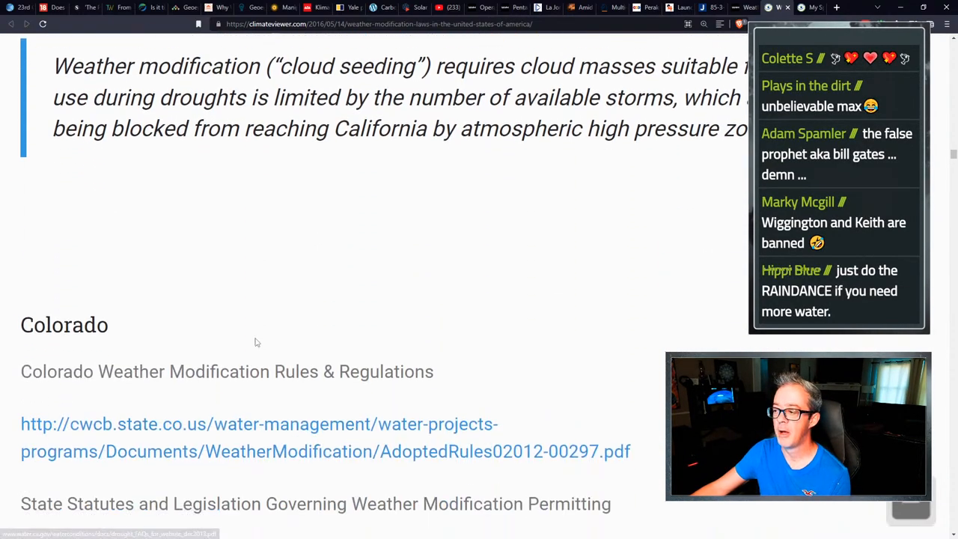
scroll(down, 3)
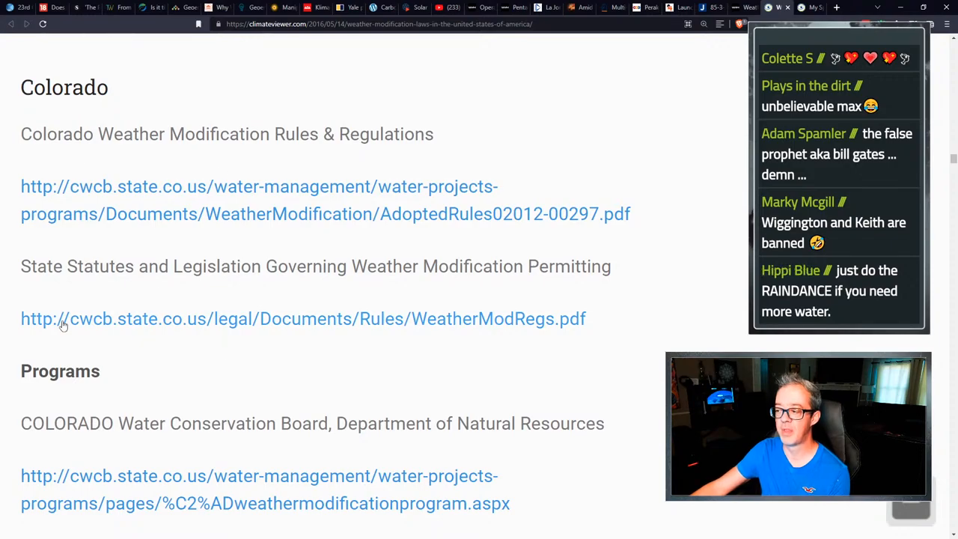
scroll(down, 3)
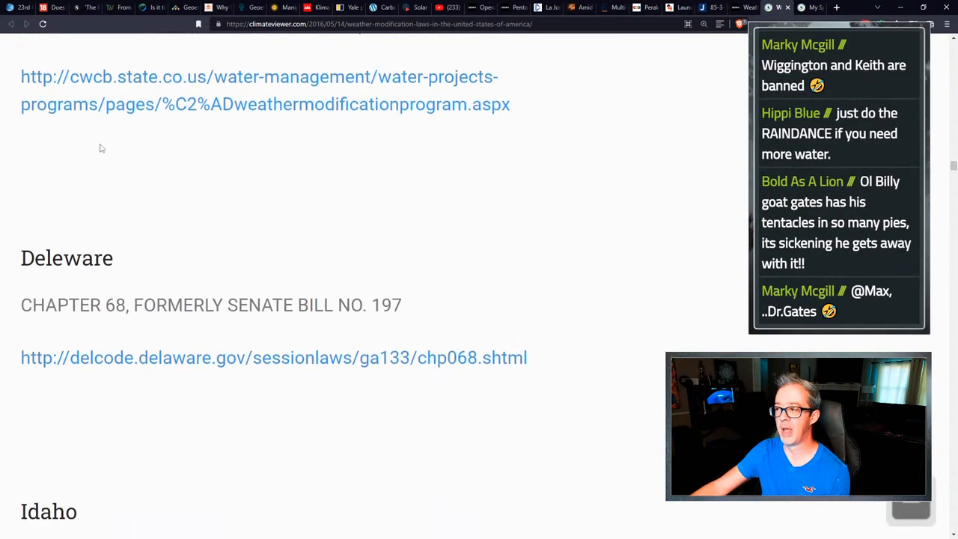
scroll(down, 3)
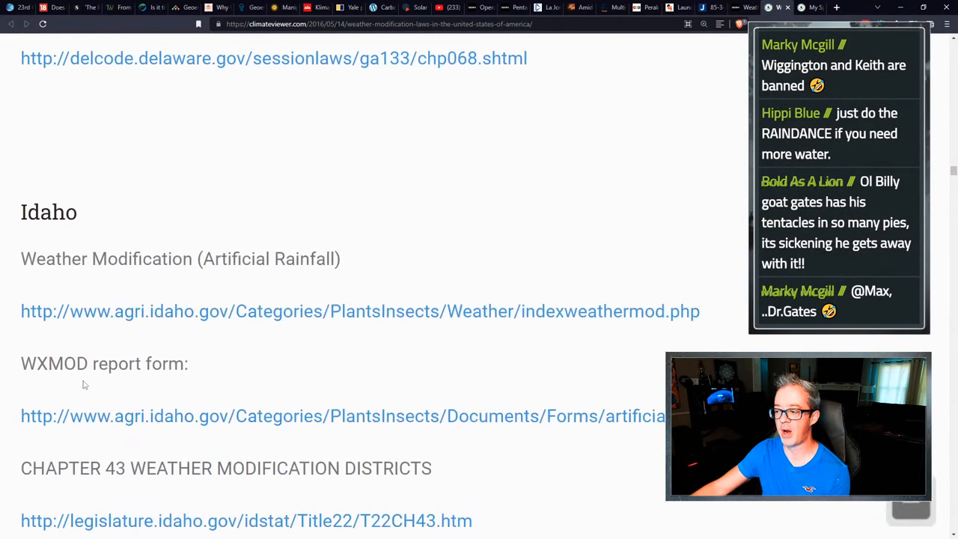
scroll(down, 3)
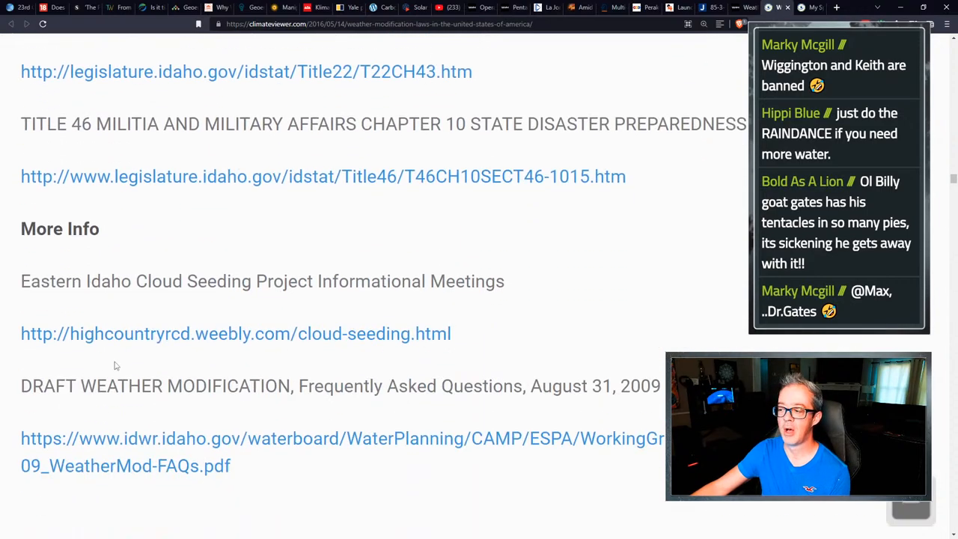
scroll(down, 3)
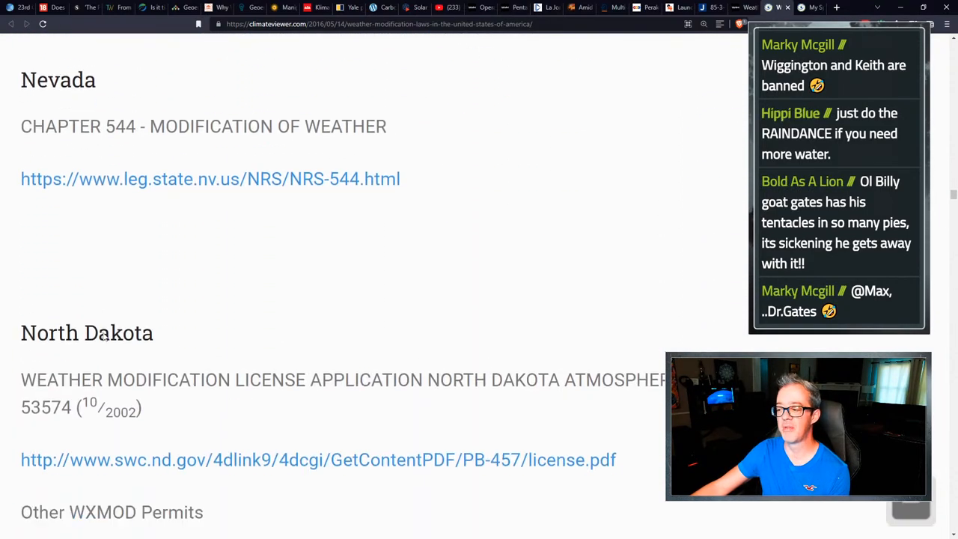
scroll(down, 3)
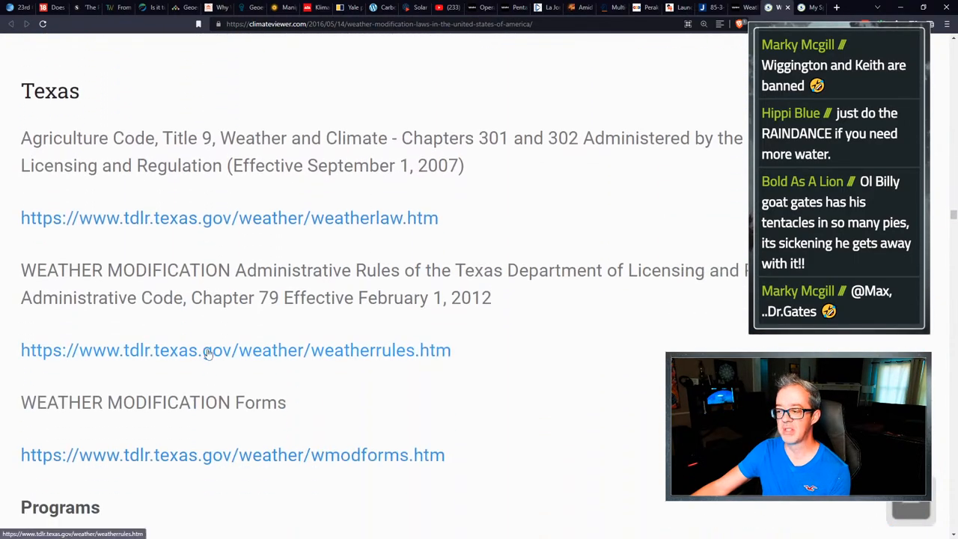
scroll(down, 3)
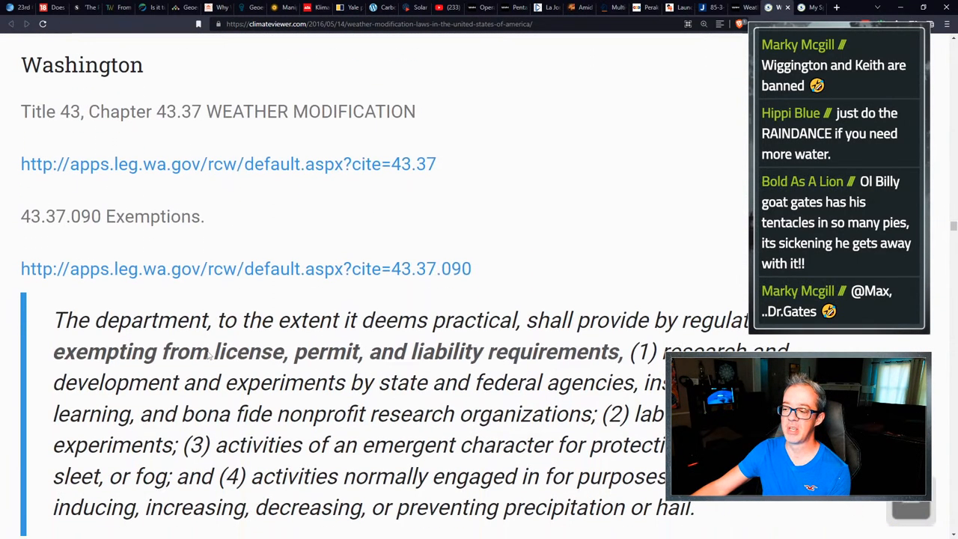
scroll(down, 3)
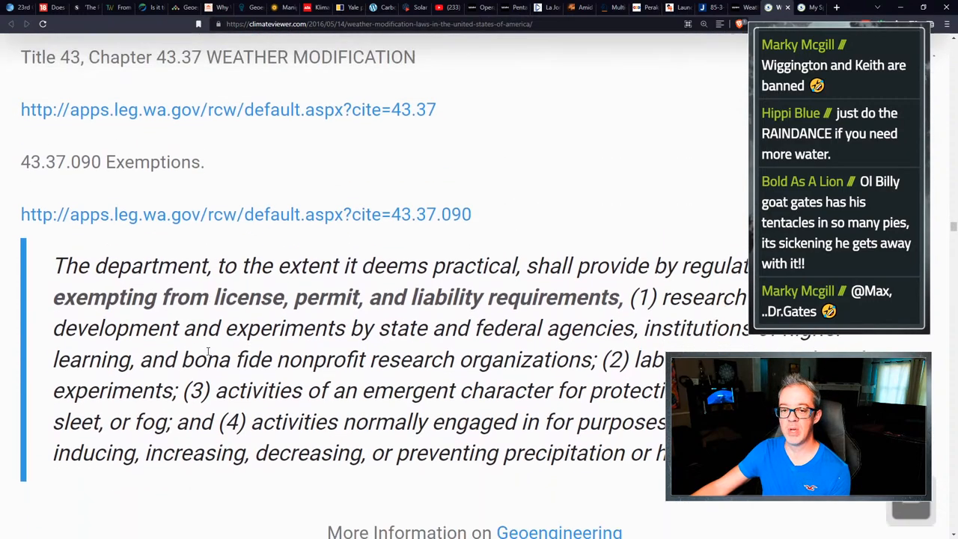